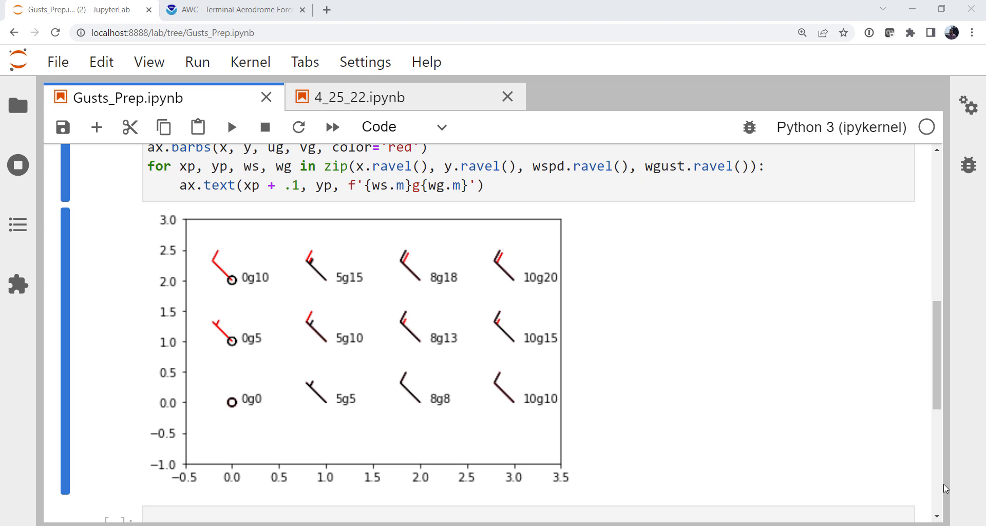
Step: Review the finished wind-barb plot with gust labels in Gusts_Prep.ipynb
left_click(238, 10)
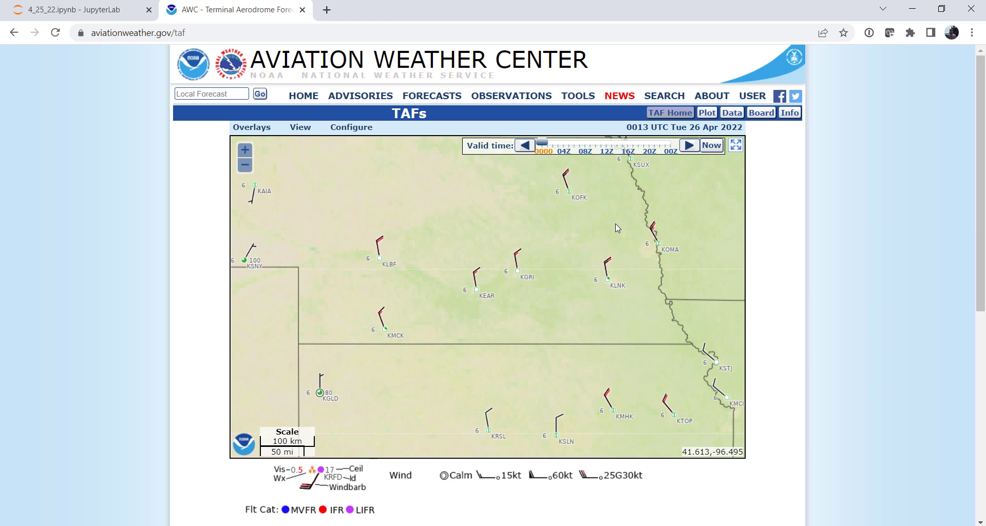
mouse_move(411, 257)
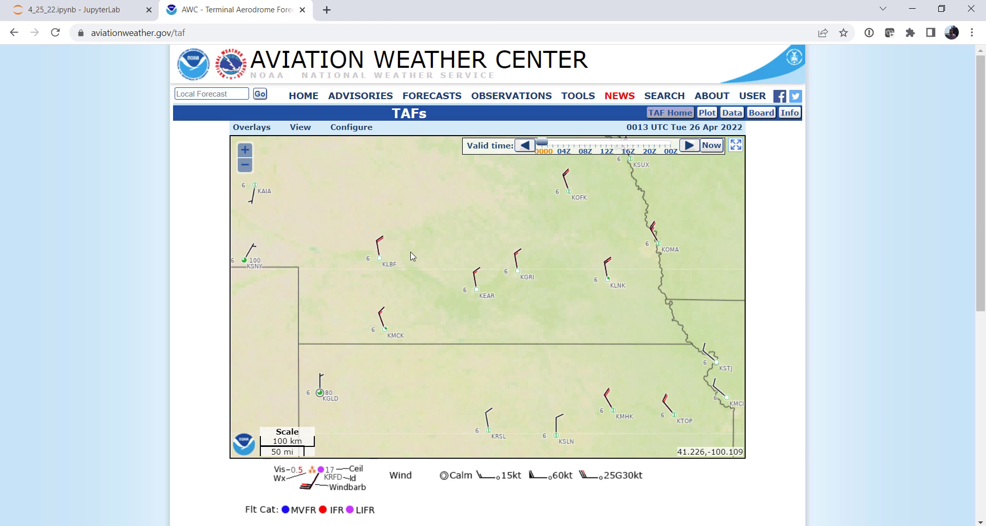
mouse_move(390, 244)
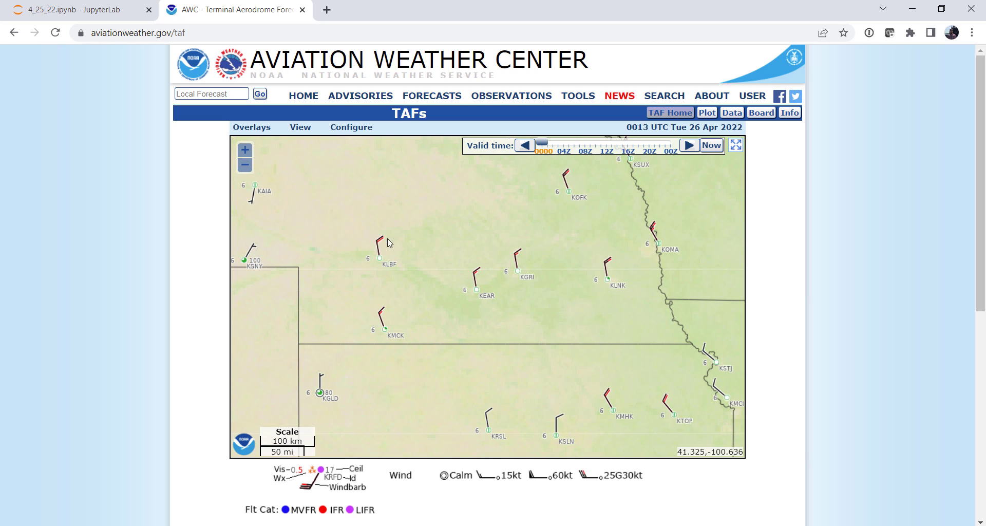
mouse_move(467, 265)
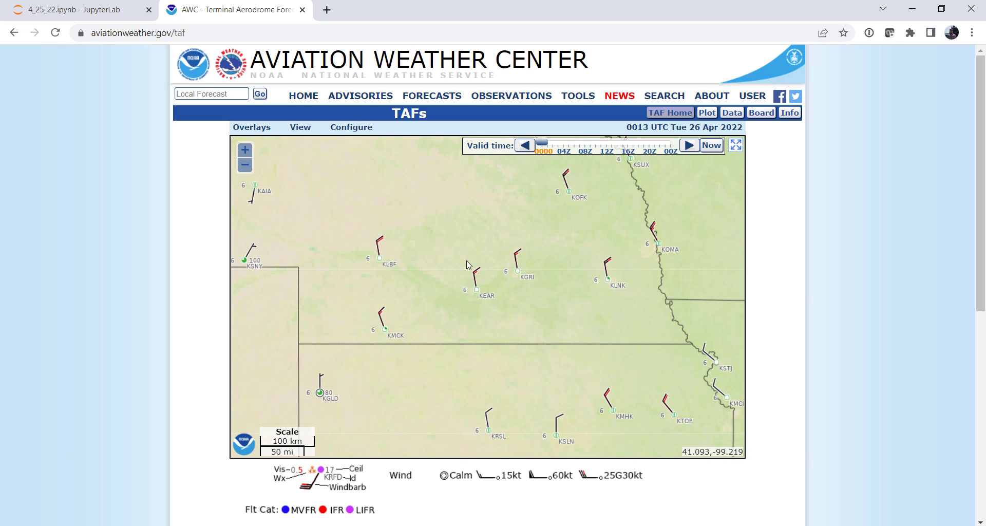
mouse_move(467, 280)
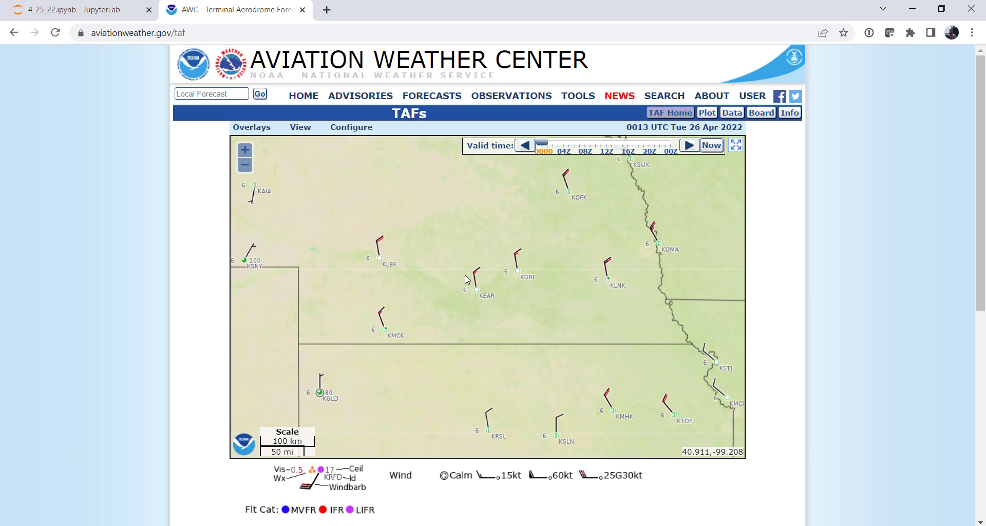
mouse_move(564, 208)
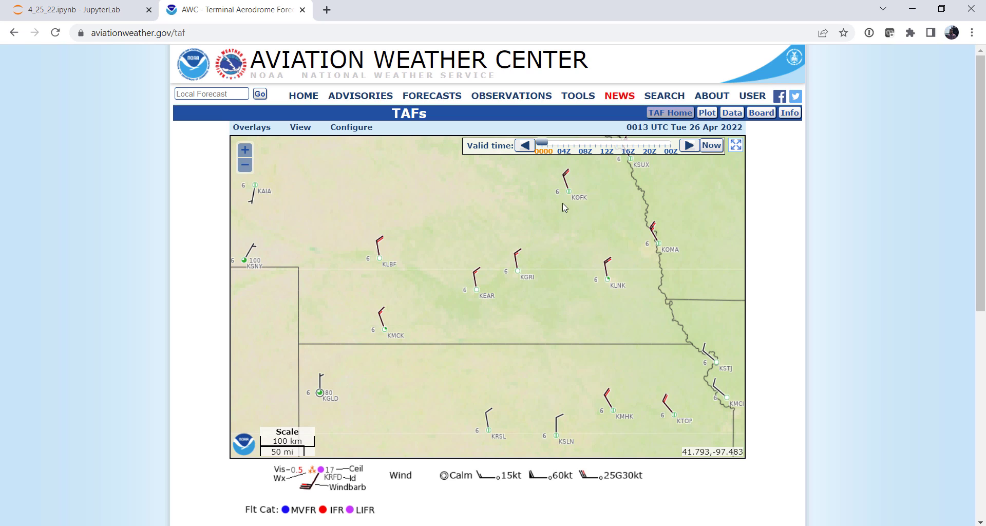
mouse_move(638, 218)
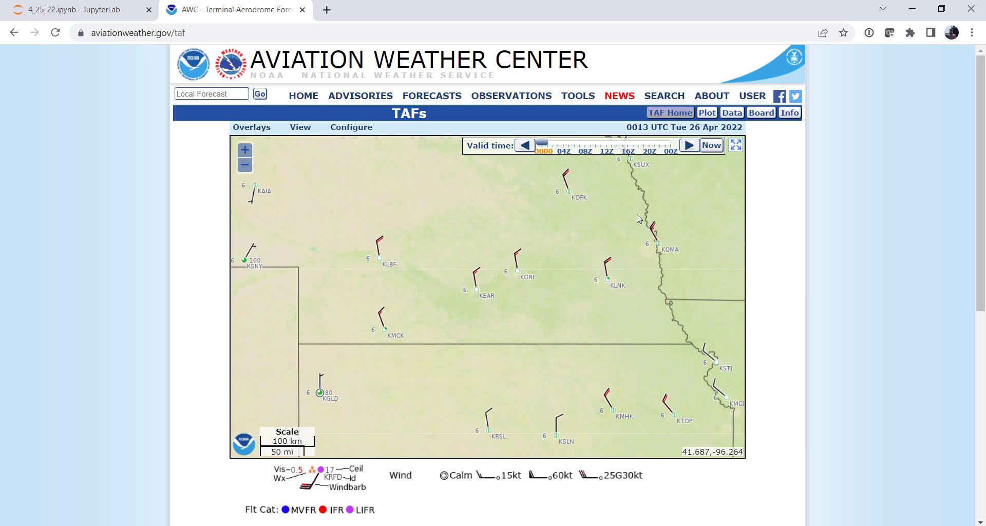
Step: In the 4_25_22 notebook's first cell, import matplotlib.pyplot as plt and metpy.calc as mpcalc
left_click(77, 9)
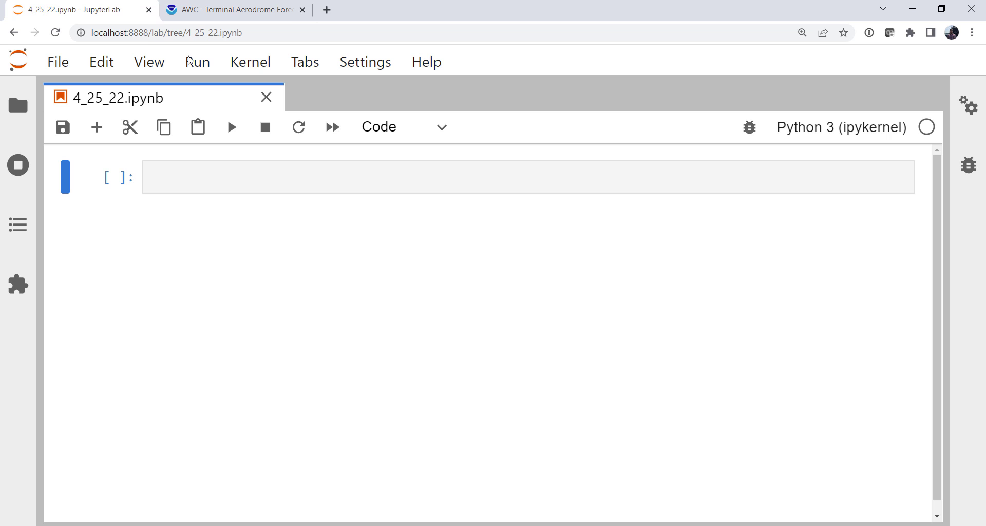
left_click(427, 179)
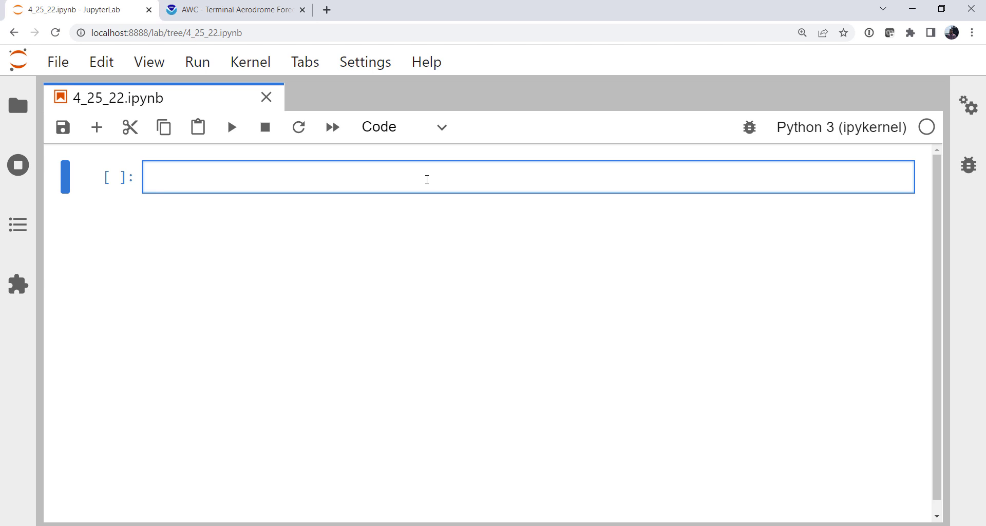
type("import")
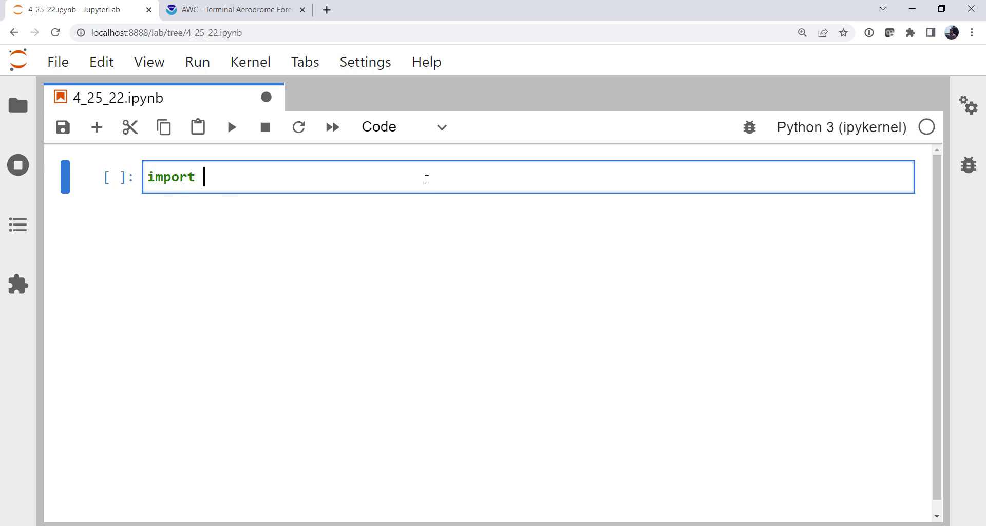
type("matplotlib.pypl")
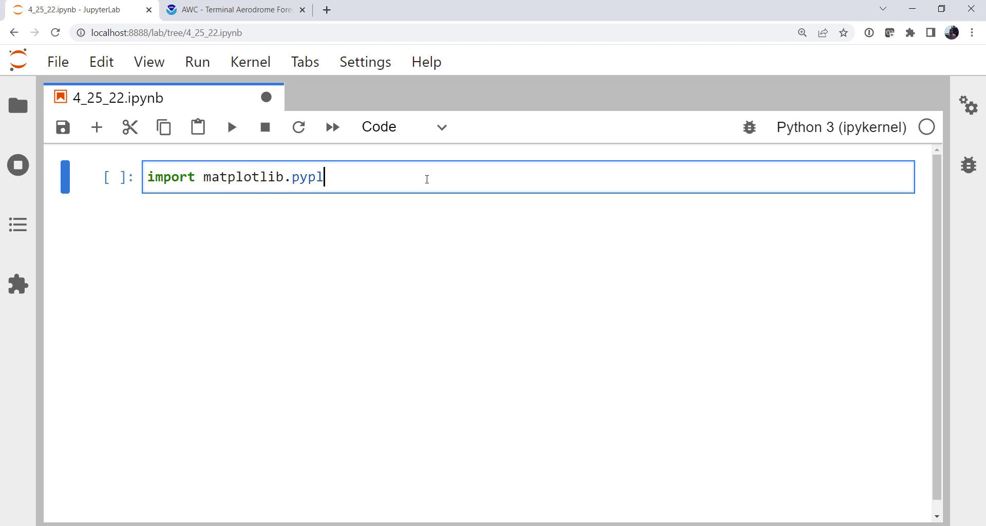
type("ot as p")
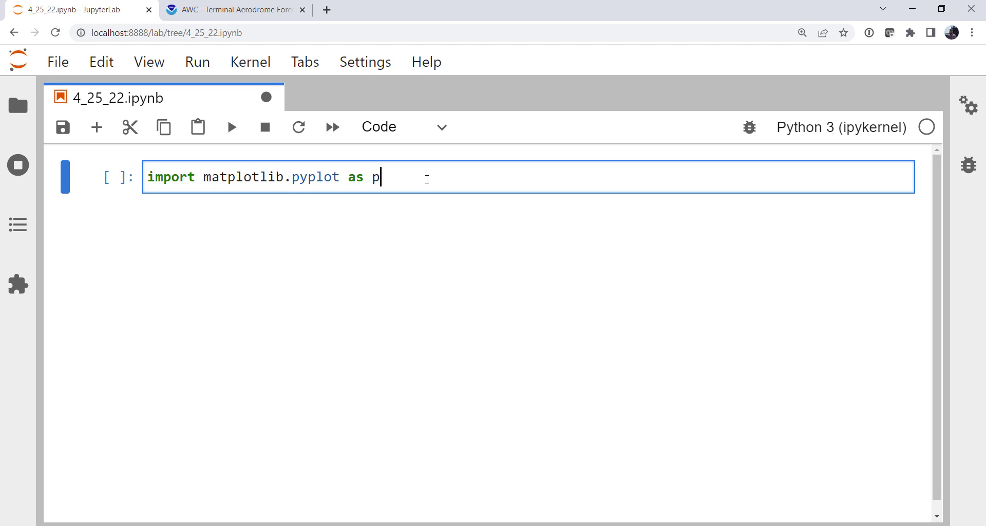
type("lt")
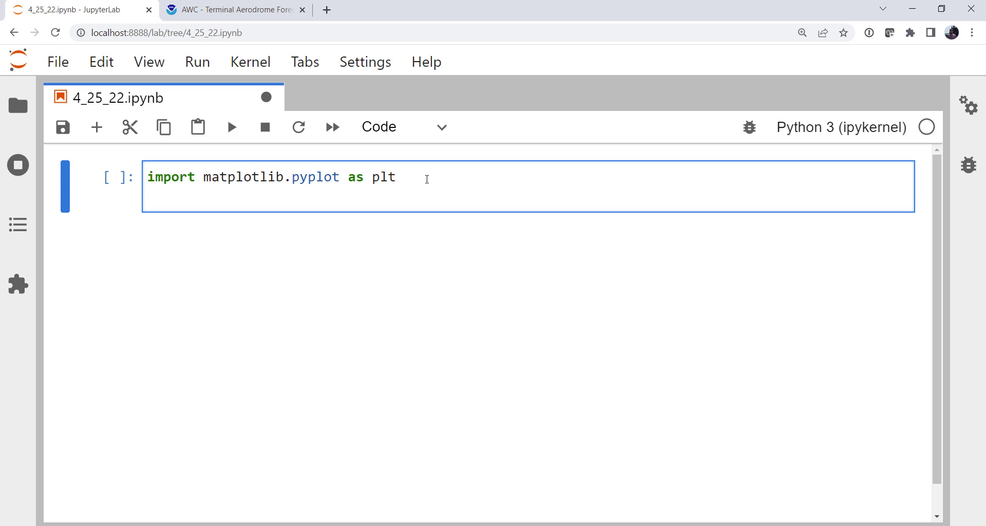
type("impoert")
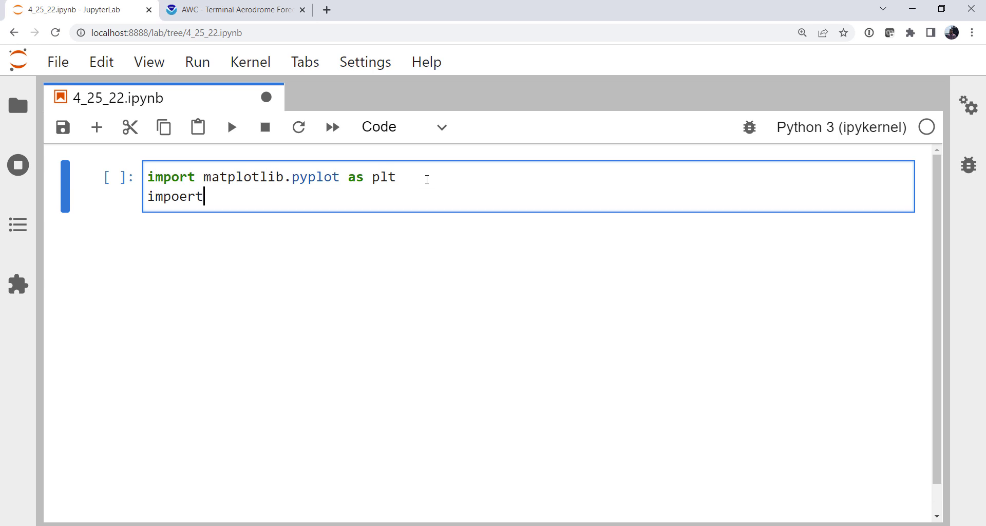
type("import metpy")
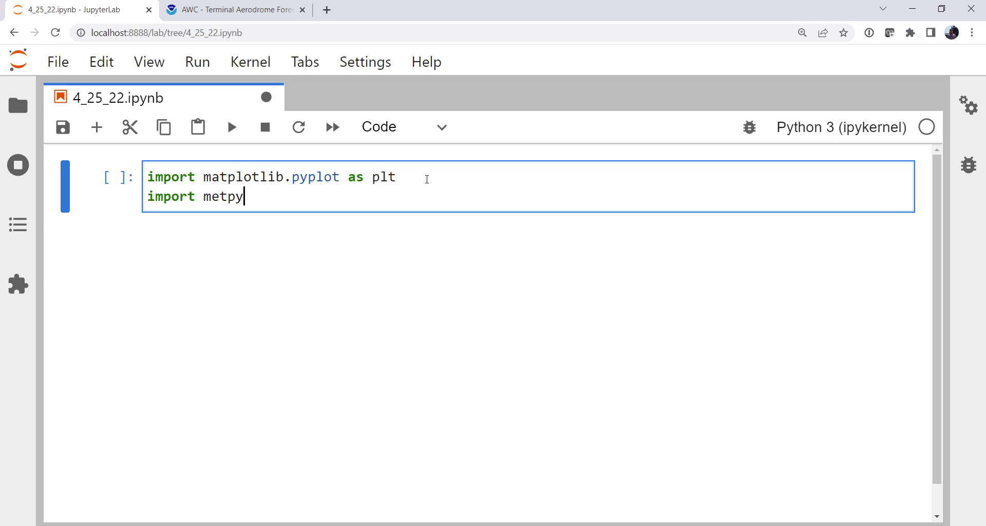
type(".calc as mpcalc")
type("import")
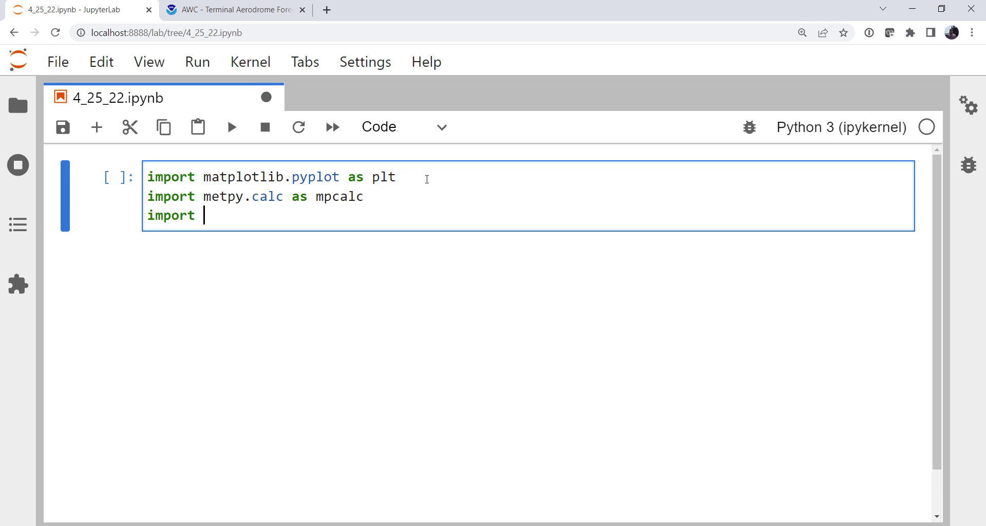
Step: Add numpy as np, units from metpy.units and %matplotlib inline, then run the setup cell
type("numpy as np")
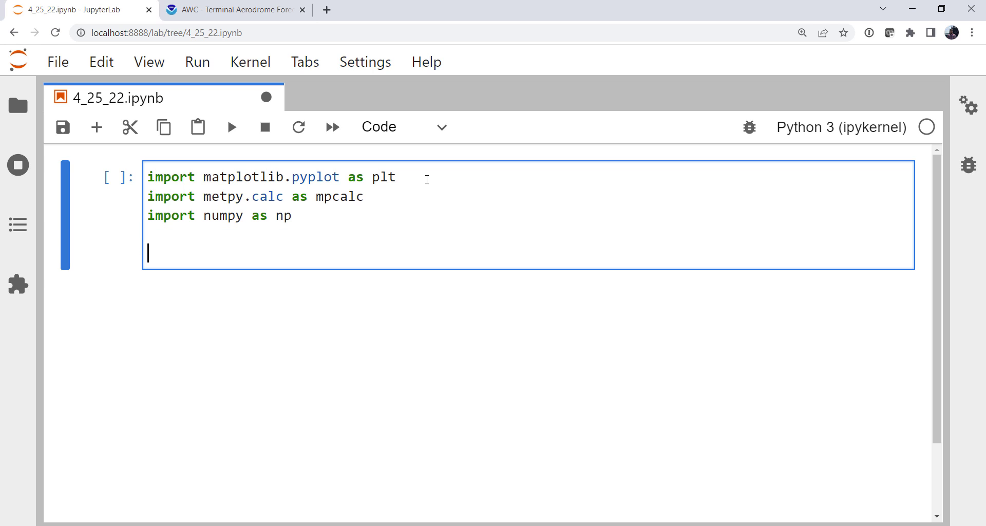
type("from metpy.u")
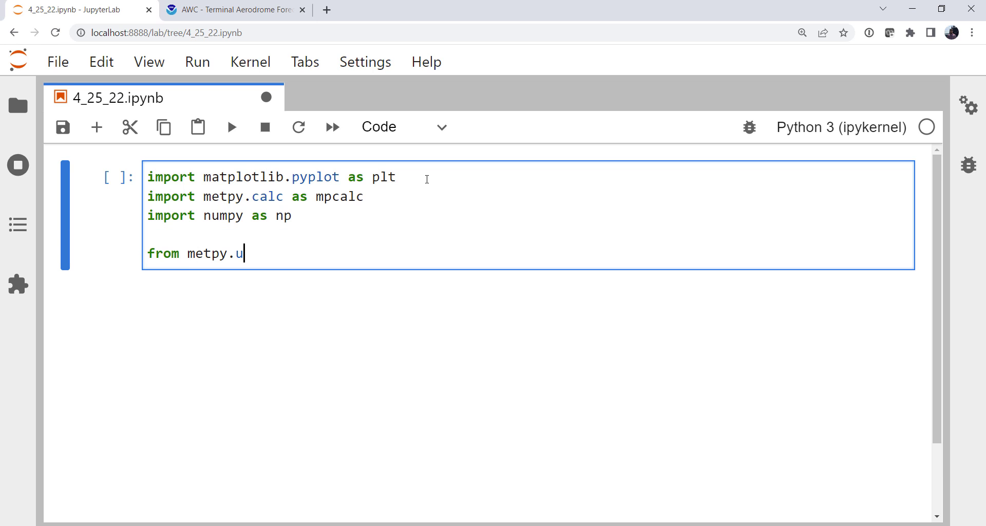
type("nits i")
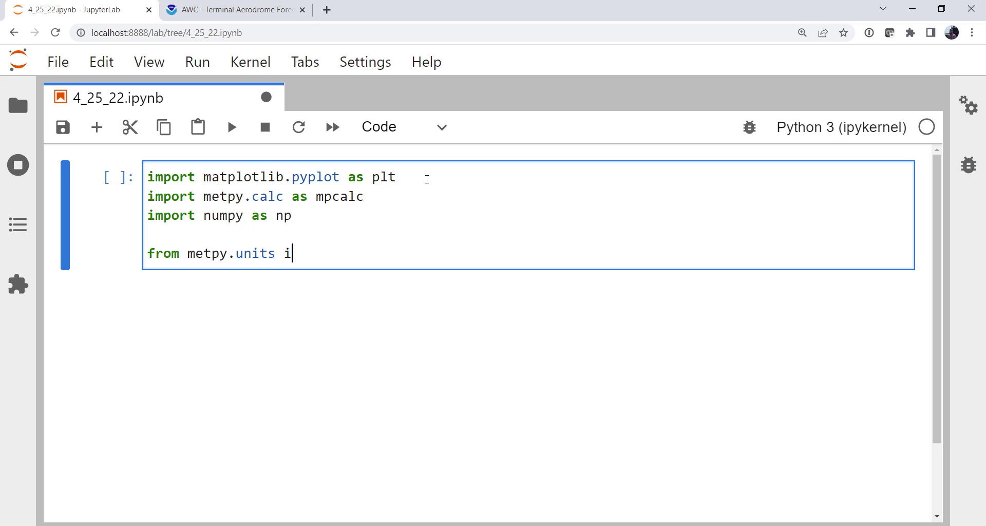
type("mport units")
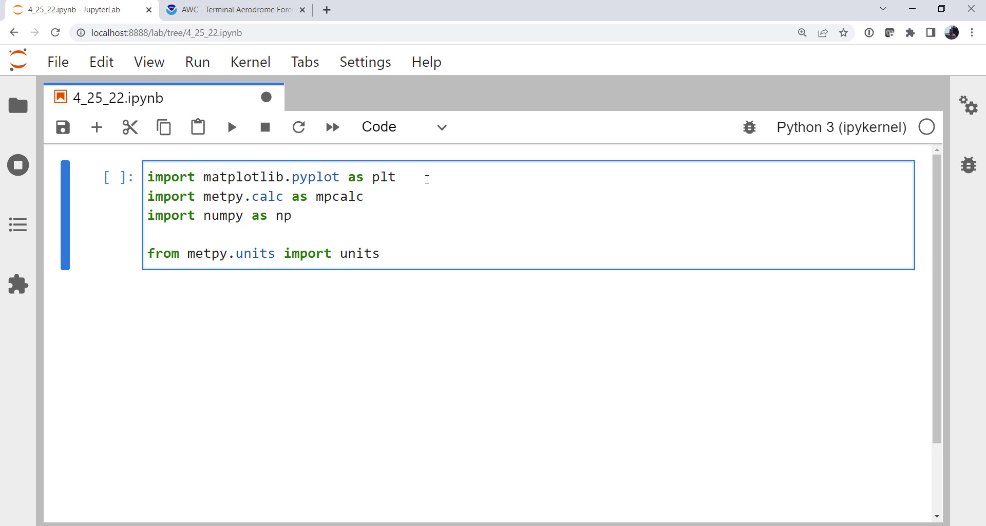
type("%")
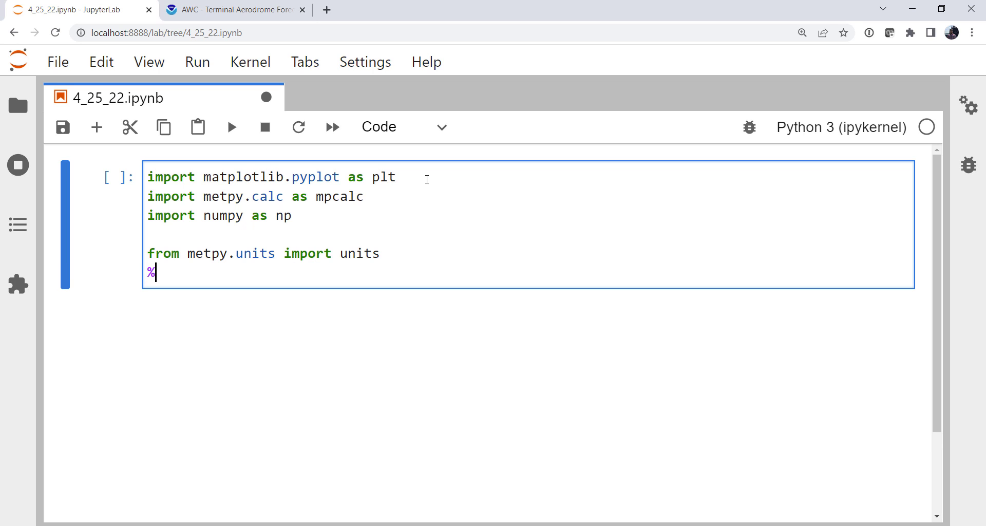
type("matplotlib inline")
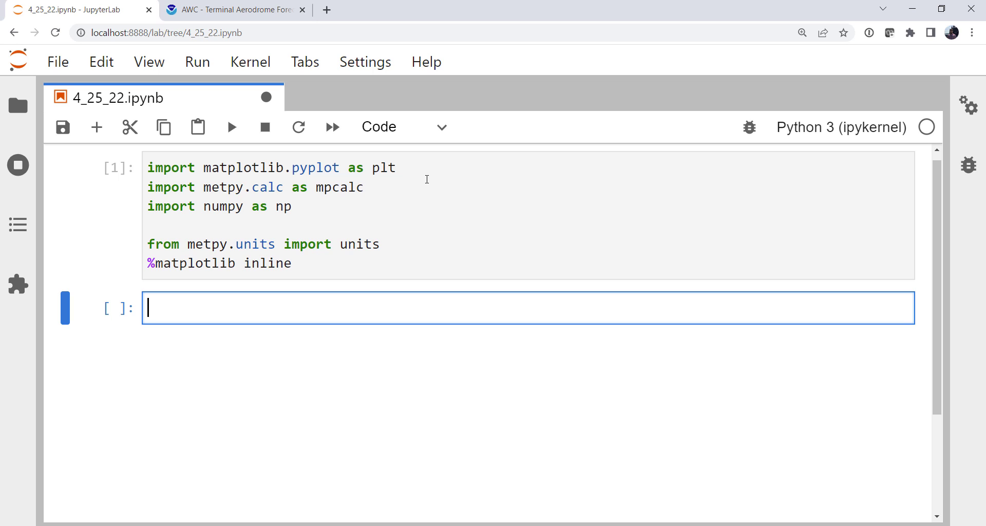
Step: Build x, y = np.meshgrid(np.arange(4), np.arange(3)) and display both grid arrays
type("x")
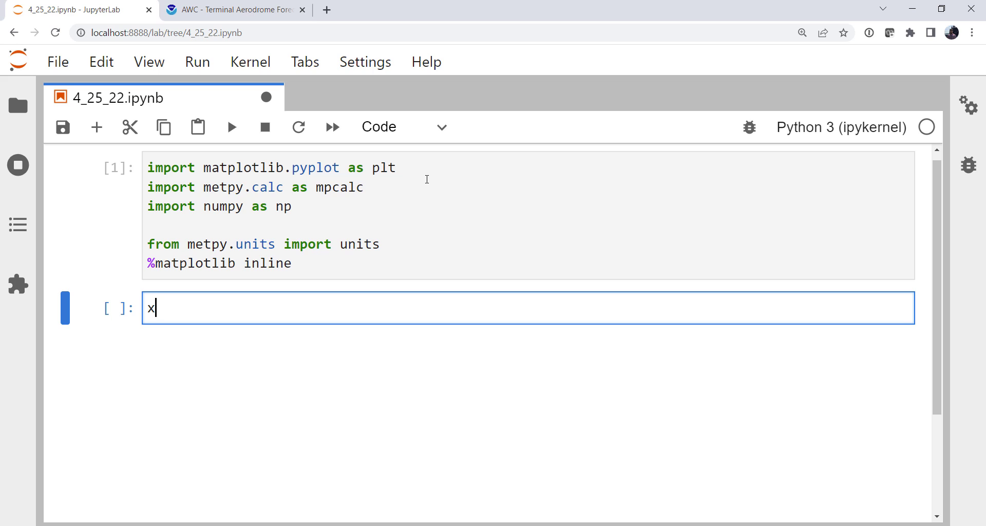
type(", y =")
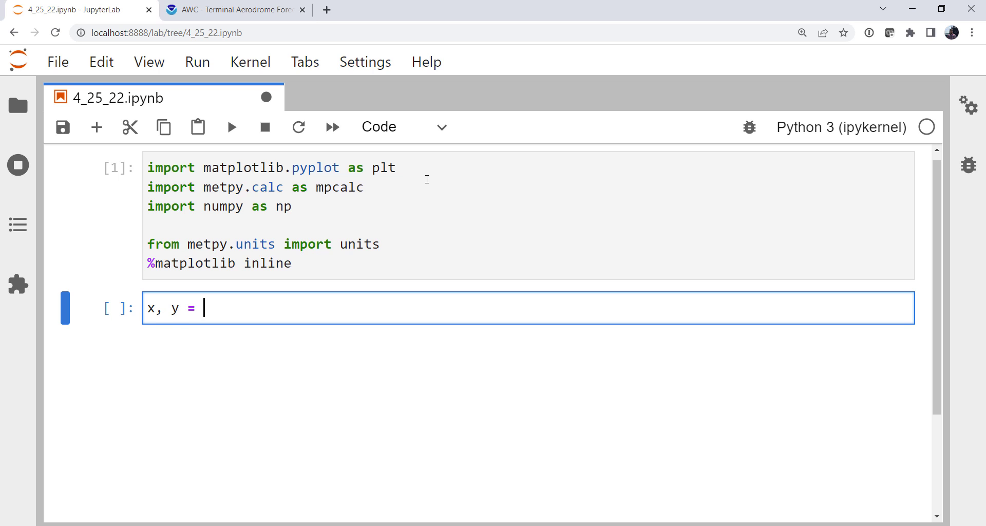
type("np.mesh")
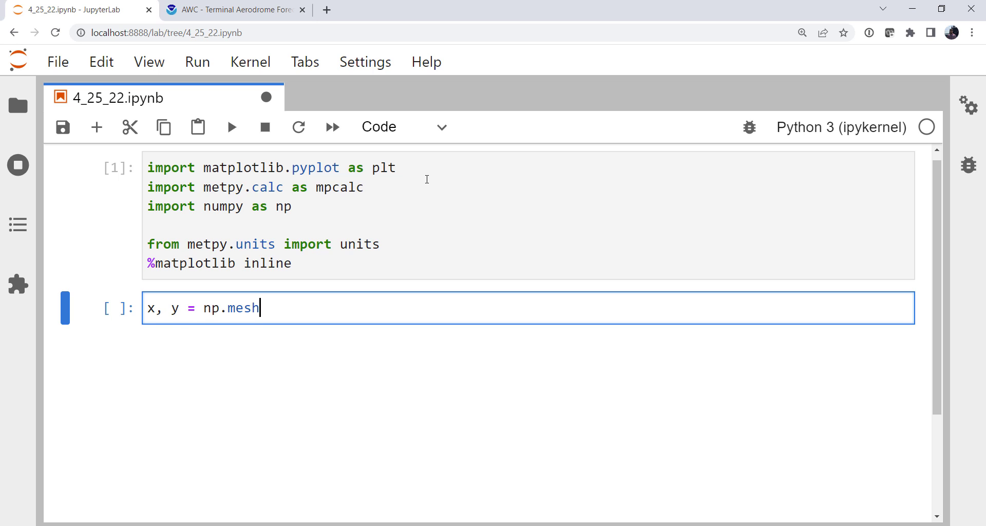
type("grid(np")
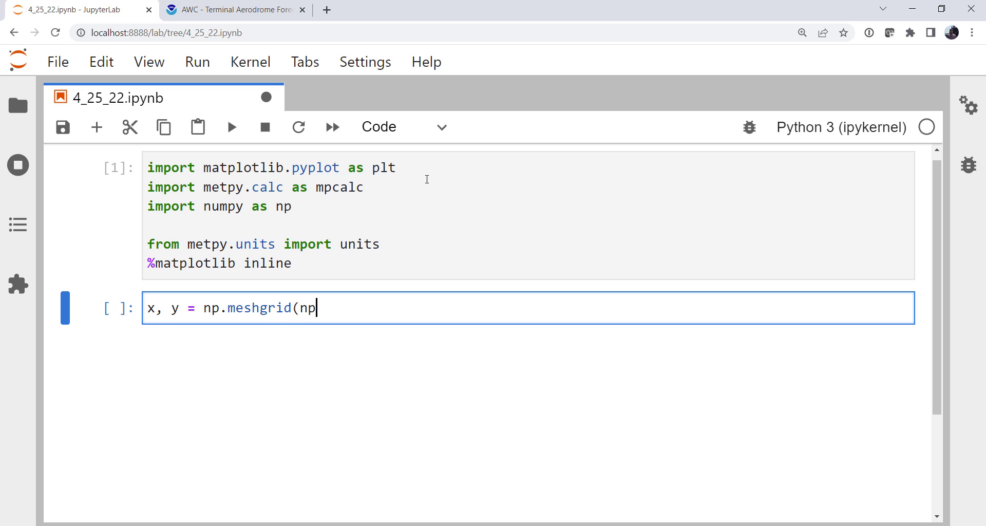
type(".arange")
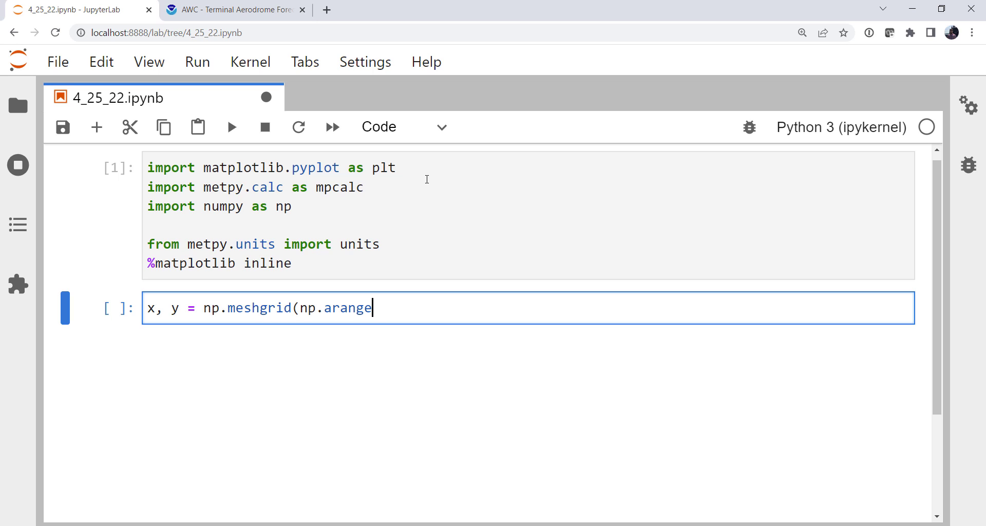
type("(4),")
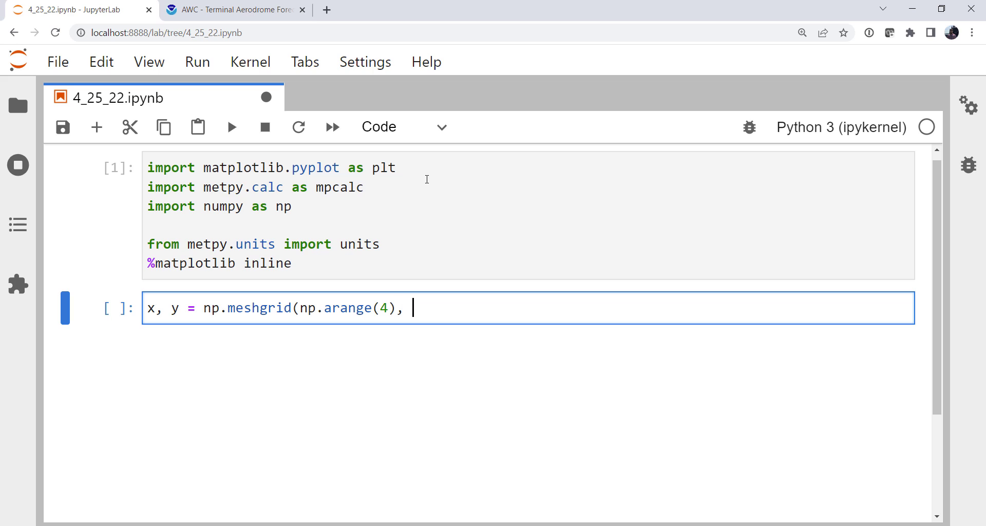
type("np.arange")
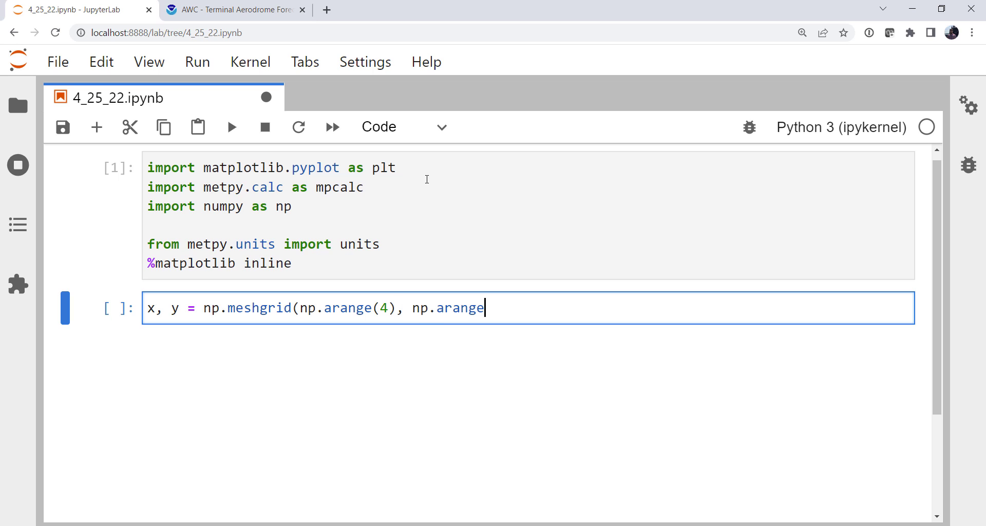
type("(3))")
type("x")
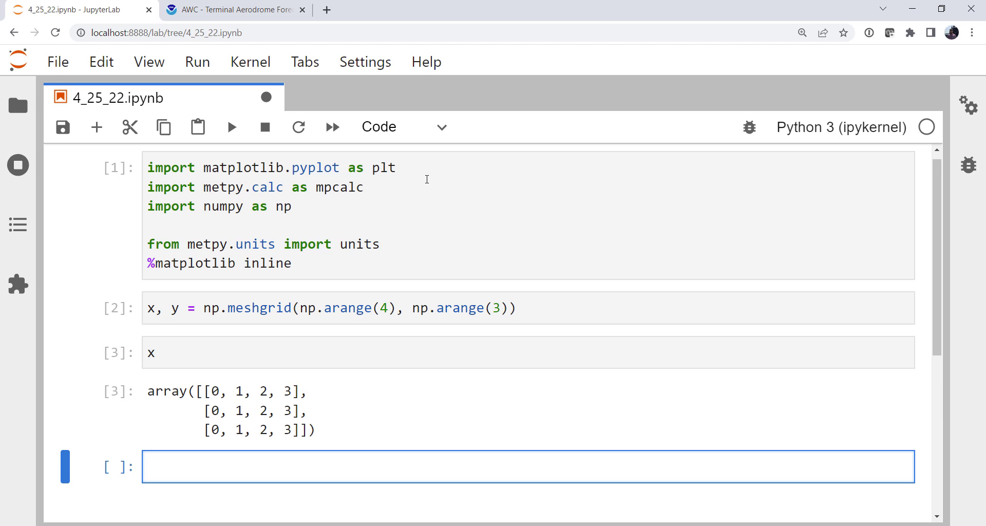
type("y")
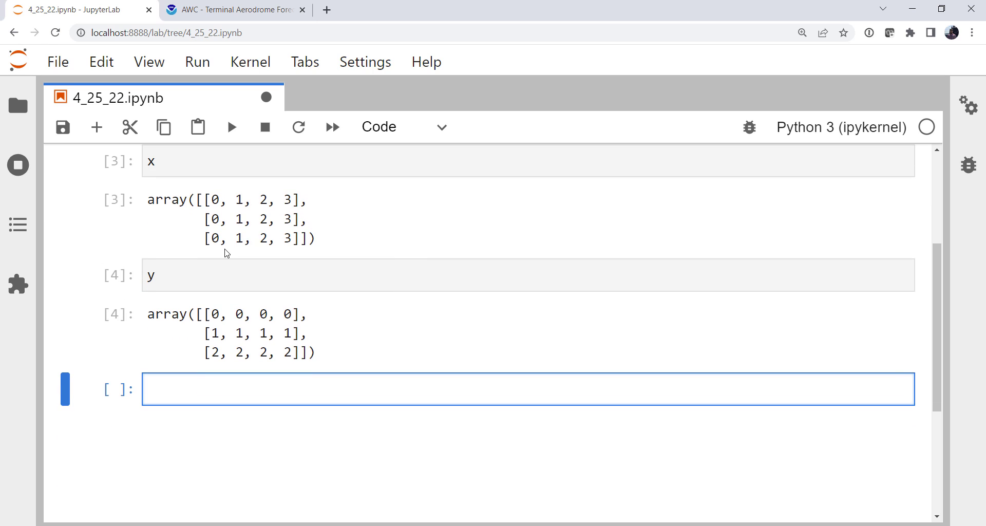
mouse_move(228, 362)
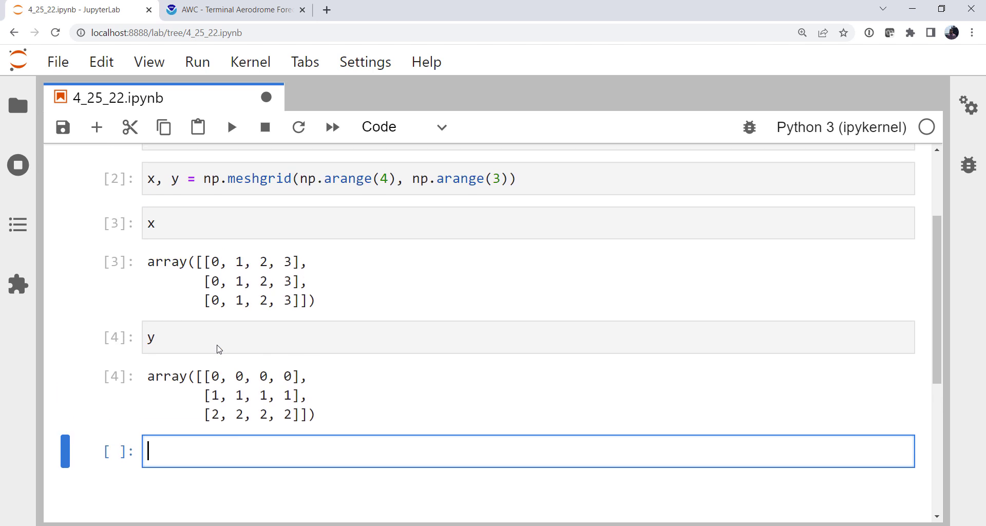
Step: Define wspd = np.array with three rows of [0, 5, 8, 10]
type("wdp")
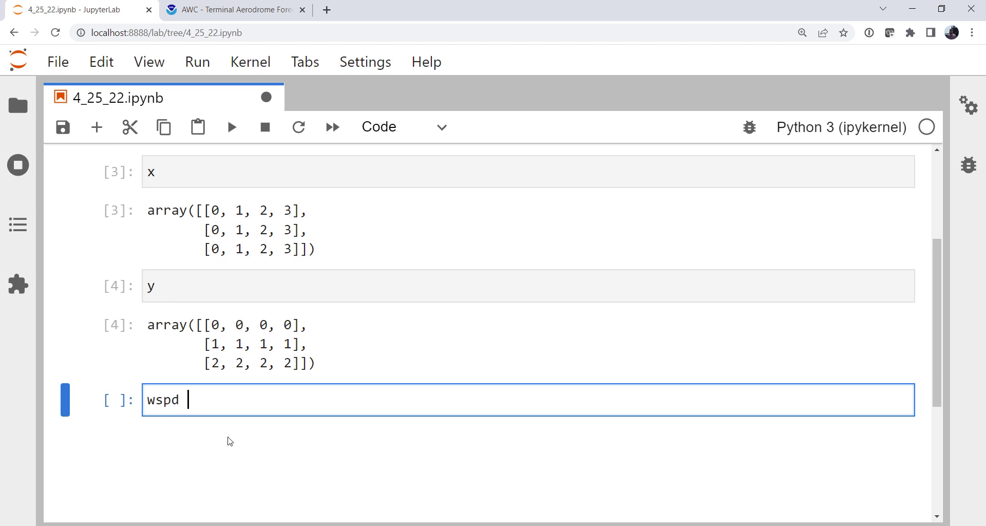
type("= np.array")
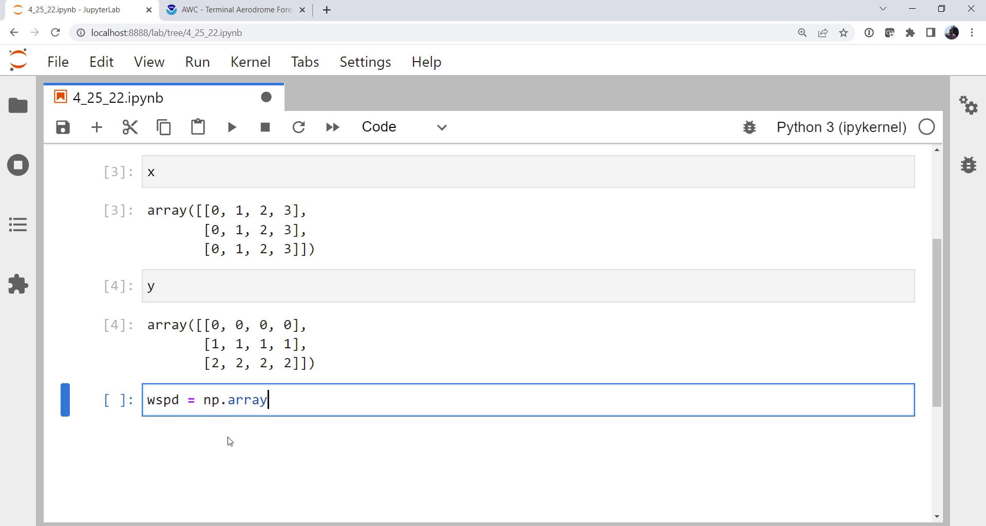
type("([[")
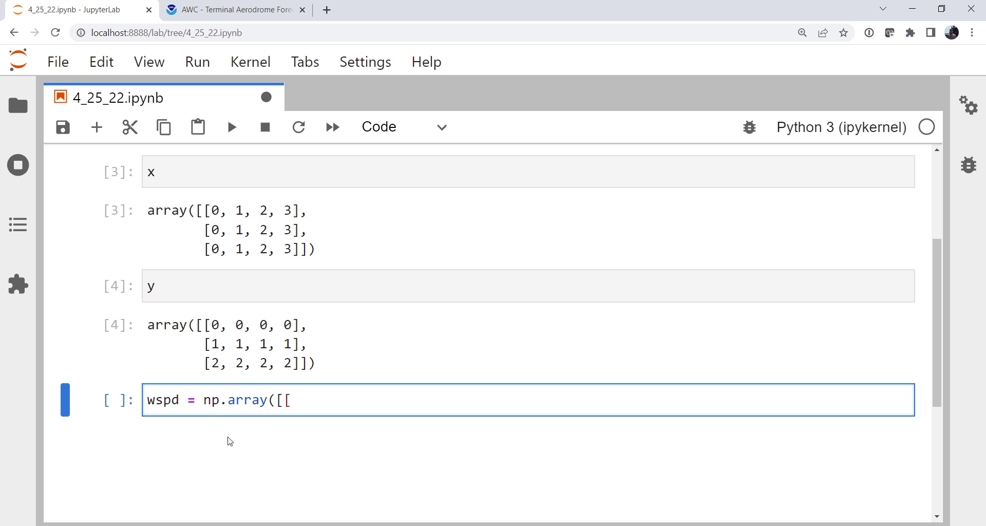
type("0,")
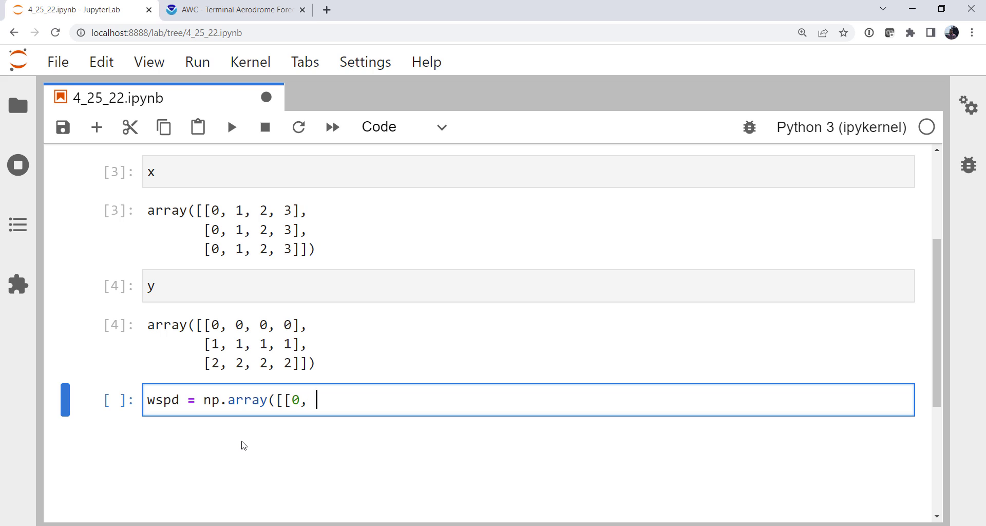
type("5, 8, 1")
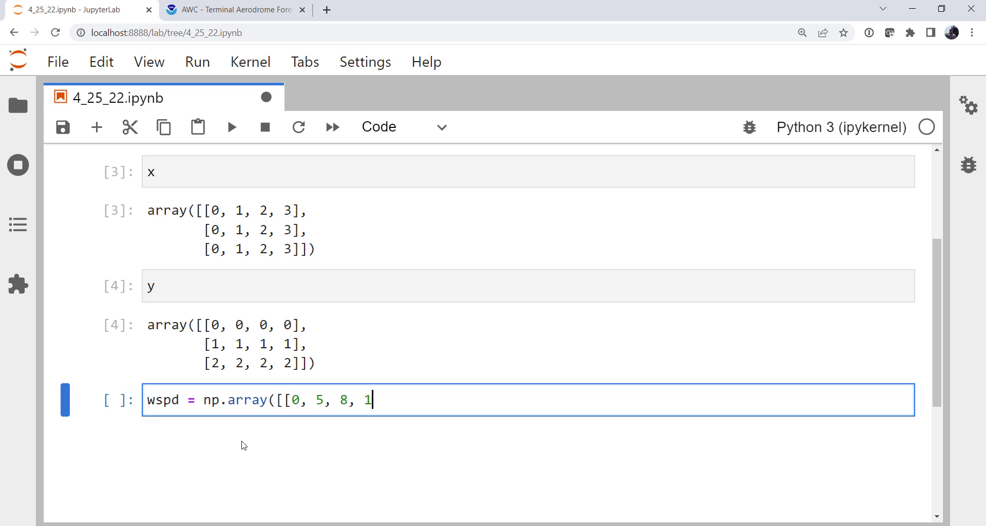
type("0],")
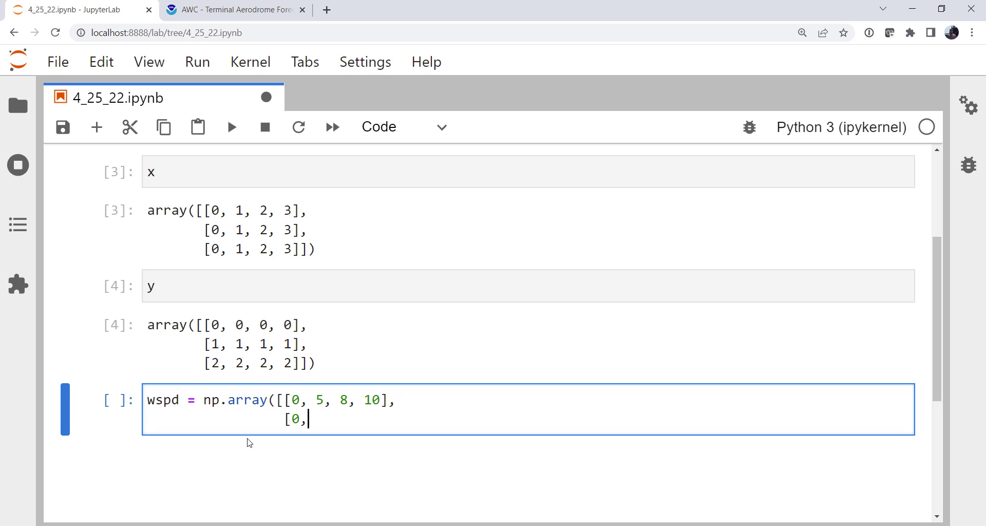
type("5, 8, 10]")
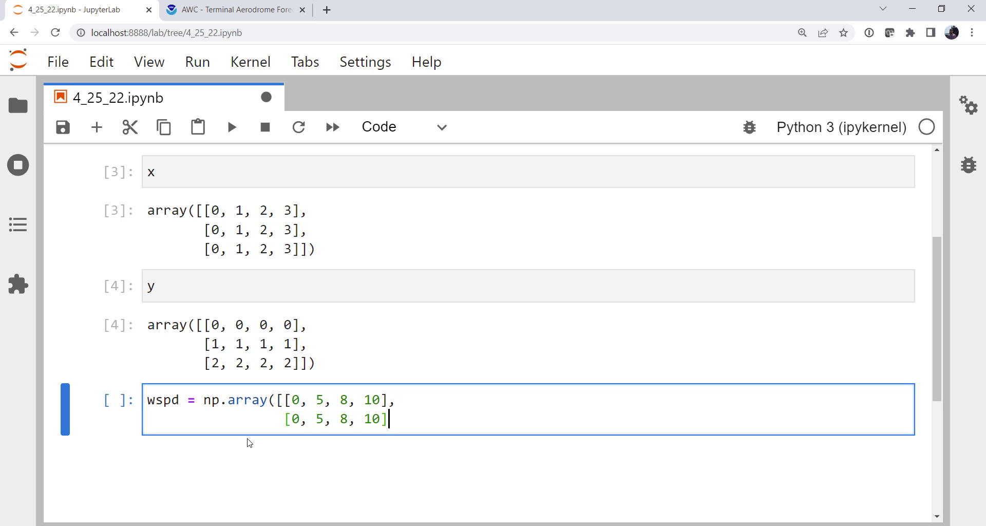
type(",")
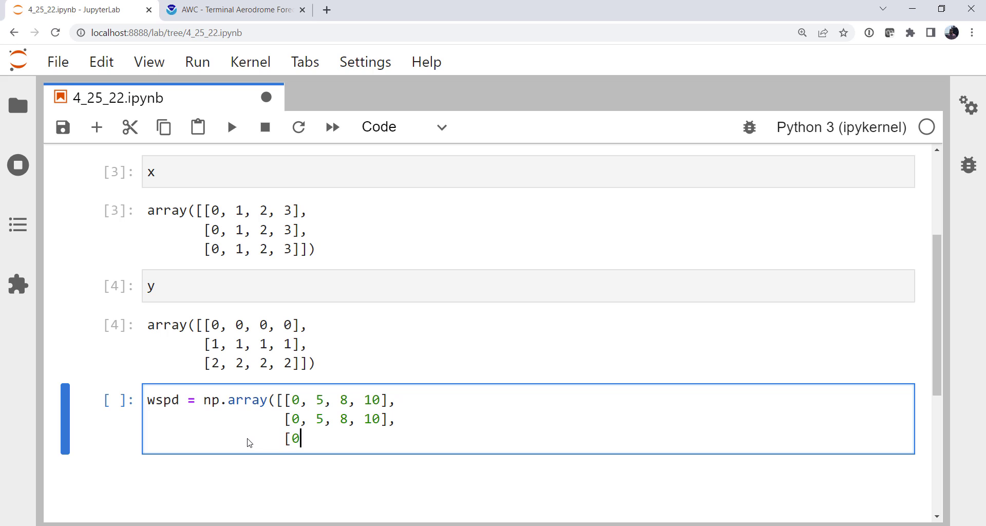
type(", 5, 8, 10")
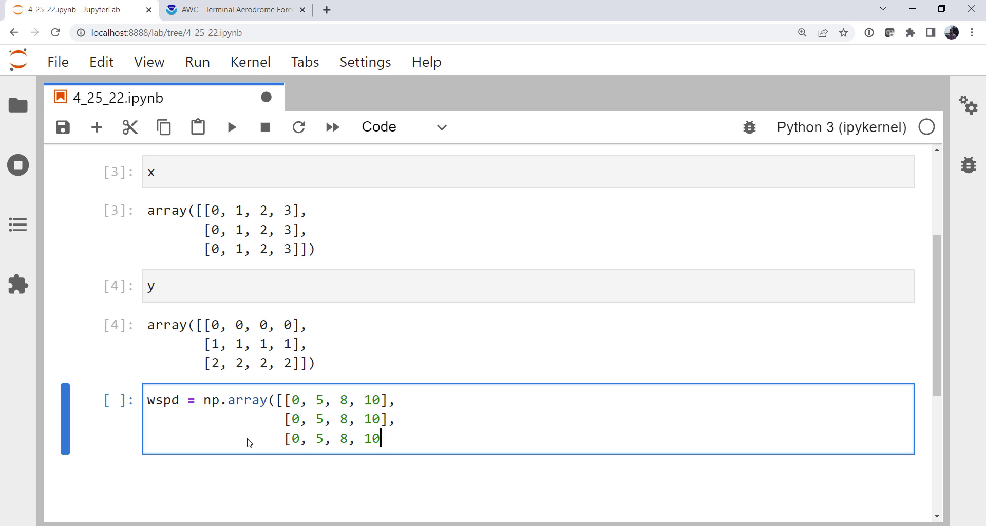
type("]]")
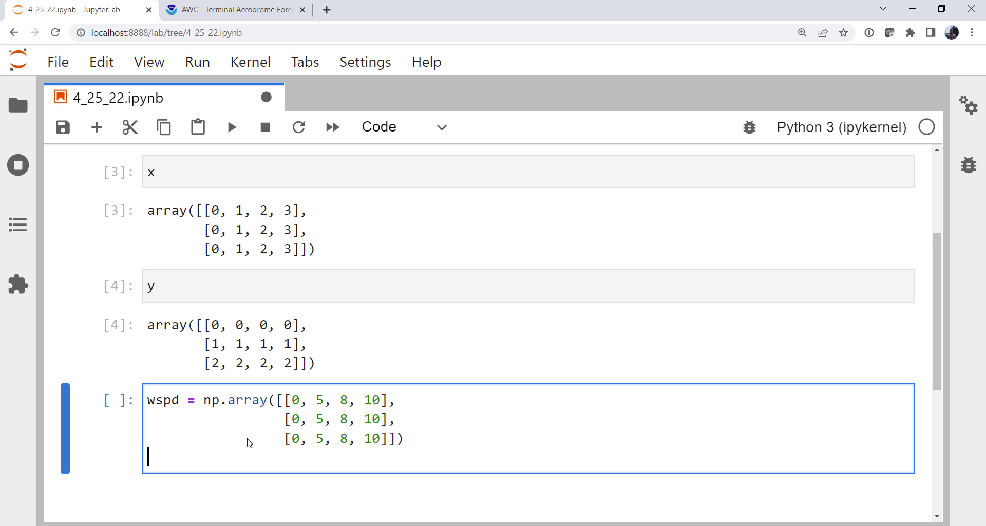
Step: Begin the gust array with wgust = np.array([[
type("wgust")
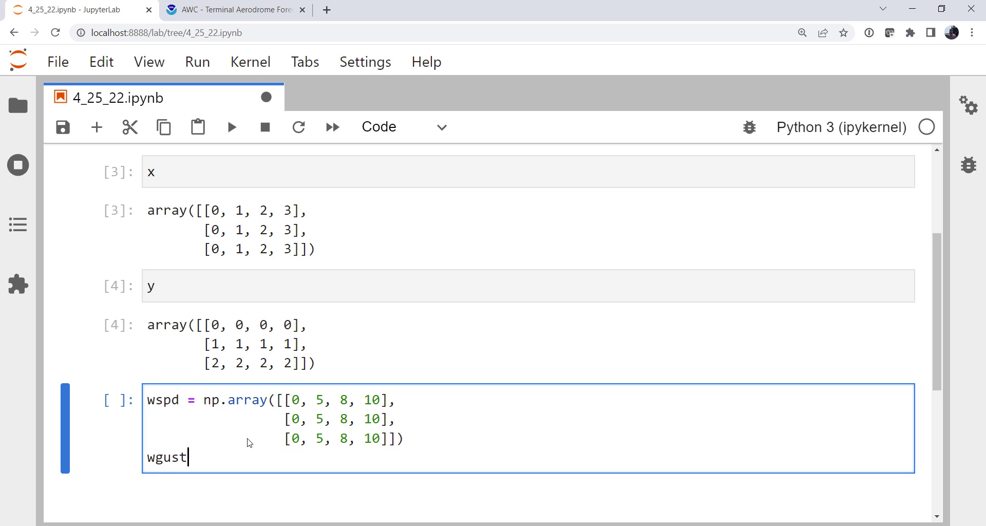
type("= np.arr")
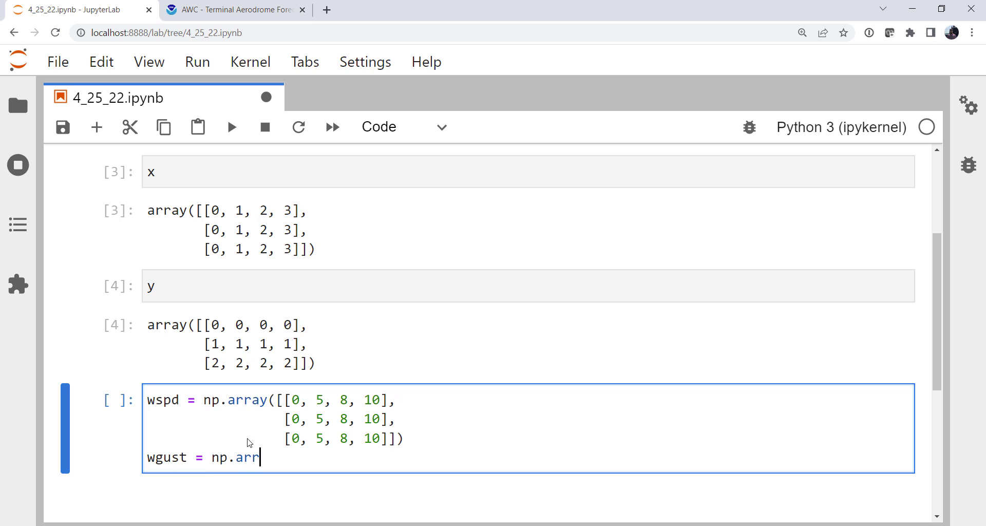
type("ay([[")
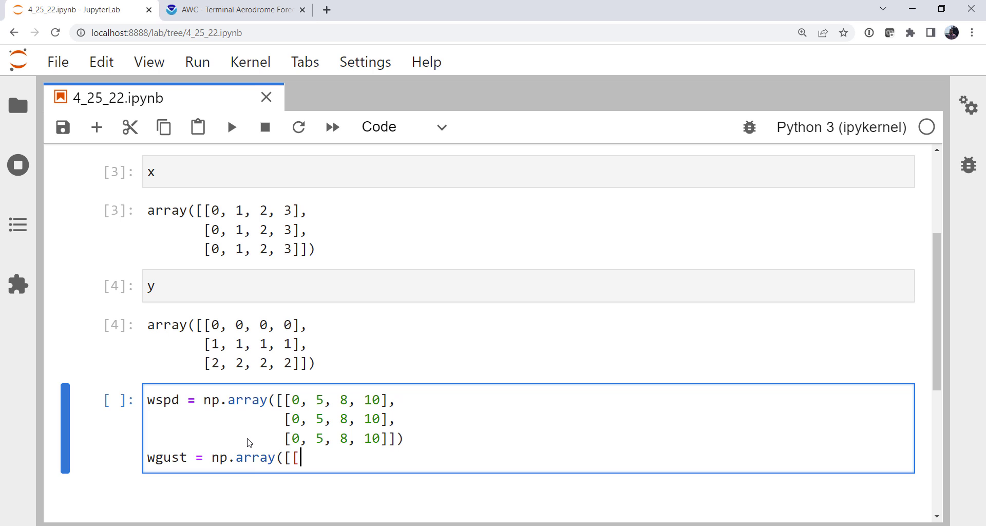
Step: Fill wgust with rows [0,5,8,10], [5,10,13,15], [10,15,18,20]
type("0, 5, 8,")
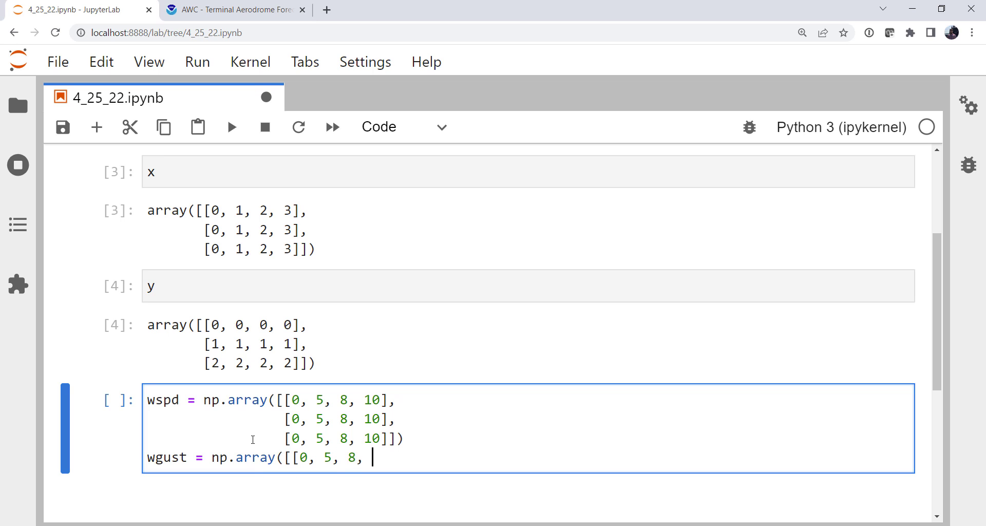
type("10],")
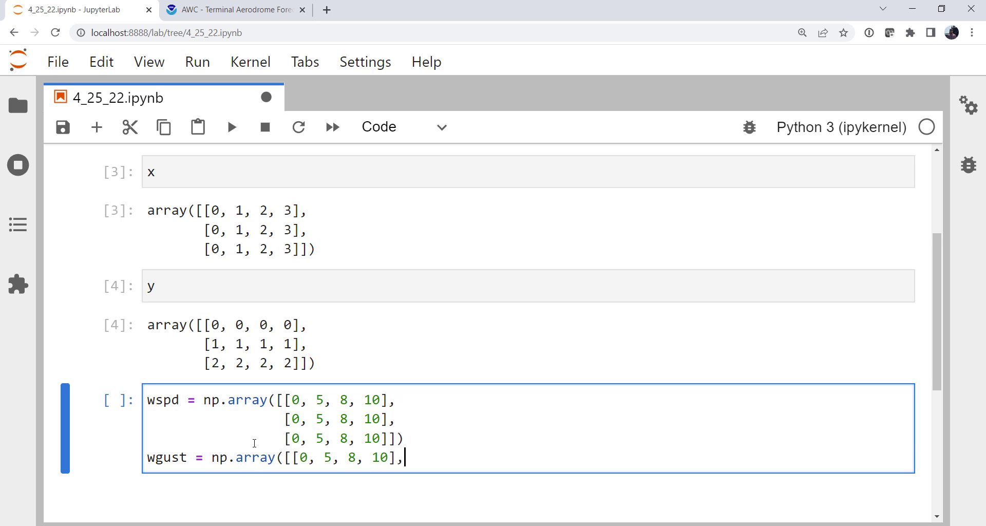
key("Enter")
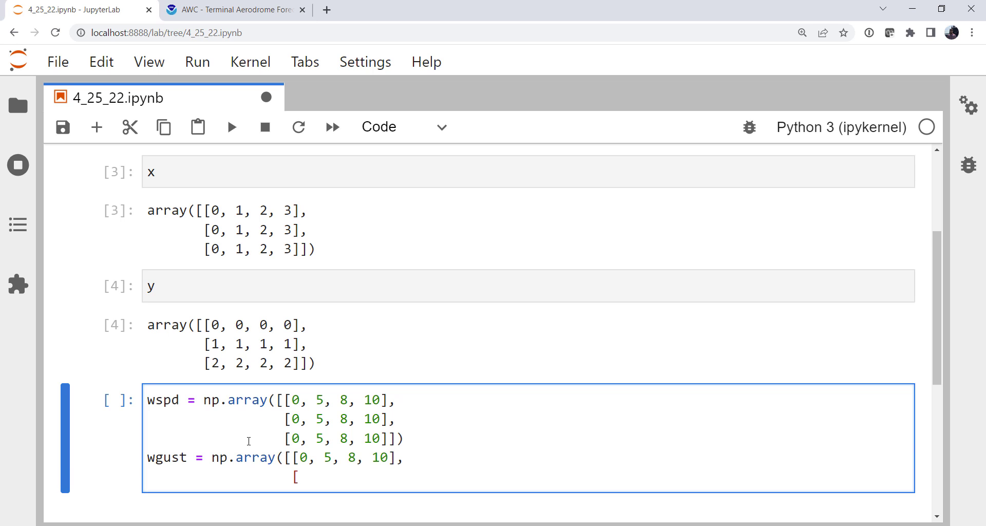
type("5, 10, 13")
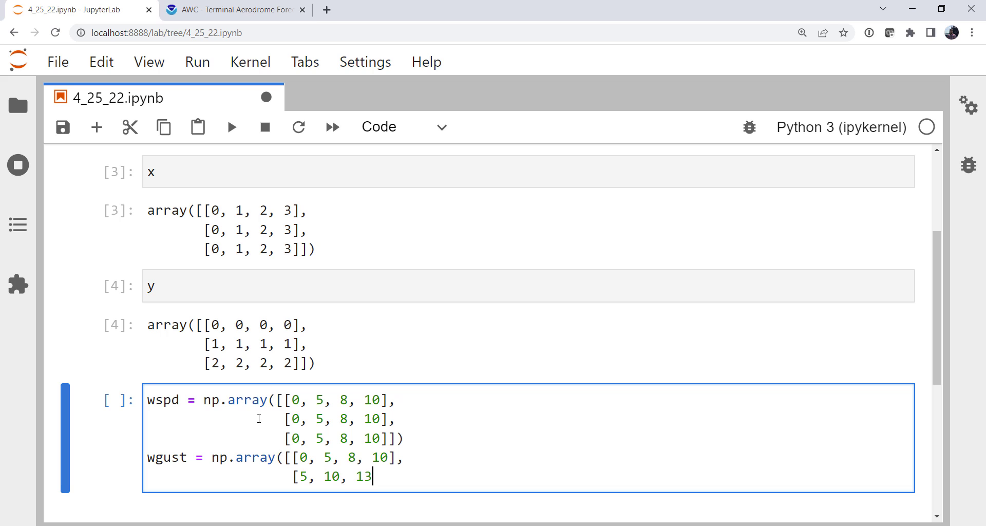
type(", 15]")
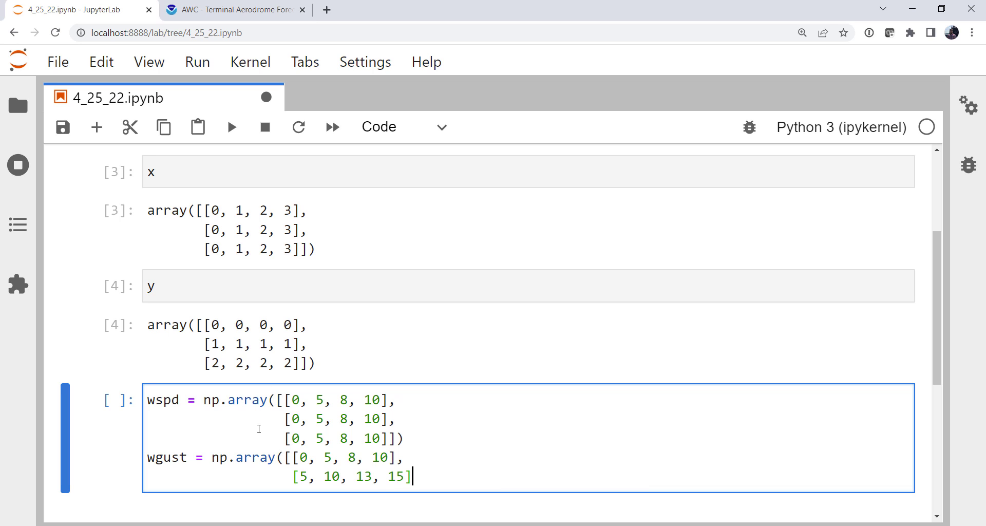
mouse_move(539, 406)
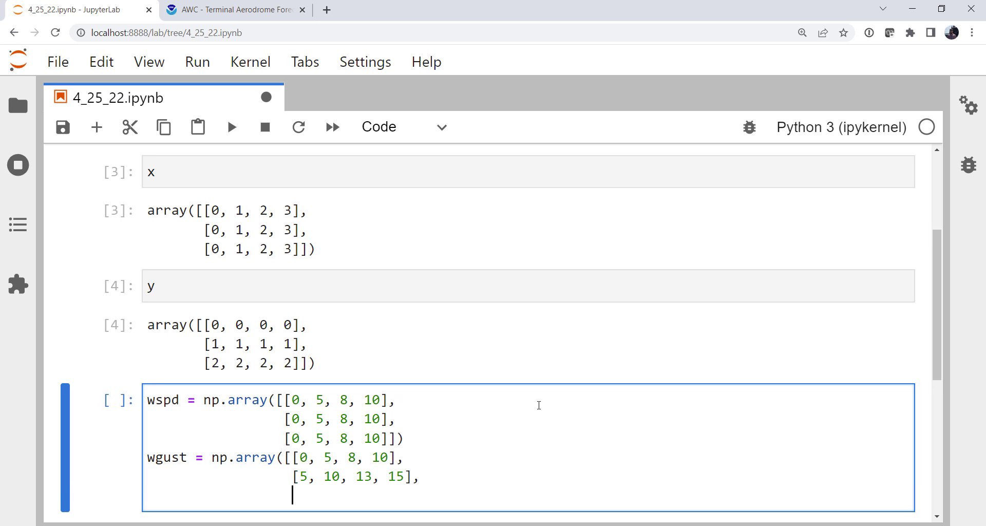
type("p")
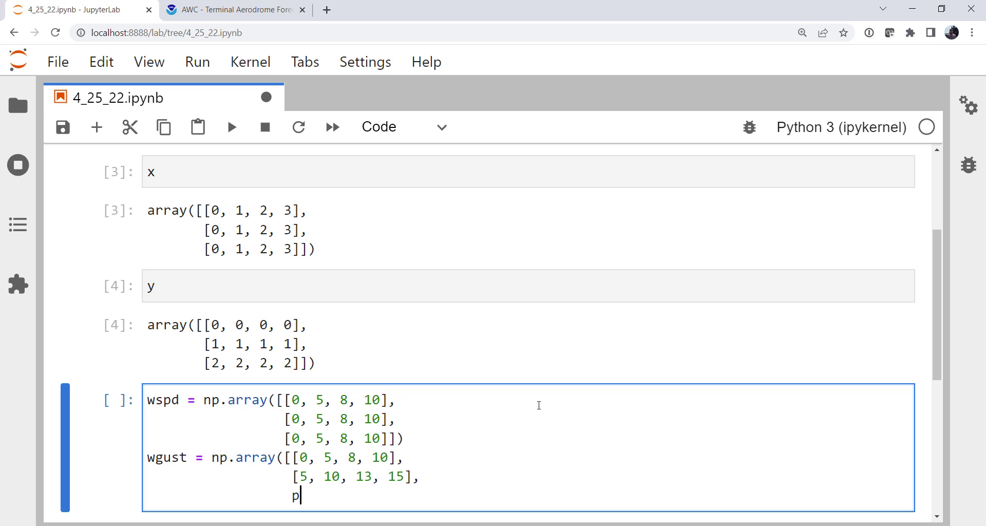
type("[")
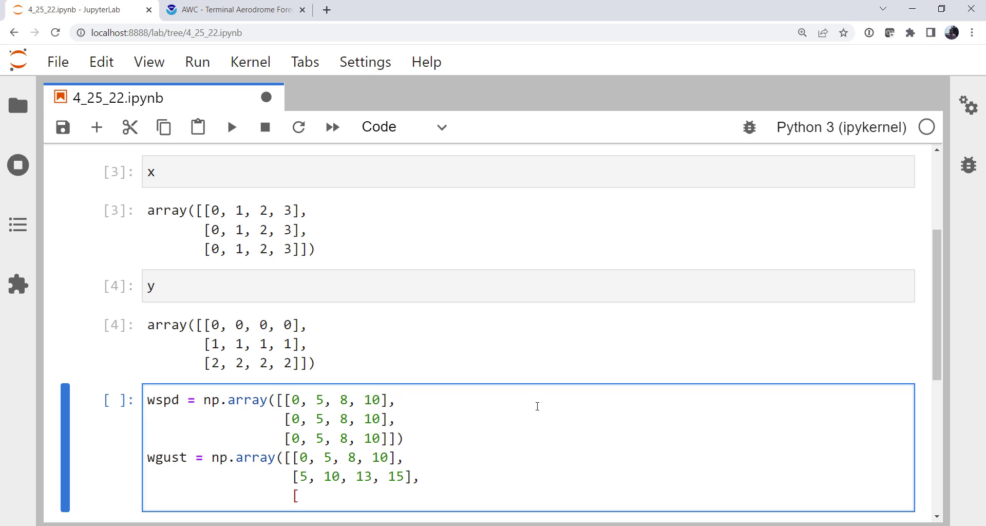
type("10, 15, 18")
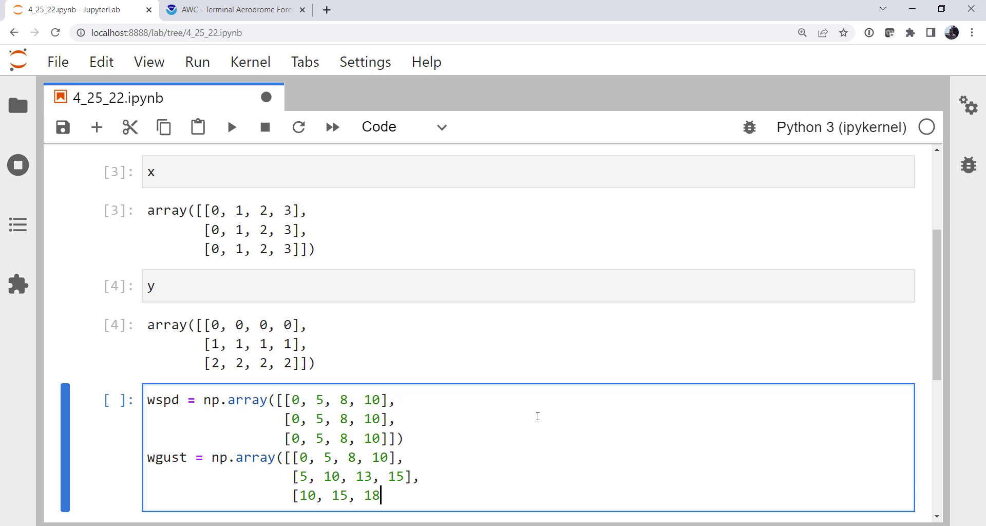
type(", 20]]) *")
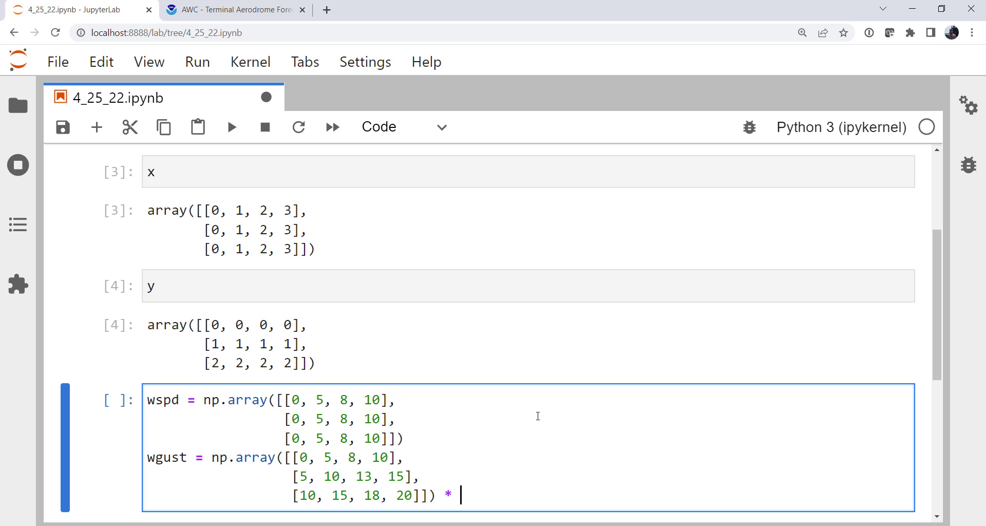
Step: Multiply both wspd and wgust by units.knots
type("units.knots")
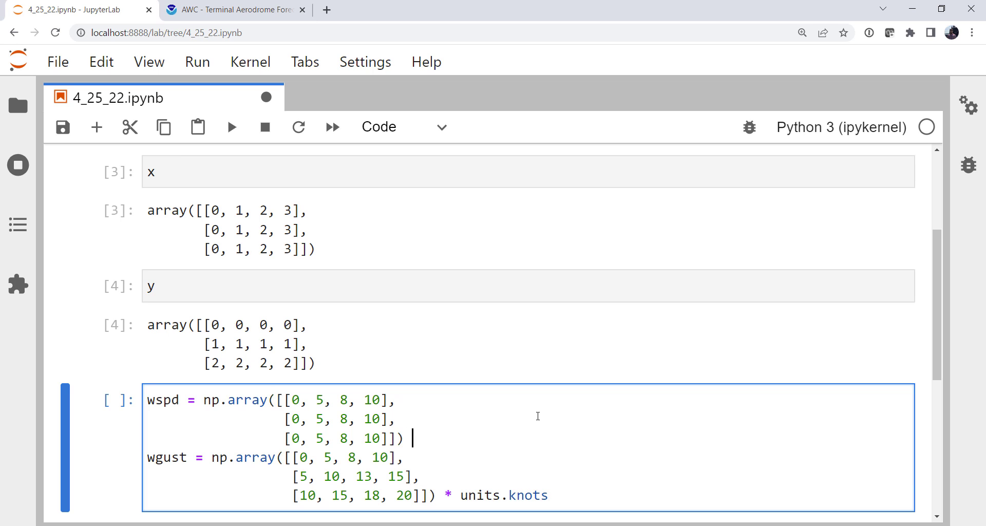
type("* units.kn")
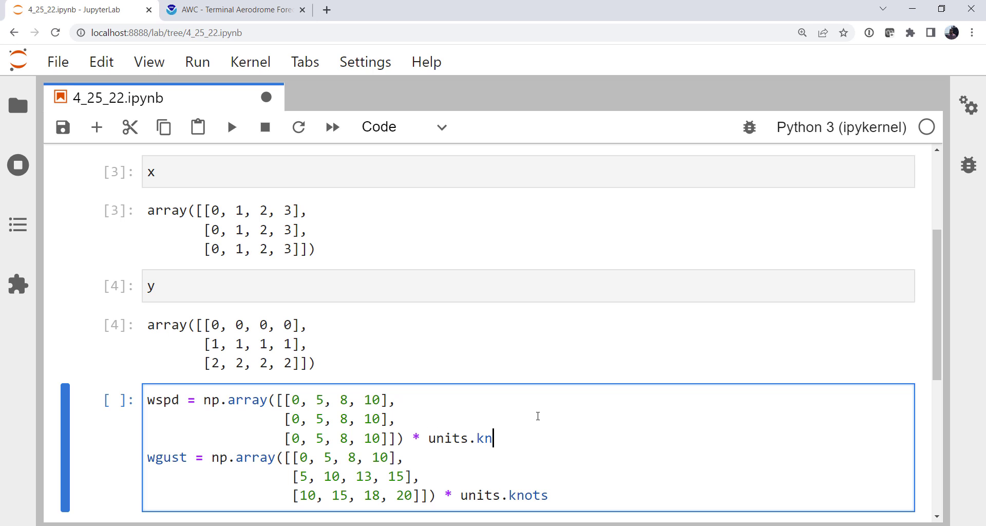
type("ots")
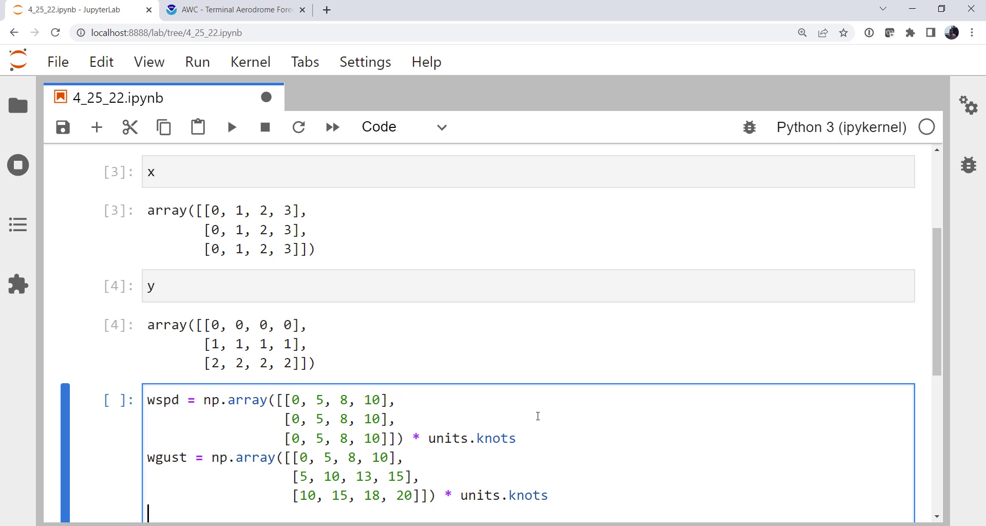
scroll("down", 3)
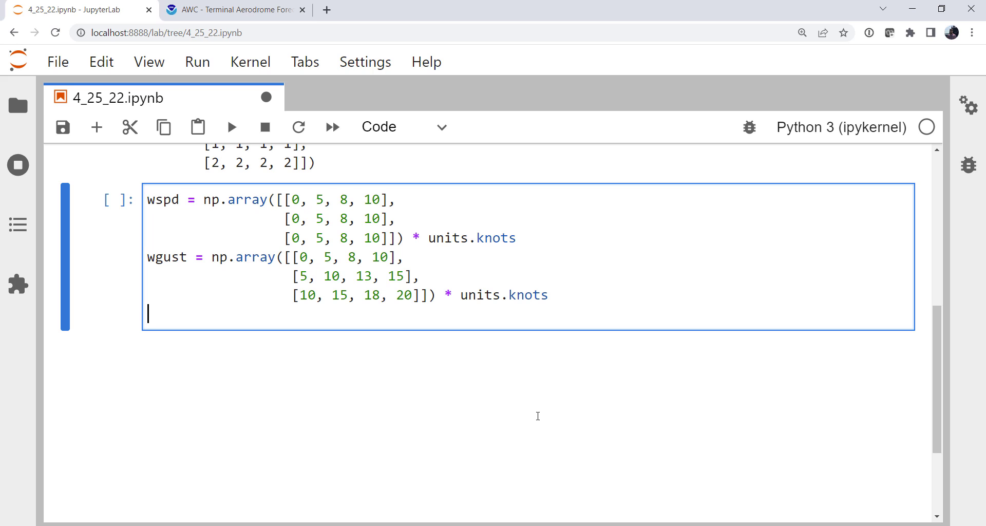
Step: Define wdir = np.ones_like(wspd) * 315 * units.degrees and run the wind data cell
type("wdu")
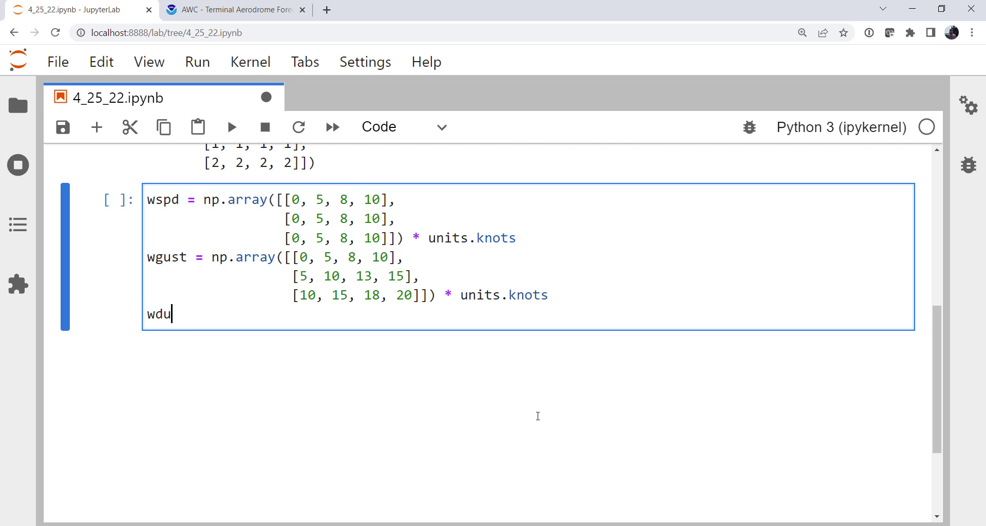
type("ir = np.")
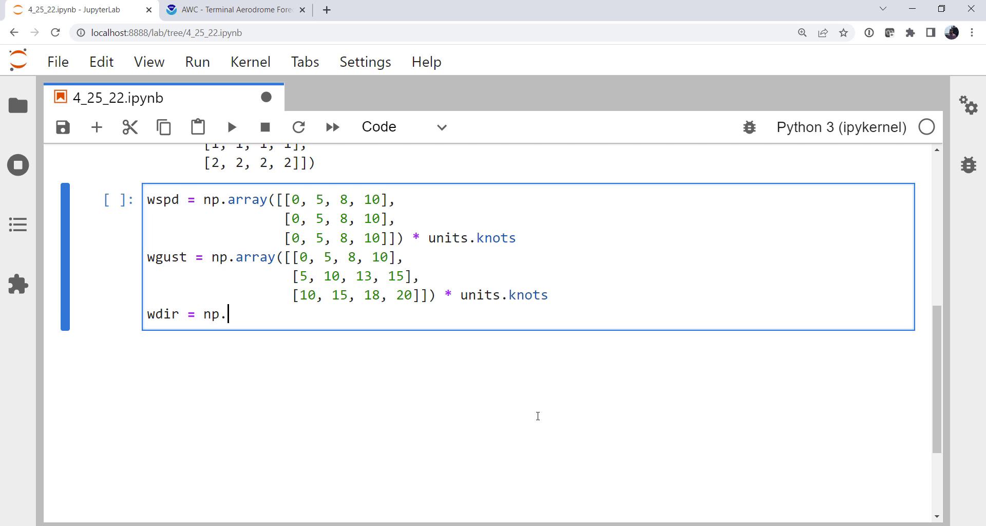
type("ones_likes")
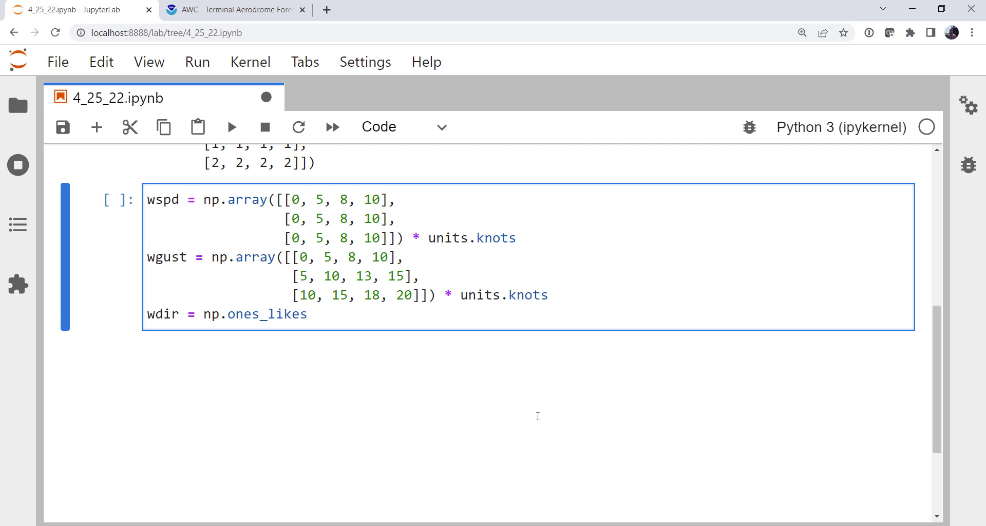
type("(wsp")
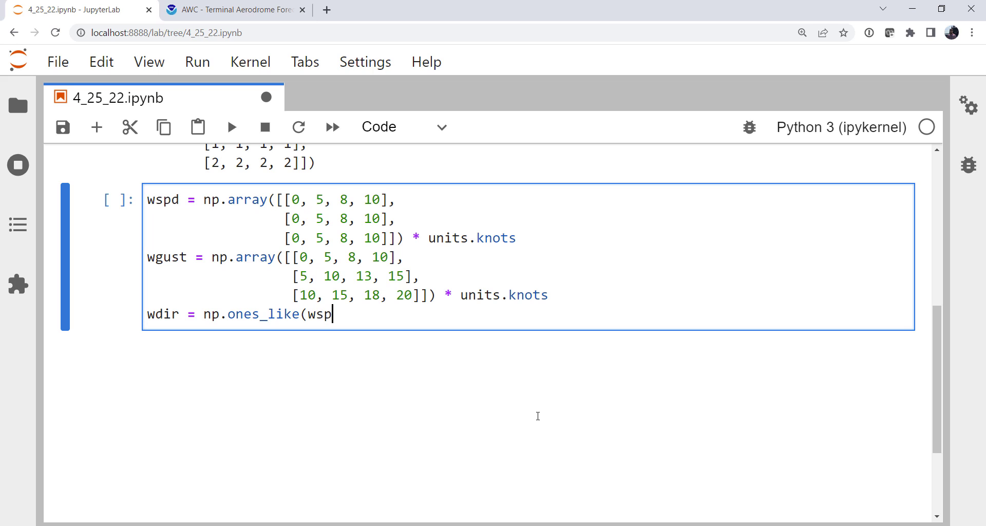
type("d)")
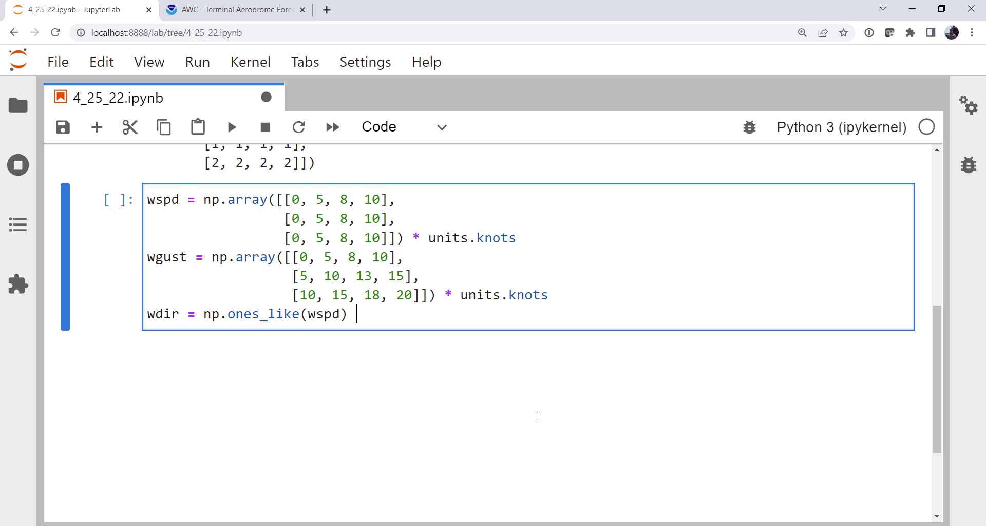
type("* 315")
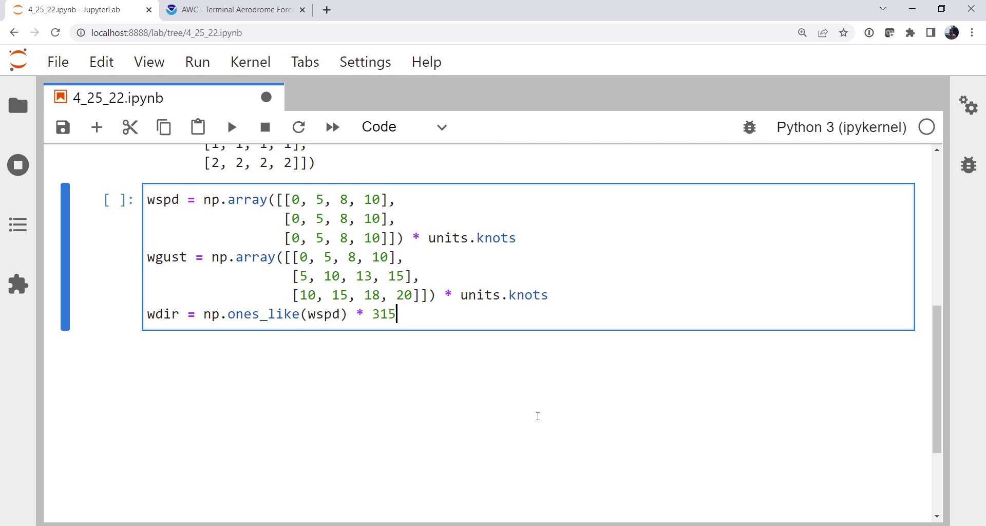
type("* units.degrees")
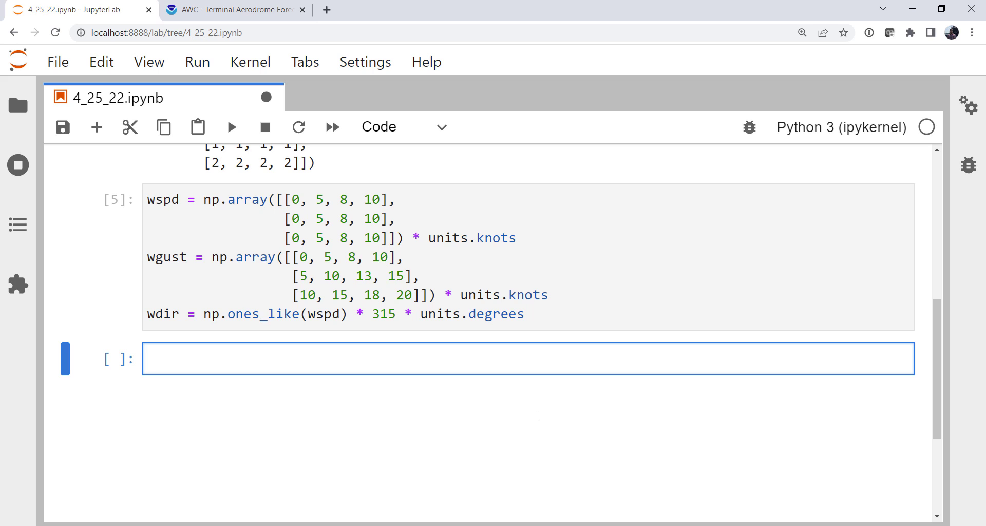
Step: Compute u, v = mpcalc.wind_components(wspd, wdir), checking the function signature
type("yu")
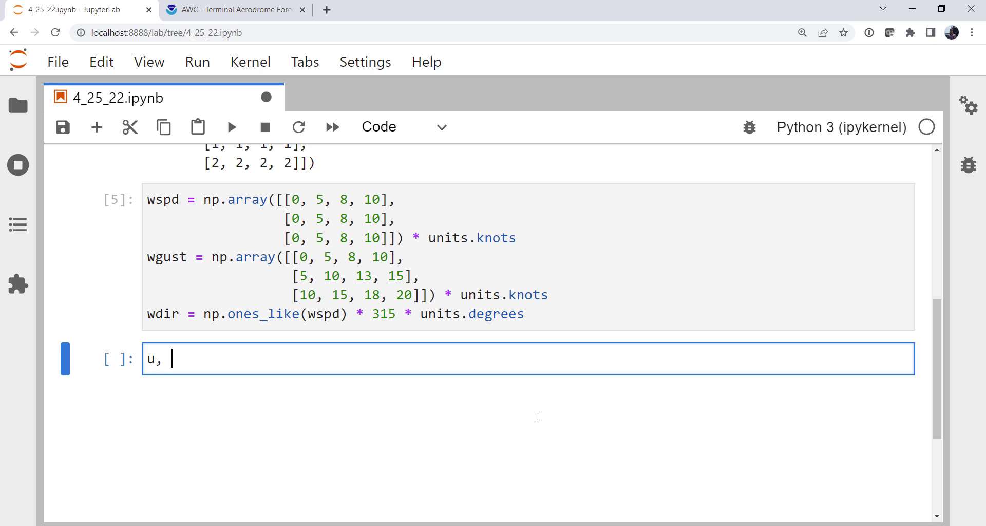
type("v = mp")
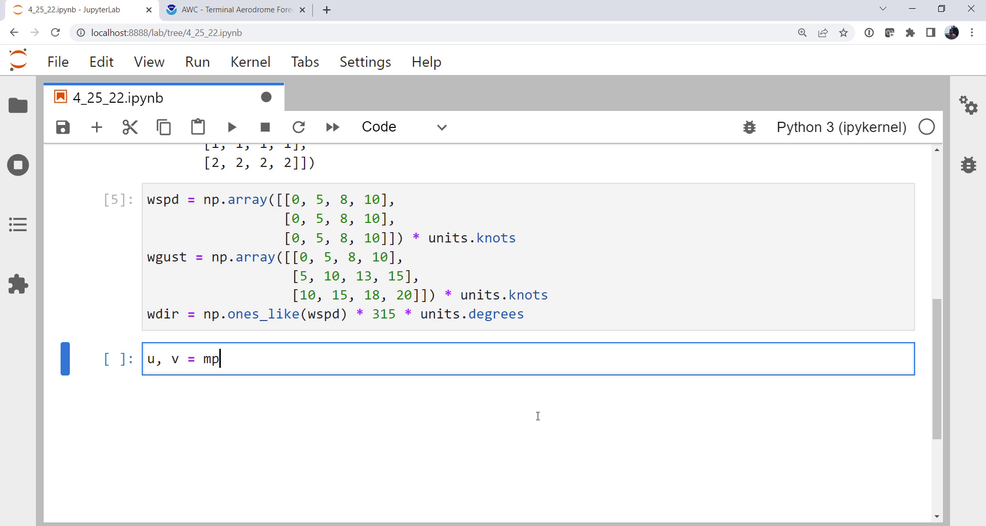
type("calc.wind_components(")
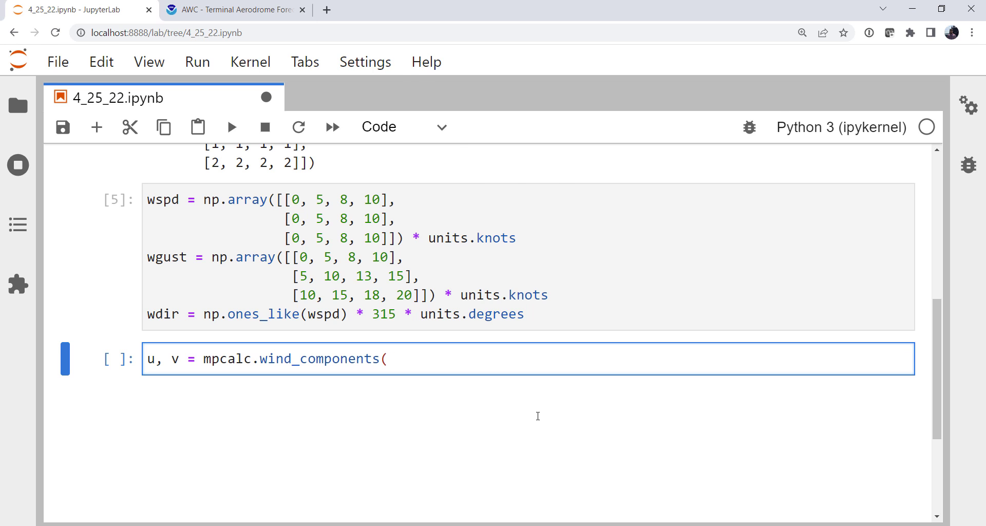
key("shift+tab")
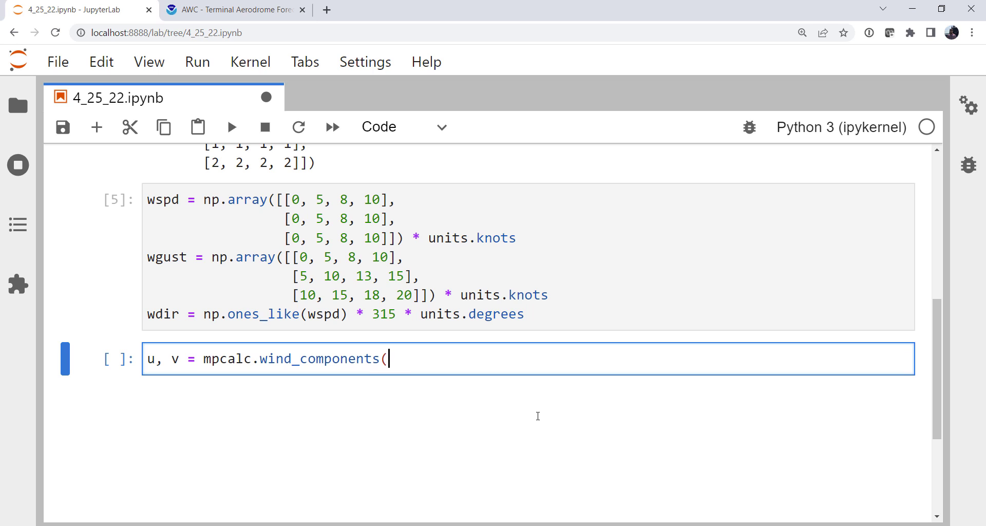
type("wspd,")
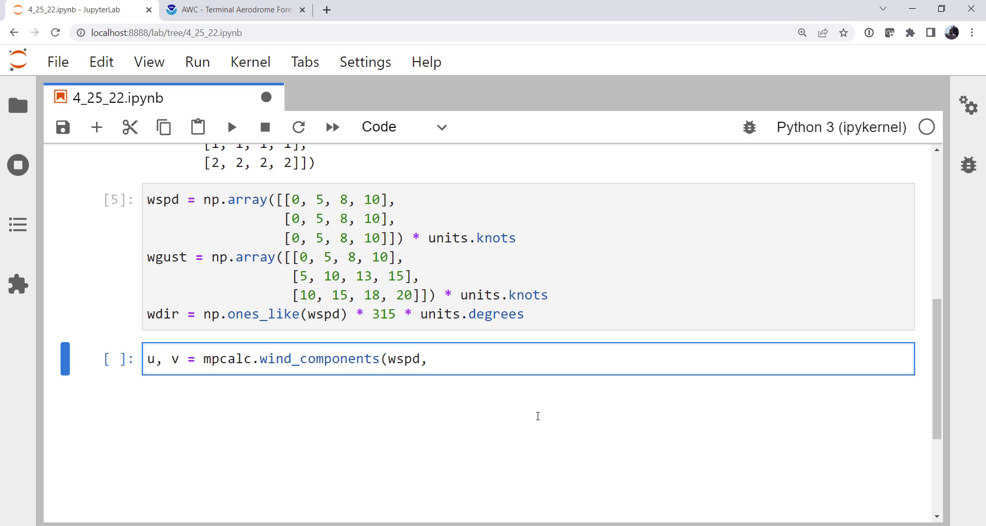
type("wdir)")
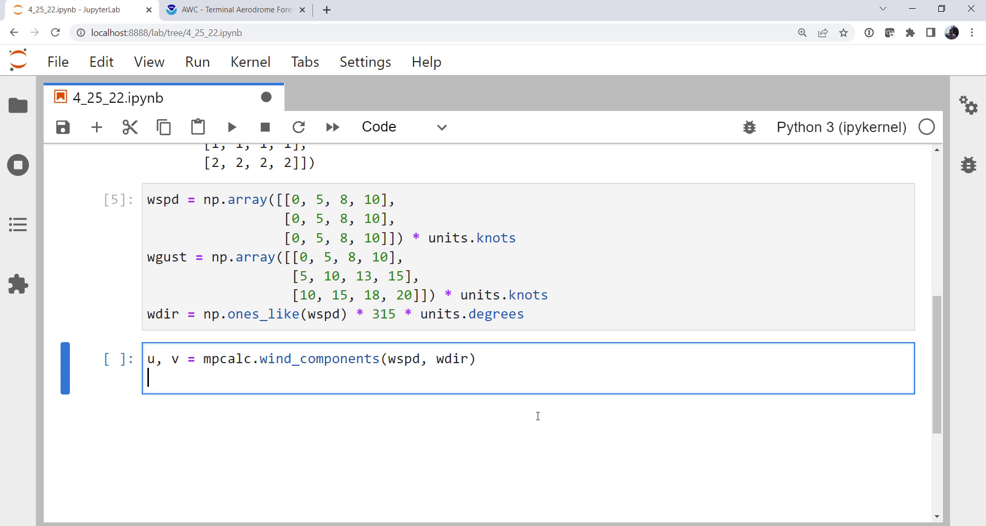
Step: Compute ug, vg = mpcalc.wind_components(wgust, wdir) and run the cell
type("ug,")
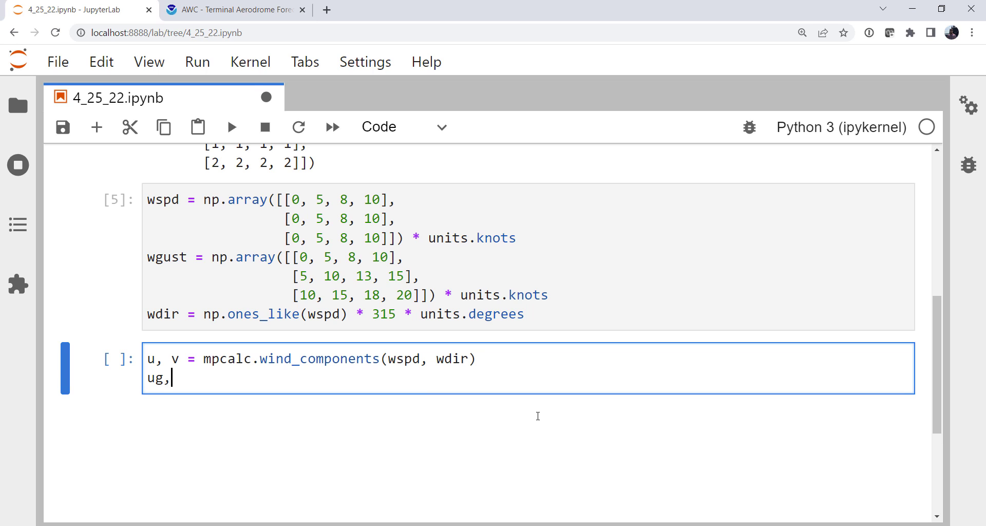
type("vg = m")
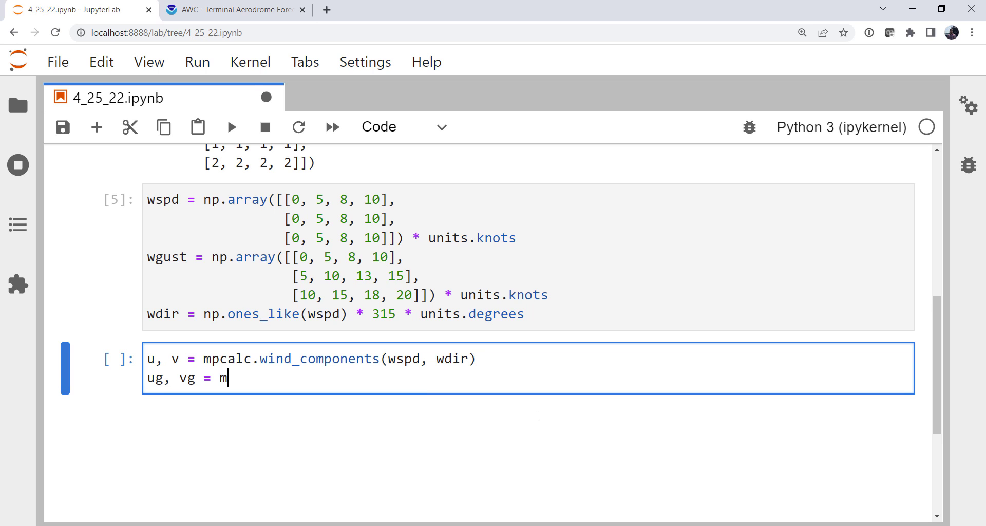
type("pcalc.wind_components(")
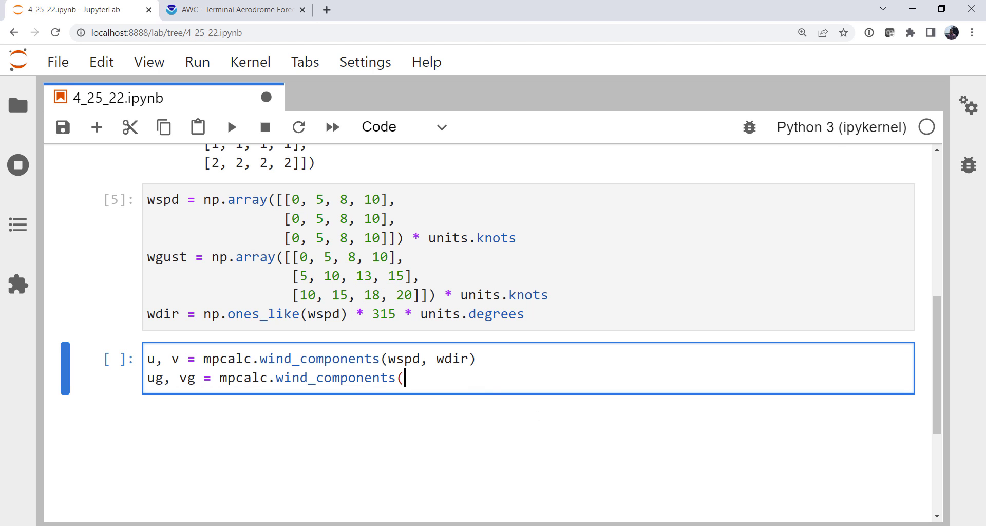
type("wgust")
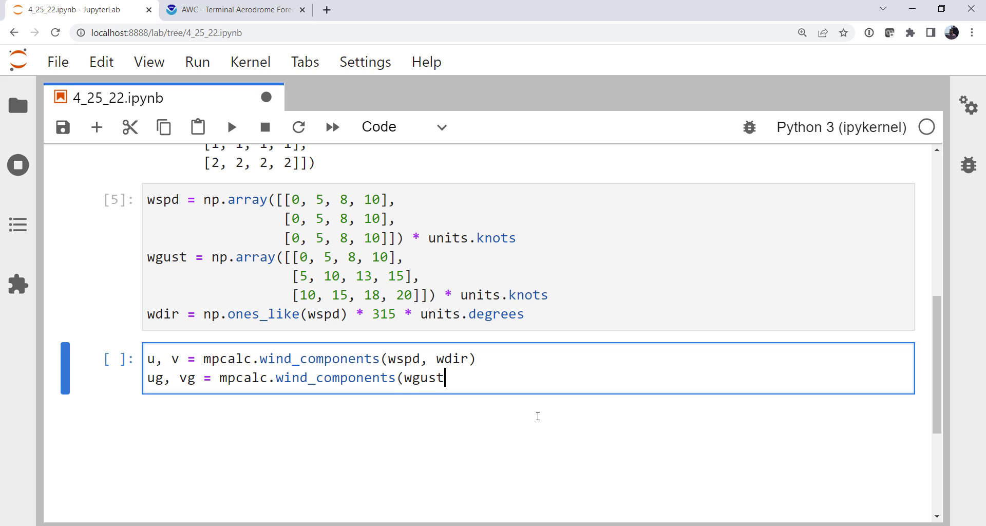
type(", wdir)")
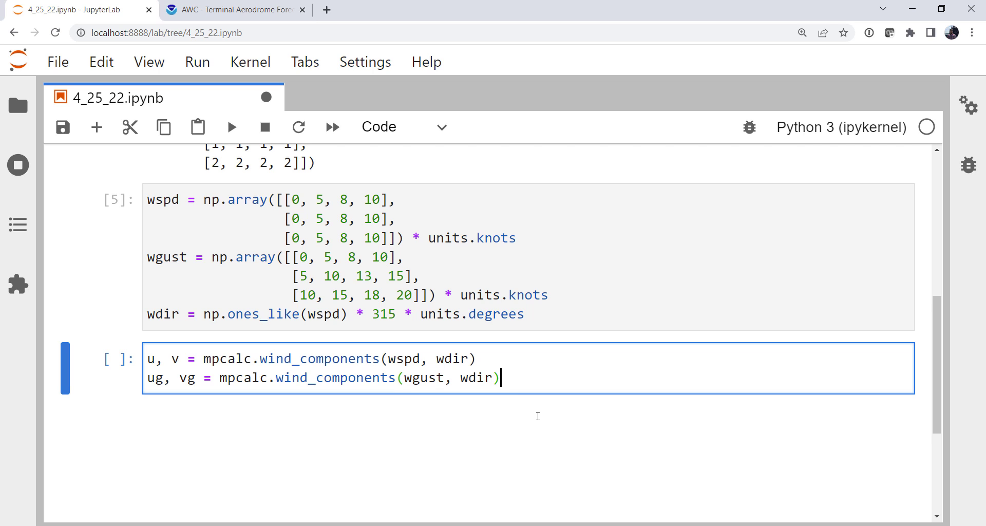
key("Shift+Enter")
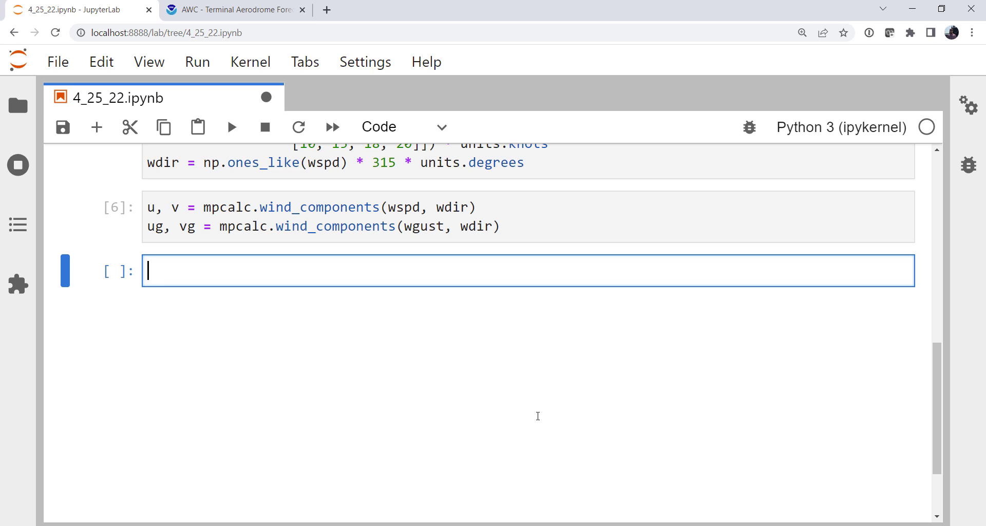
Step: Create fig, ax = plt.subplots() and draw ax.barbs(x, y, u, v), rendering the barb grid
type("fig, ax = plt.subpl")
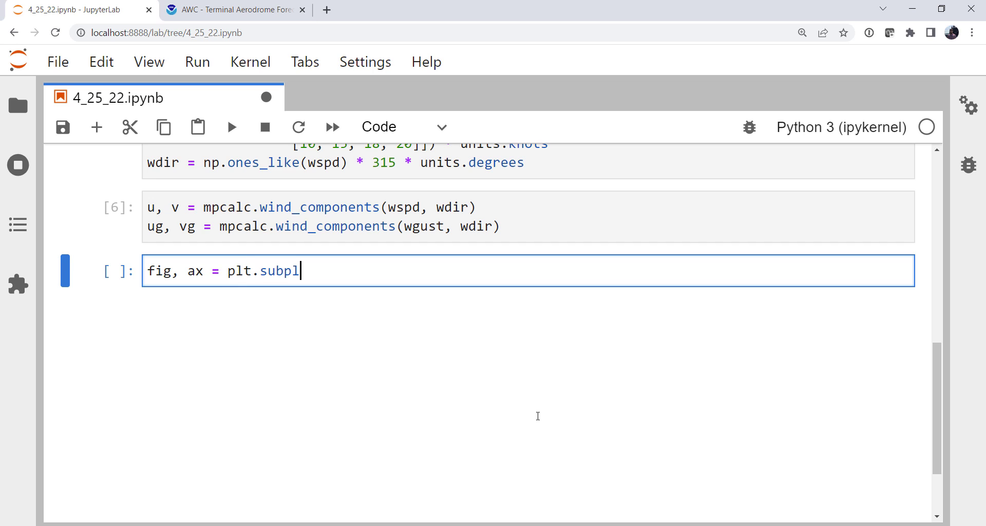
type("ots(")
type("ax")
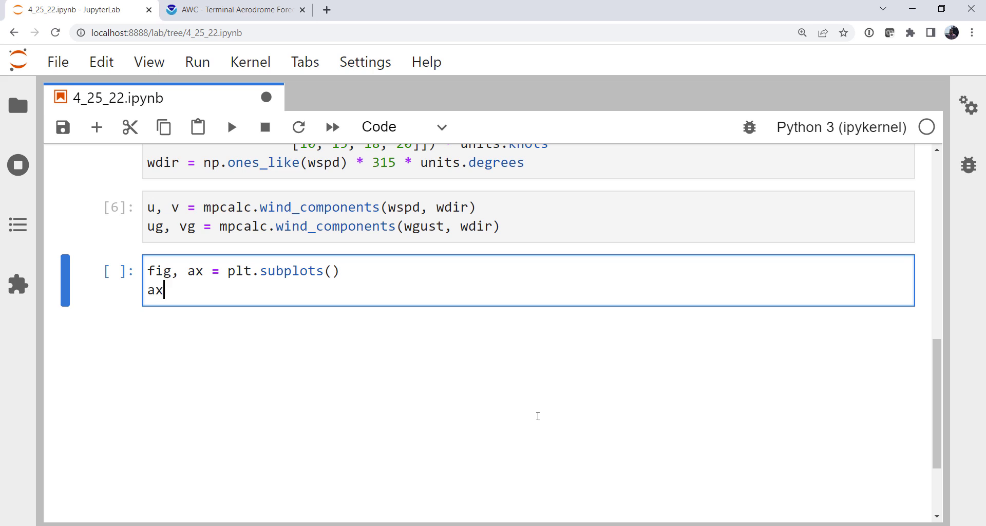
type(".barbs")
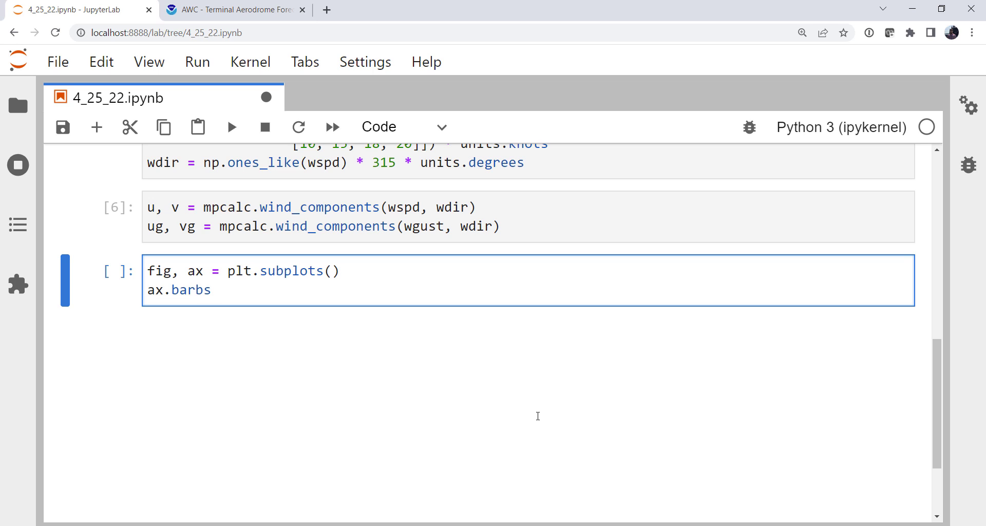
type("(x, y,")
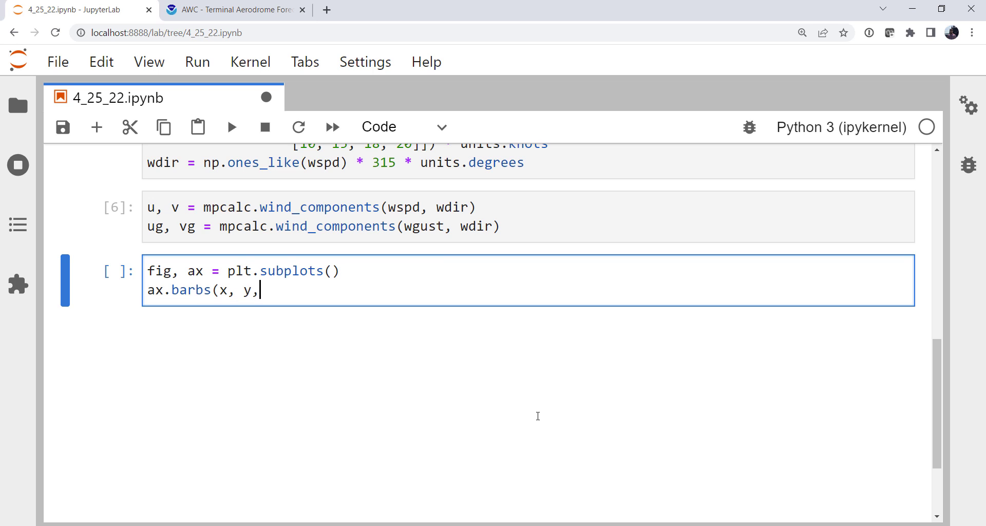
type("y, v")
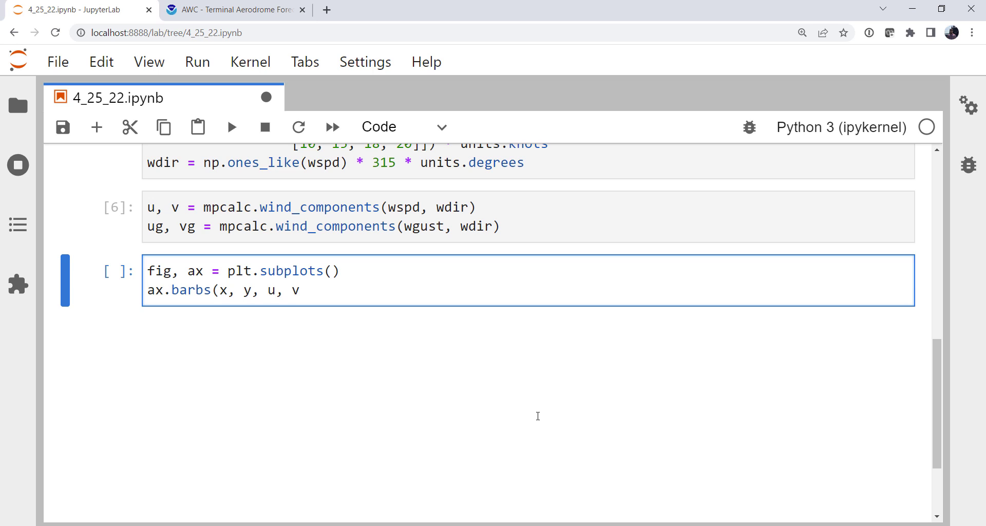
type(")")
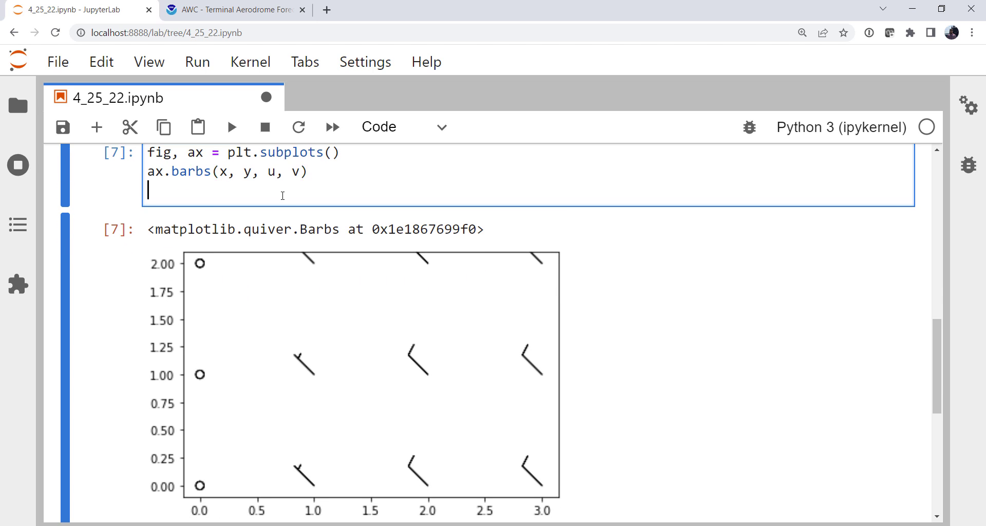
Step: Add ax.set_ylim(-1, 3) and ax.set_xlim(-0.5, 3.5) and rerun the plot
type("ax.set_")
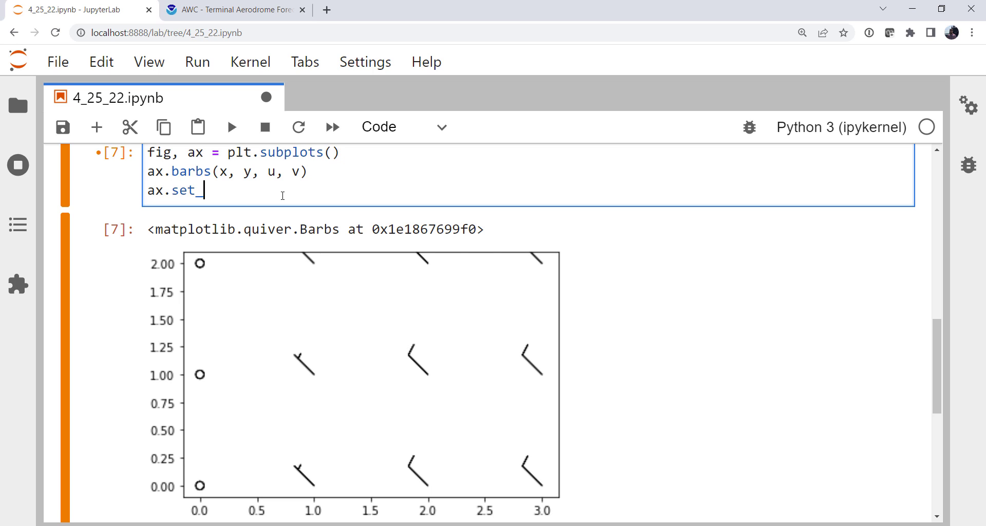
type("ylim")
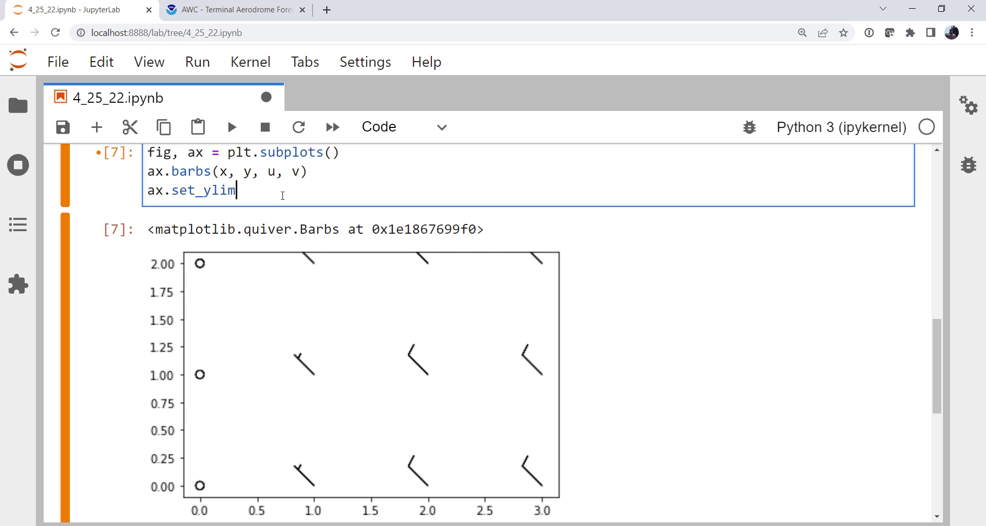
type("(-1,")
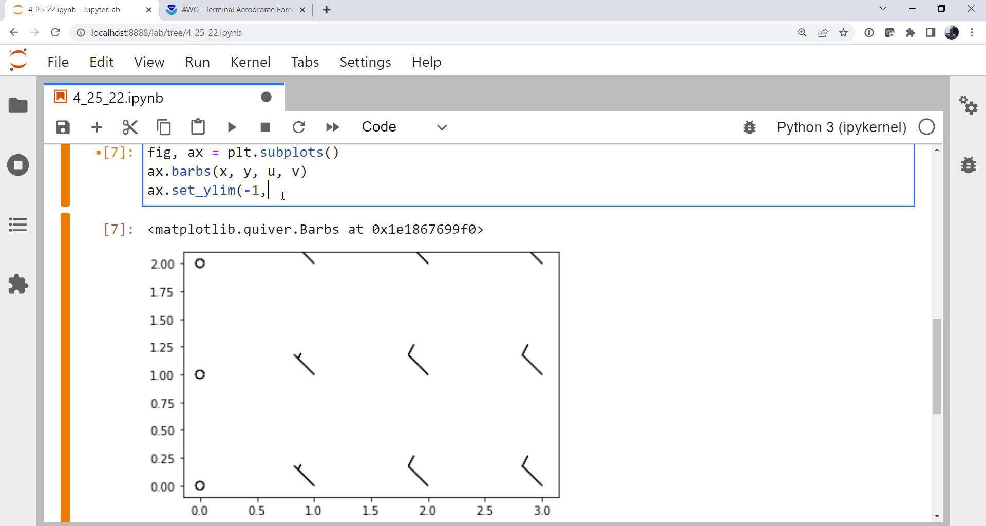
type("4")
type("ax.s")
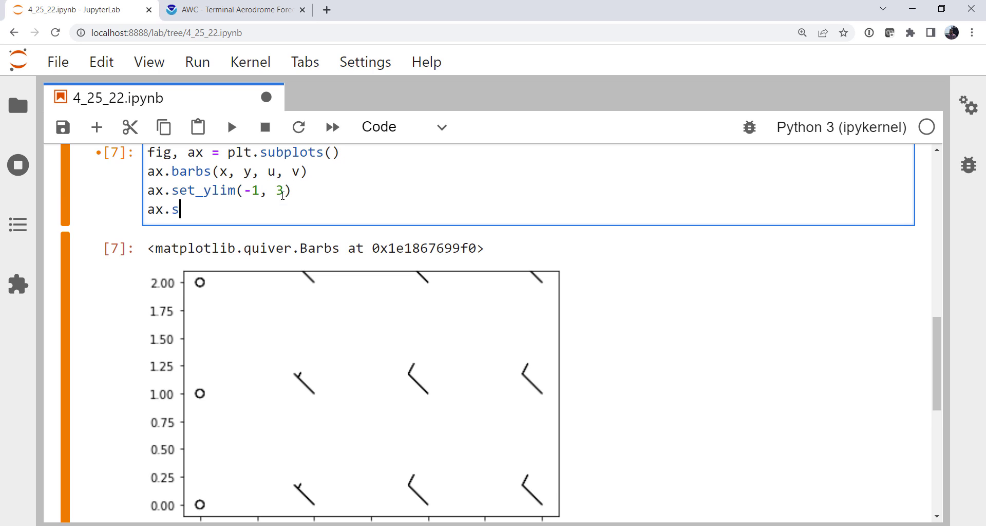
type("et_xlim(")
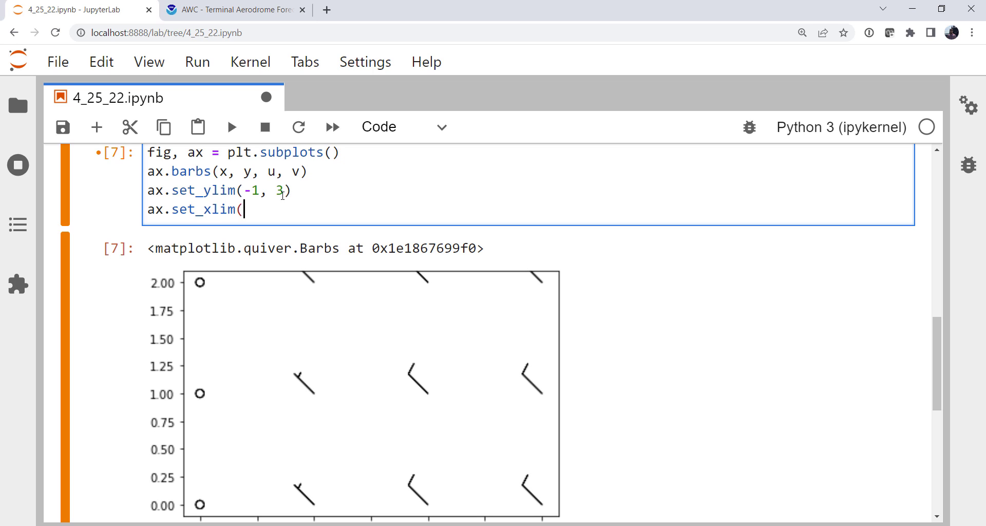
type("-0.5, 3.5")
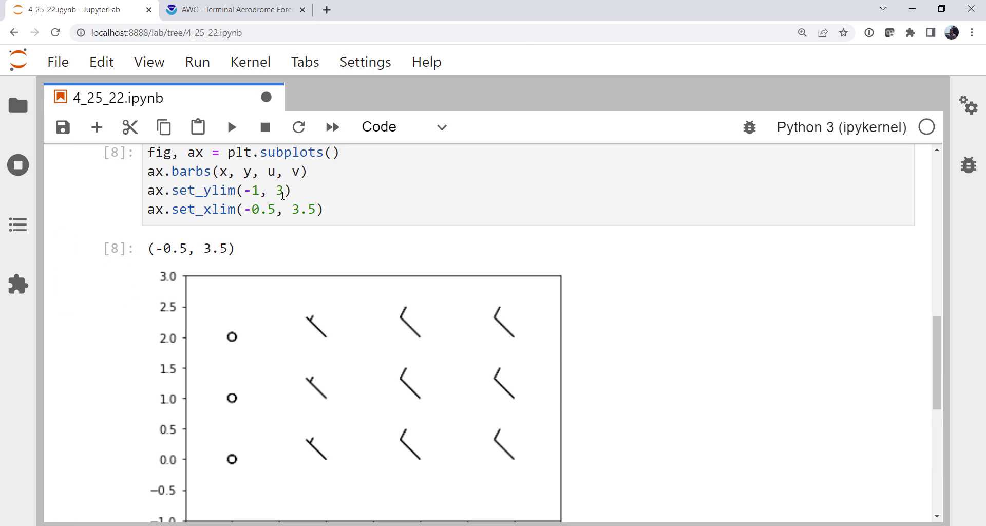
scroll("down", 3)
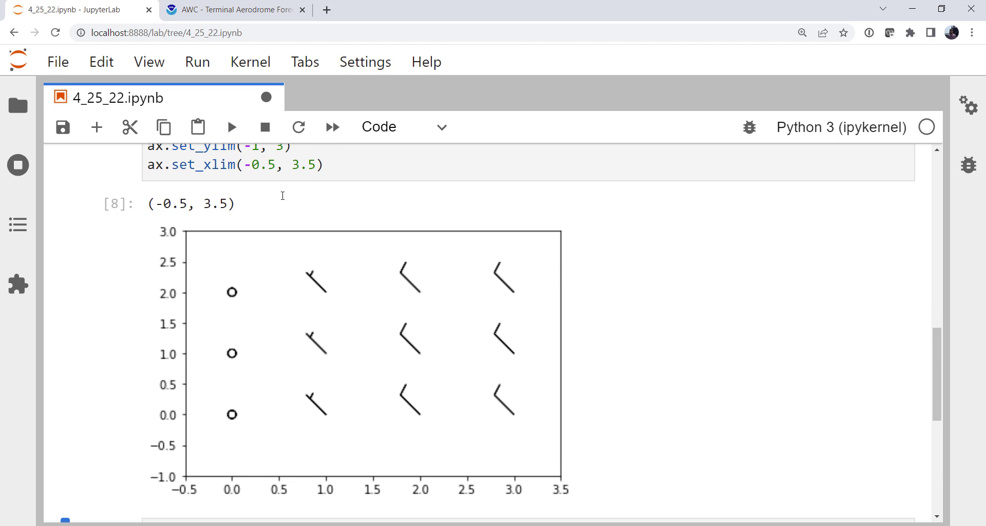
mouse_move(235, 307)
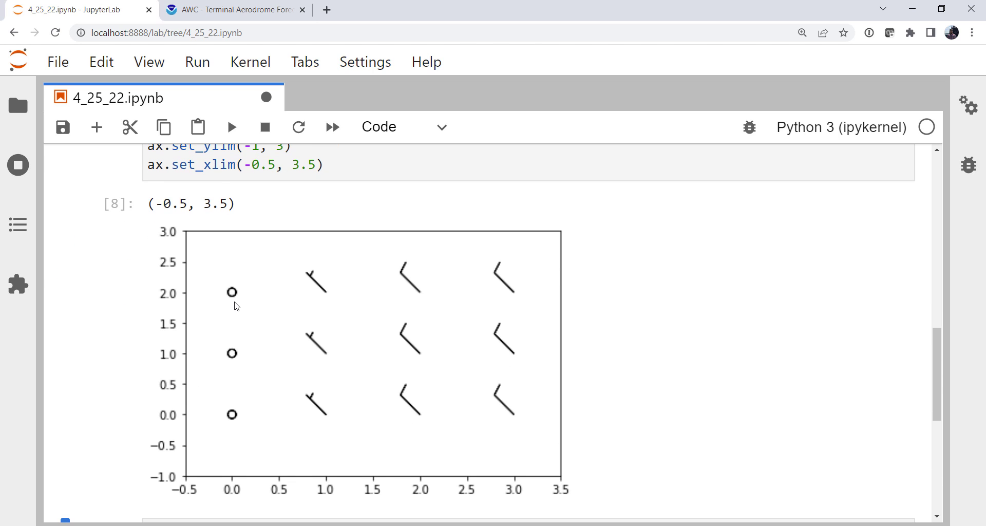
mouse_move(302, 332)
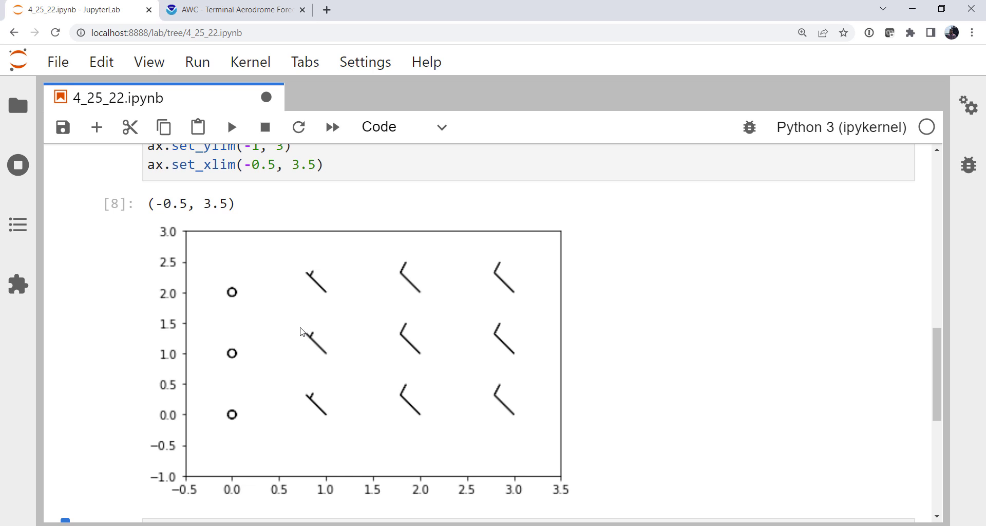
mouse_move(499, 496)
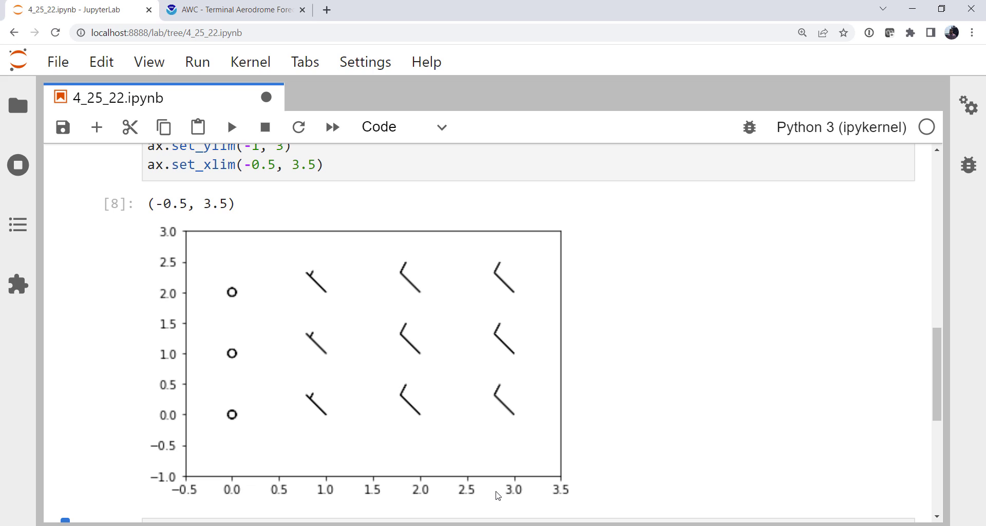
mouse_move(313, 460)
type("ax.")
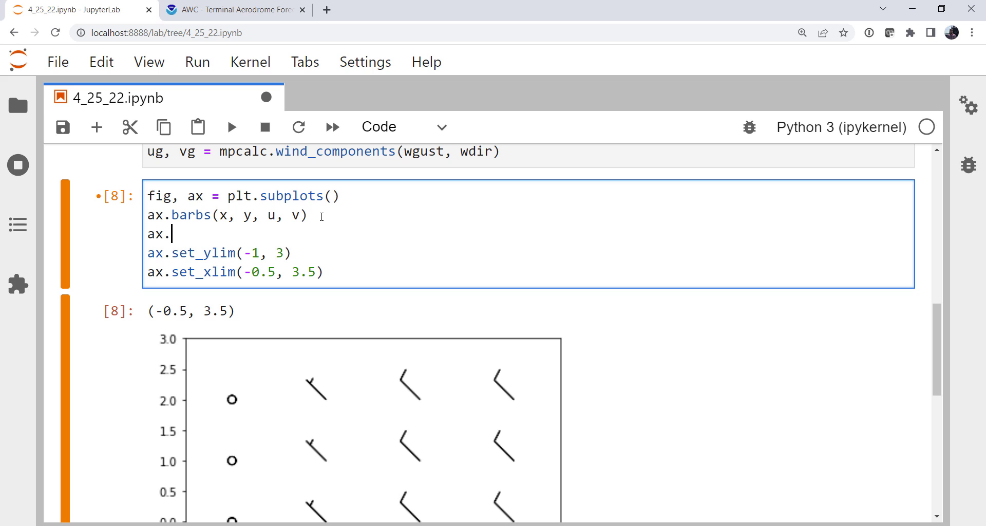
Step: Overlay ax.barbs(x, y, ug, vg, color='red'), fix the string syntax error and rerun the figure
type("barb")
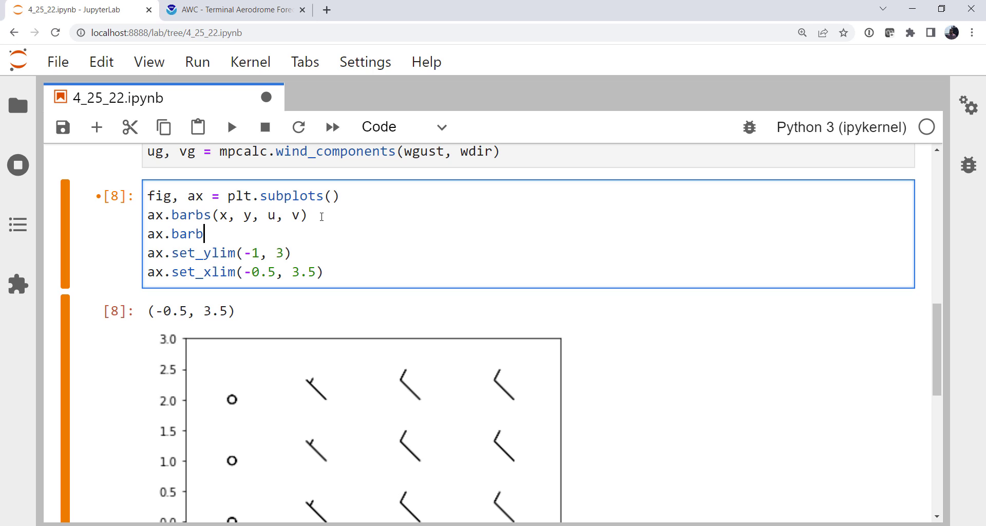
type("s(x,")
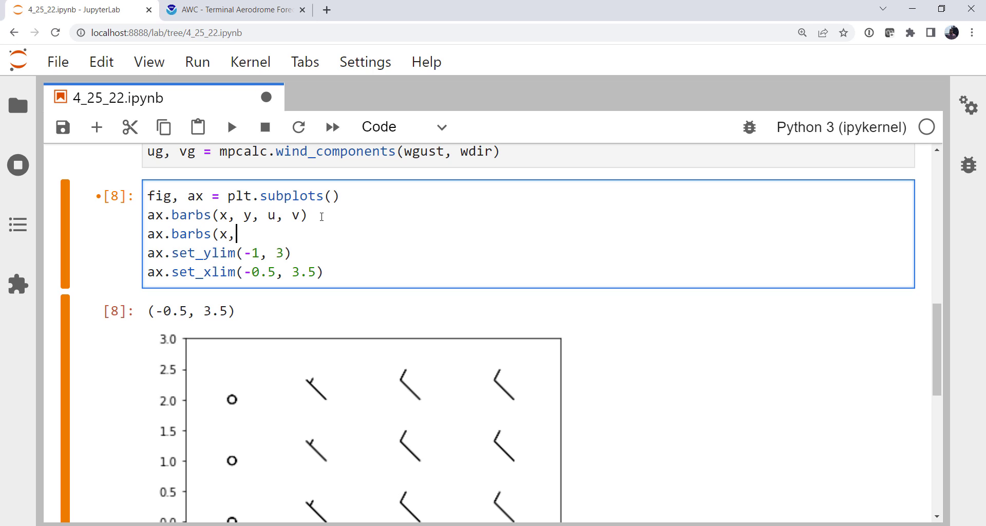
type("y,")
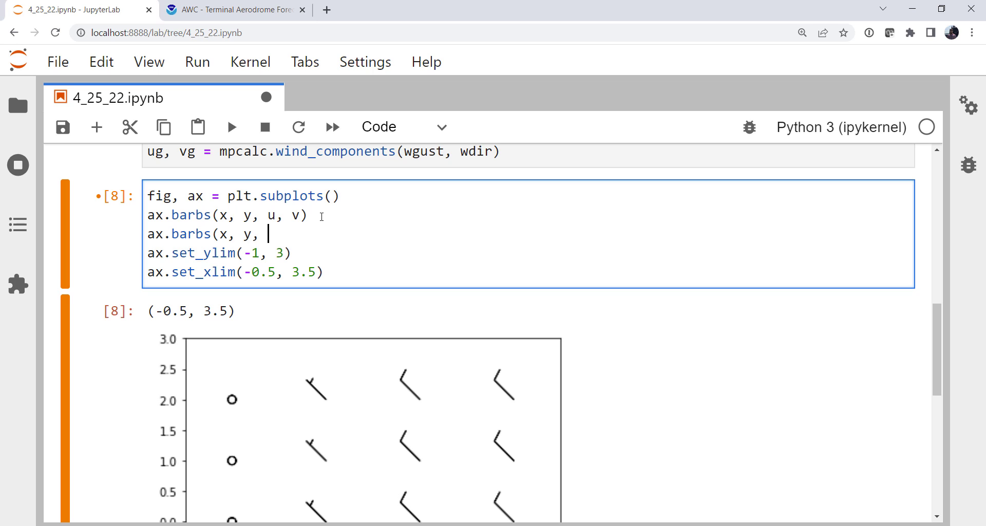
type("ug, vg")
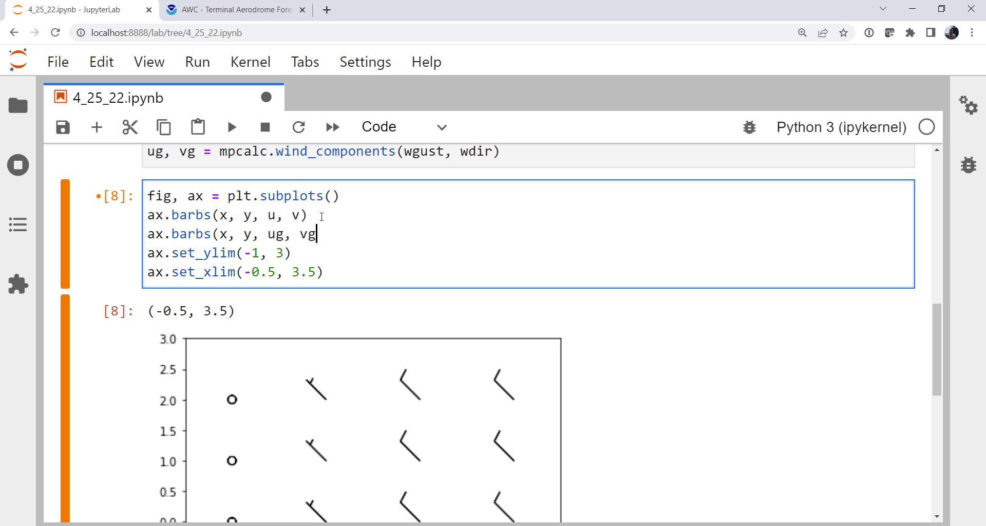
type(", color='")
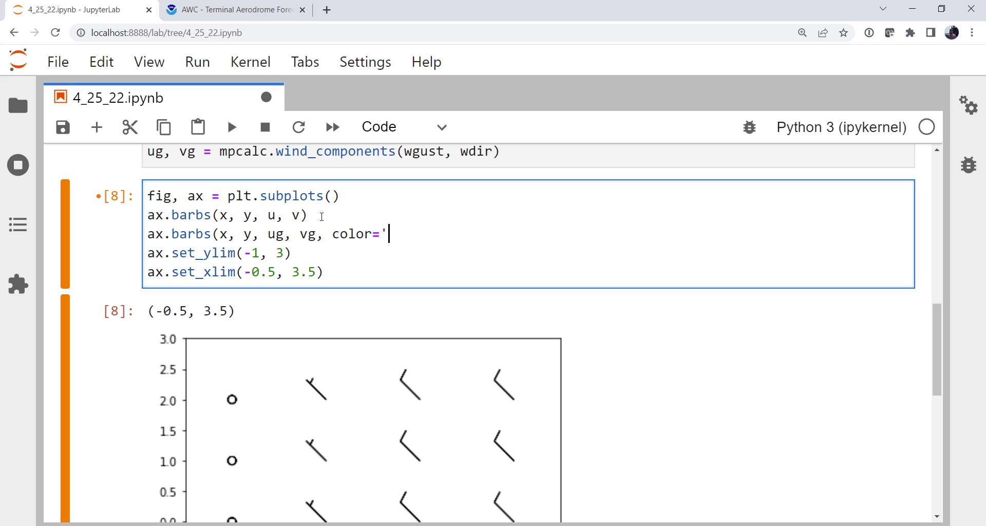
type("red')")
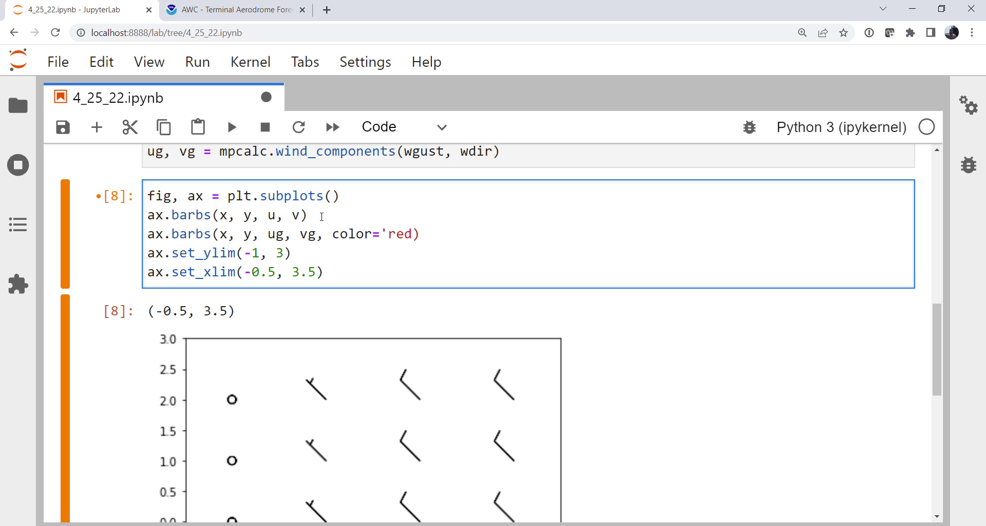
left_click(232, 127)
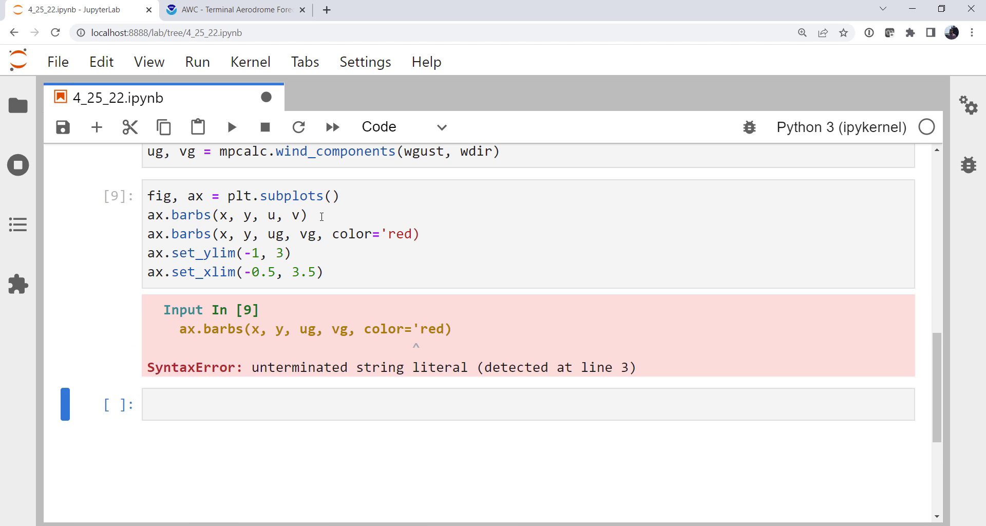
left_click(405, 234)
type("'")
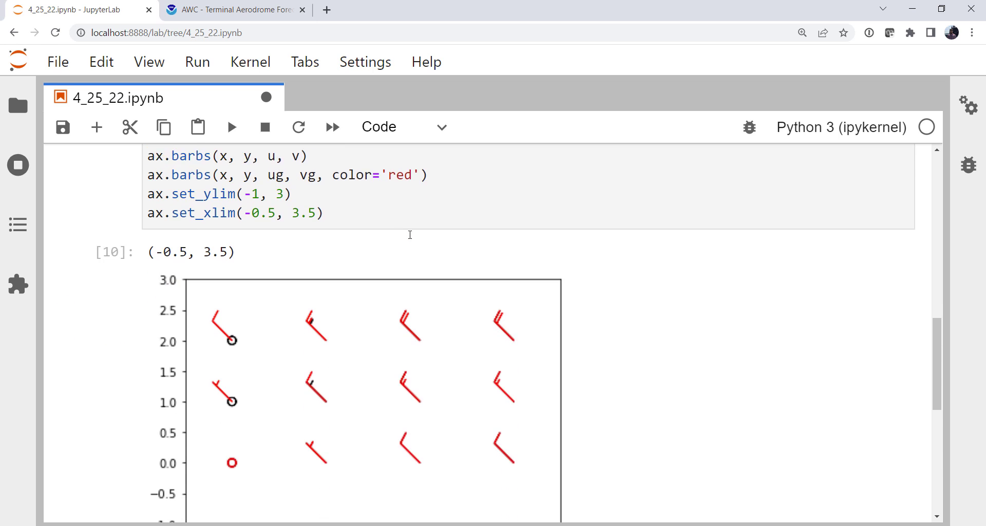
Step: Scroll down to bring the rerun figure with red gust barbs over black wind barbs into view
scroll("down", 3)
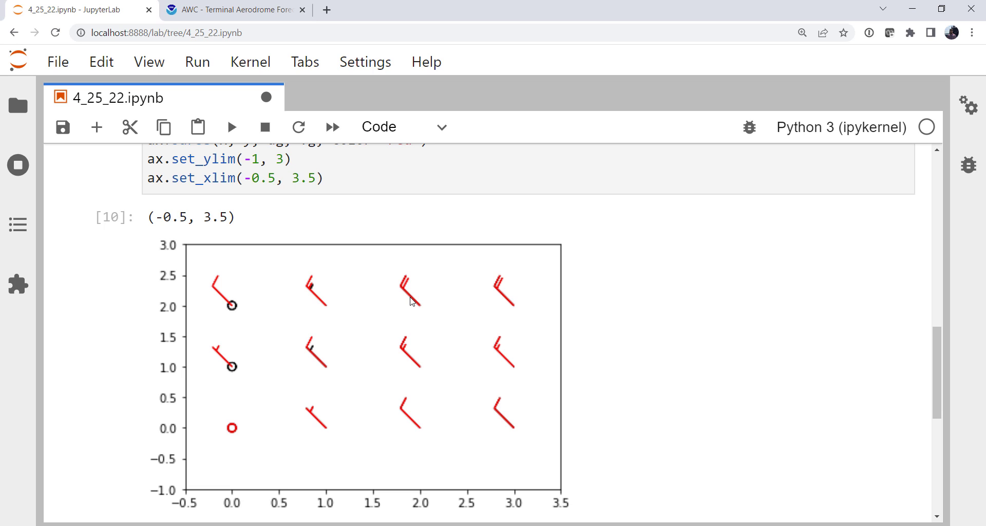
mouse_move(411, 454)
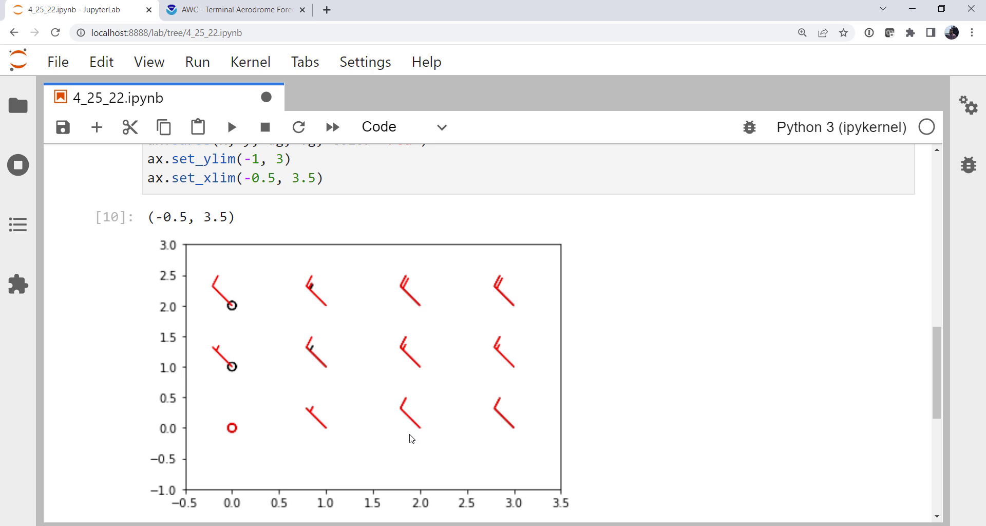
mouse_move(483, 434)
type("ax.barbs(x, y, u, v)")
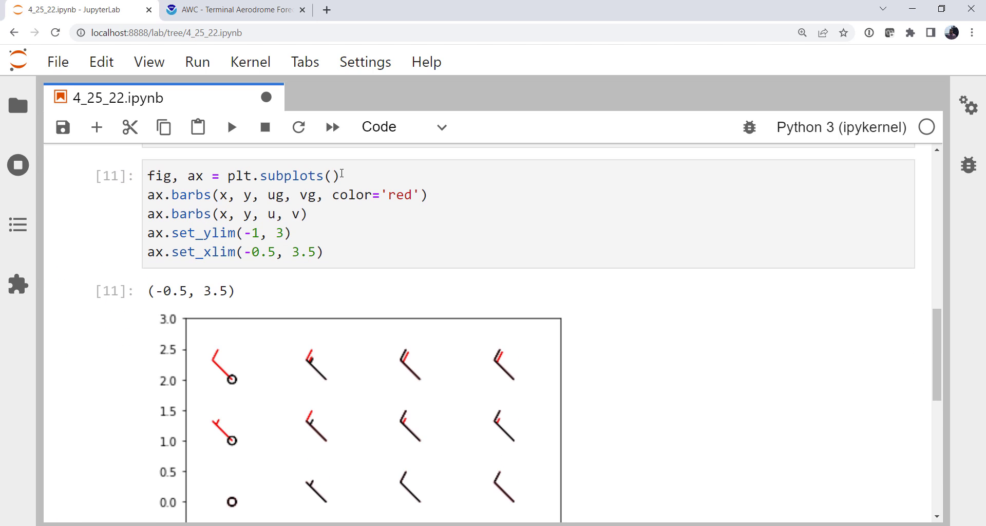
Step: Move the red gust barbs line below the wind barbs and add zorder values so black draws above red
scroll("down", 3)
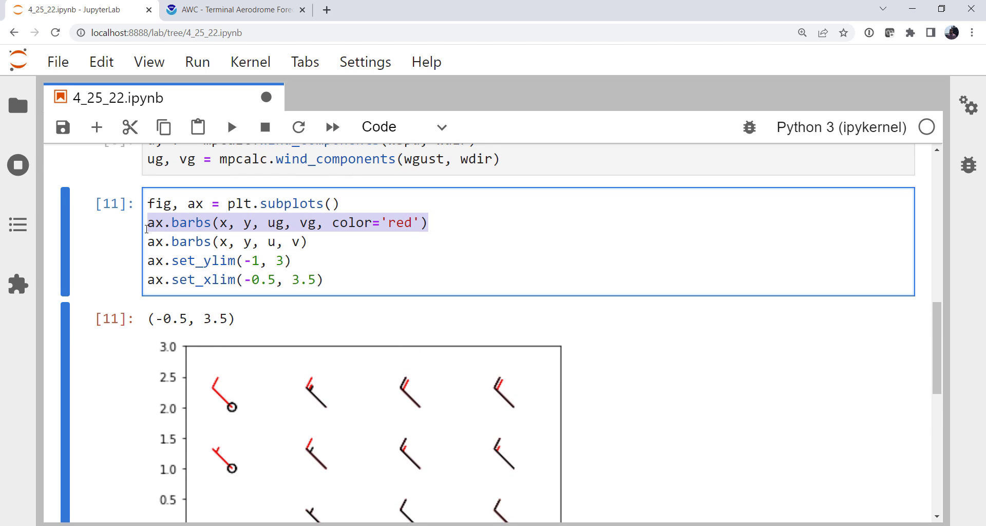
key("Delete")
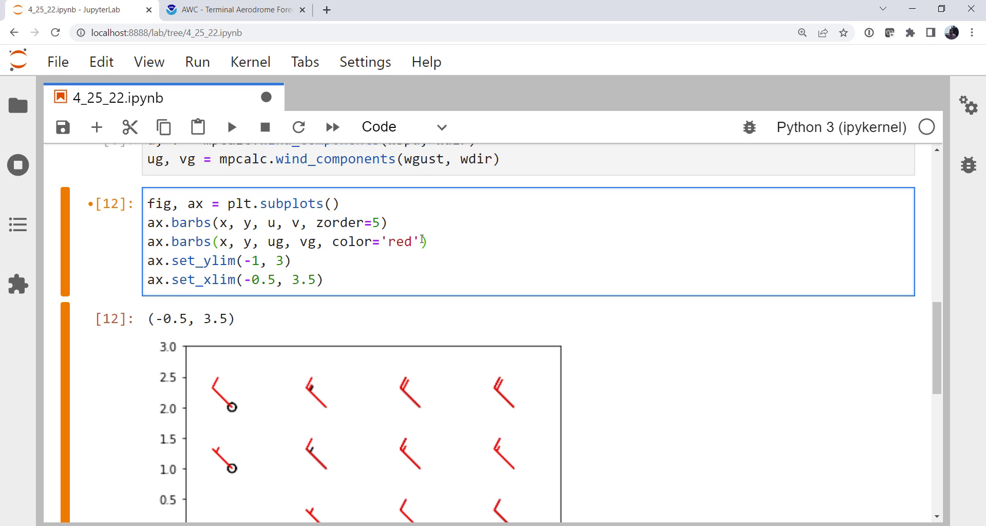
type(", zorder=1")
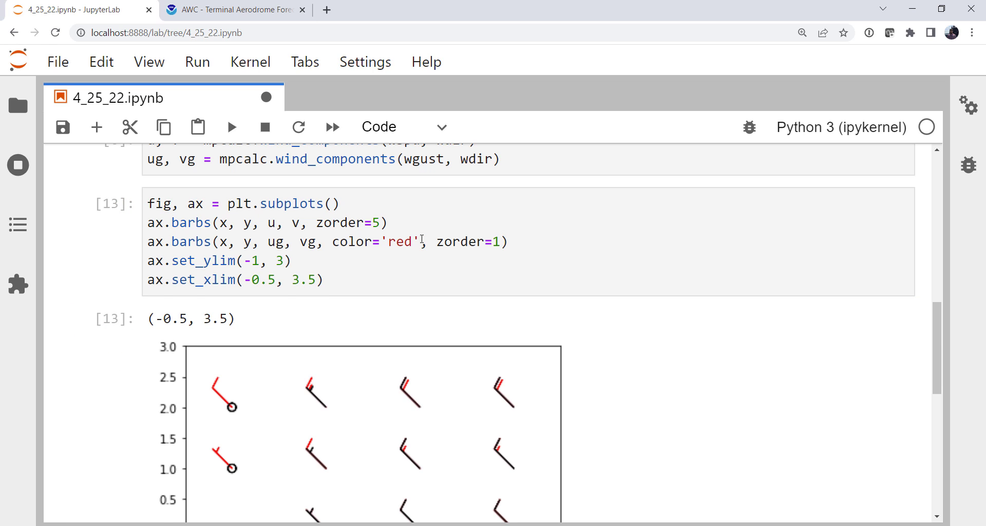
scroll("down", 3)
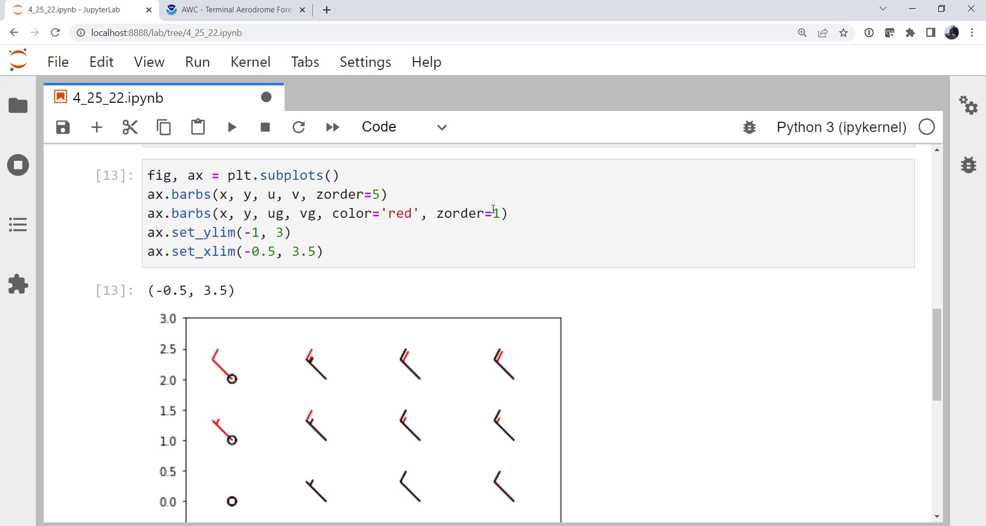
mouse_move(503, 270)
type("4")
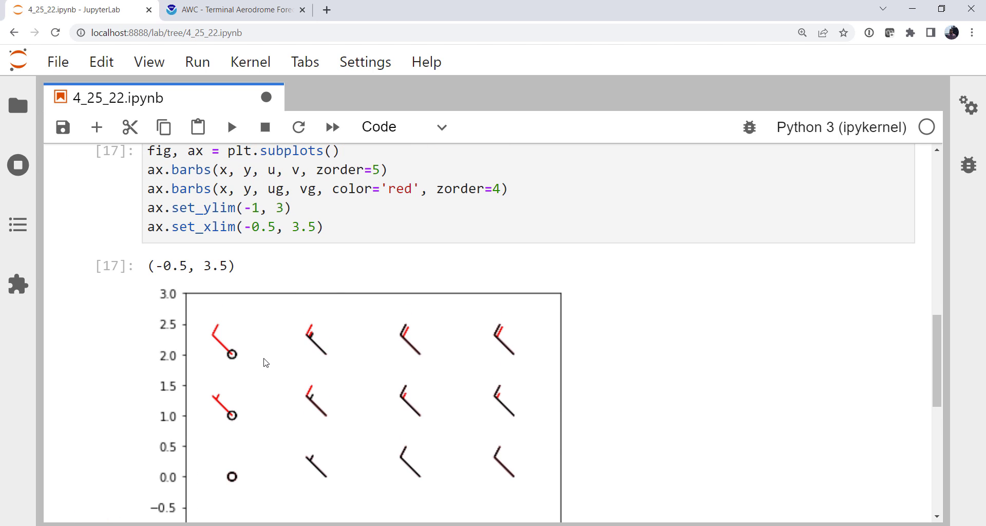
mouse_move(266, 361)
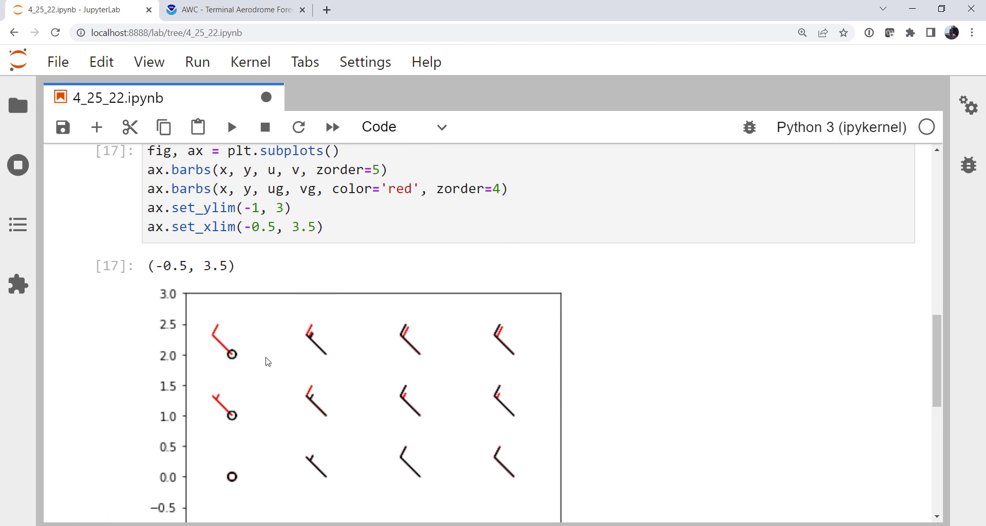
scroll("down", 3)
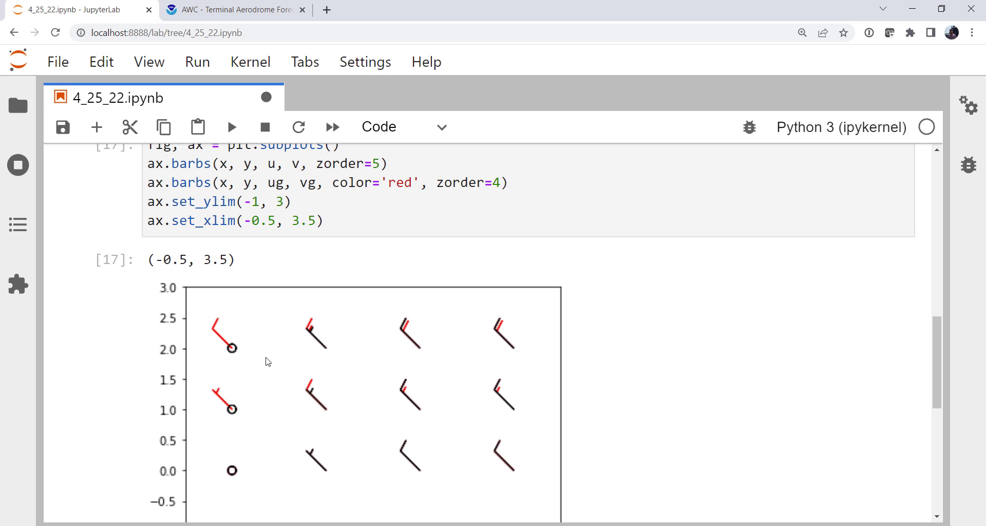
scroll("down", 3)
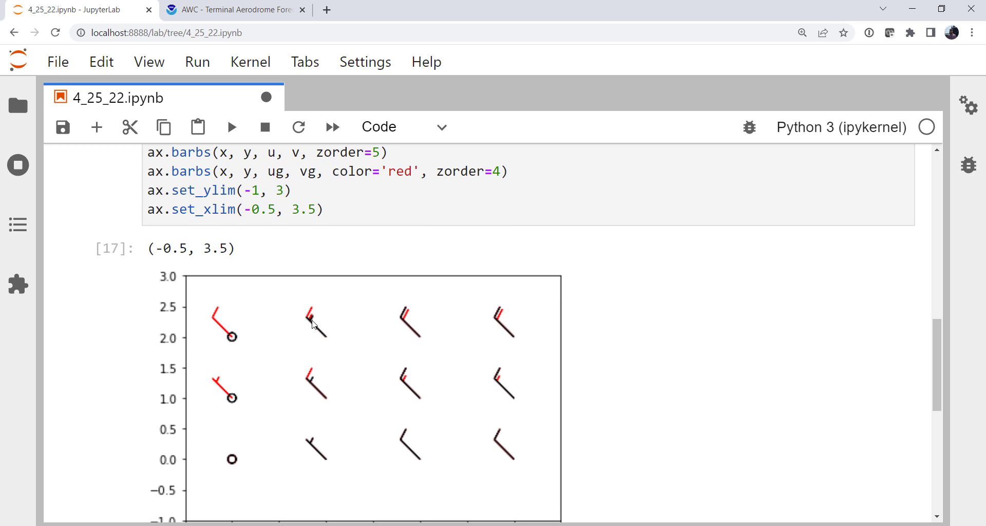
mouse_move(298, 319)
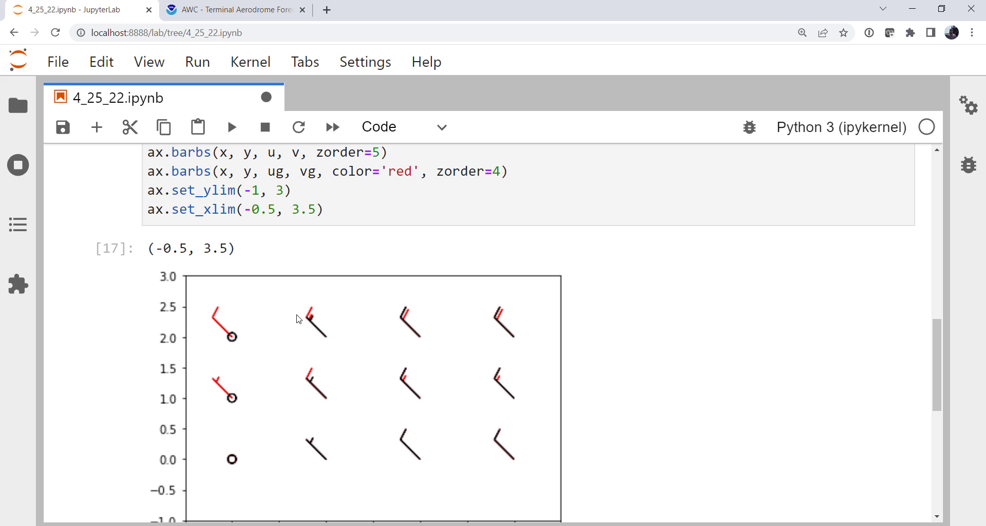
mouse_move(312, 322)
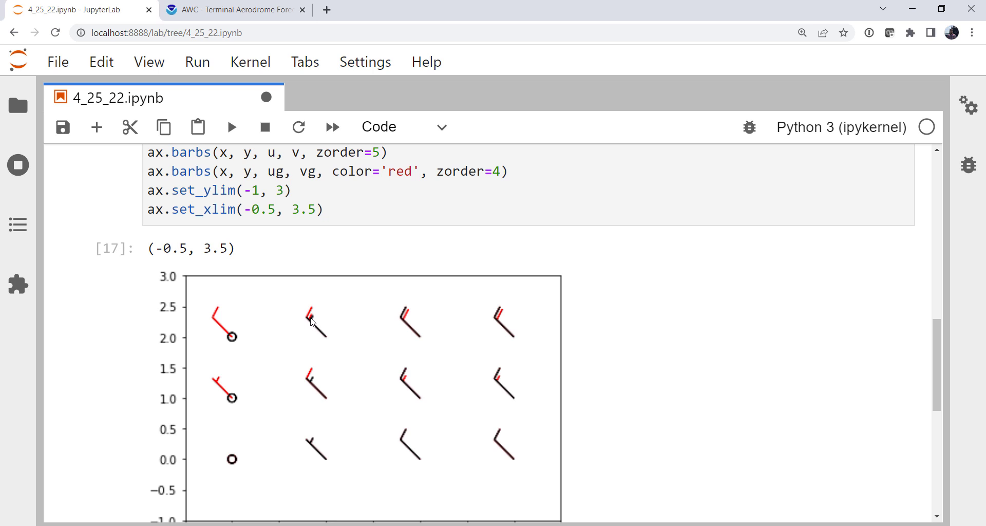
mouse_move(317, 321)
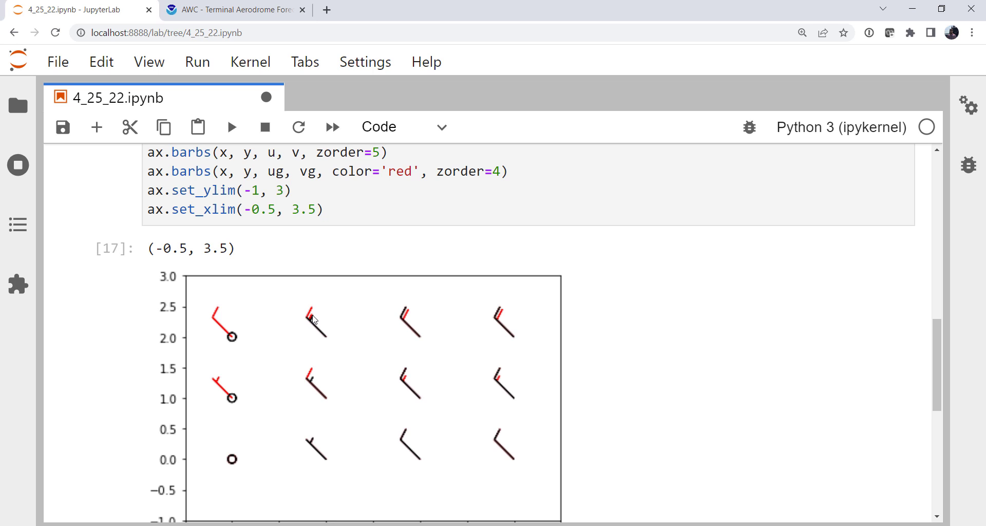
mouse_move(310, 323)
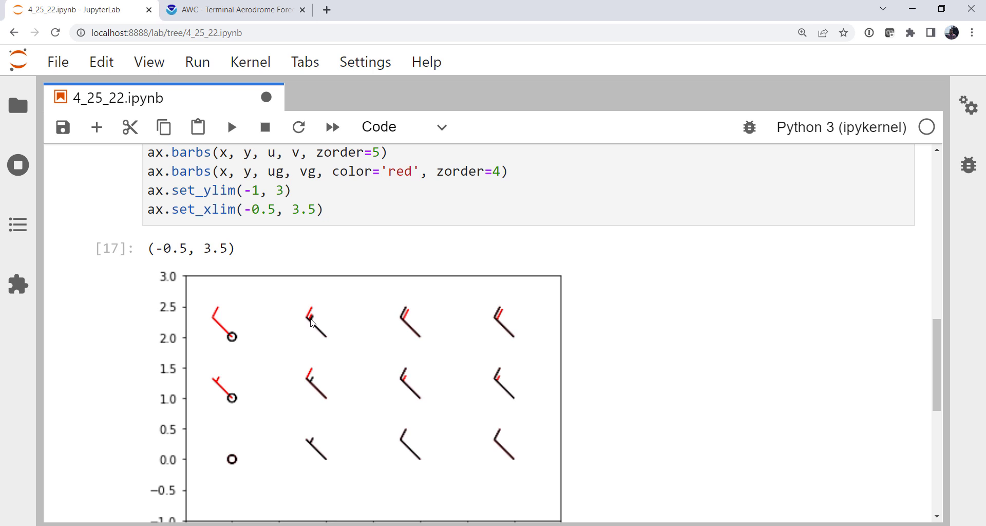
mouse_move(316, 334)
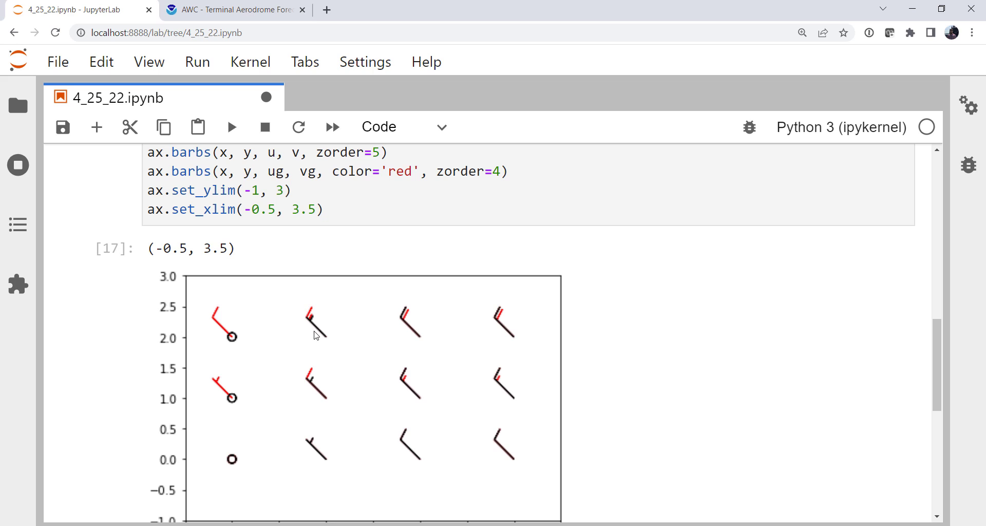
mouse_move(290, 346)
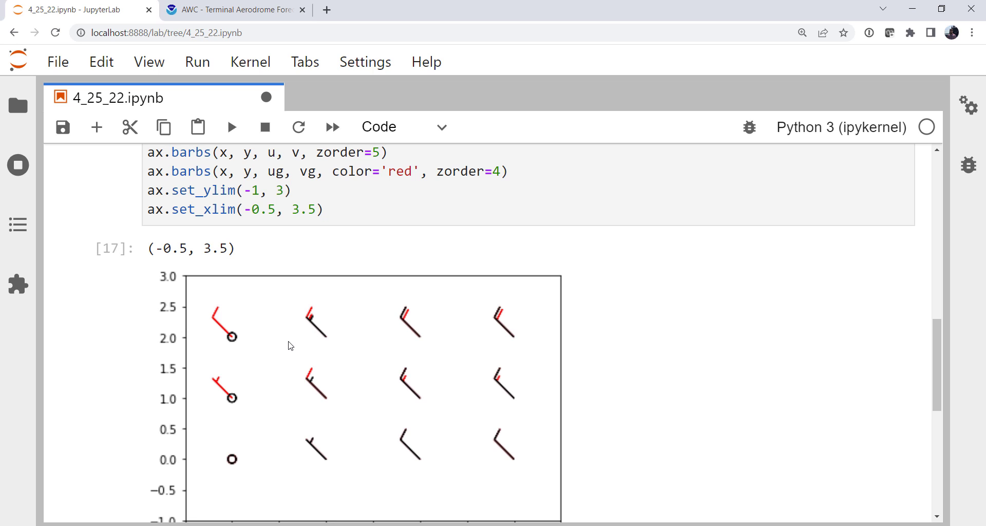
mouse_move(339, 263)
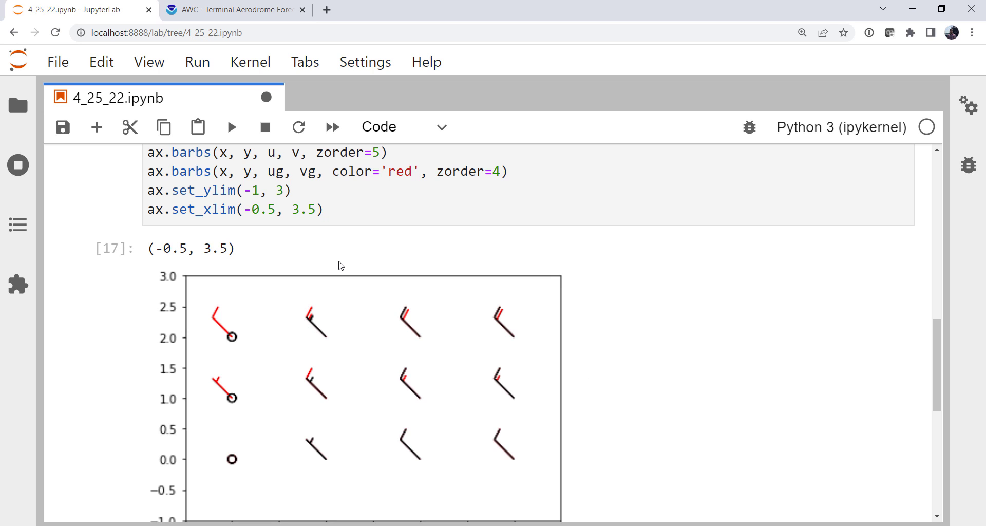
Step: Add a for loop over zip of raveled x, y, wspd and wgust at the end of the plotting cell
left_click(339, 211)
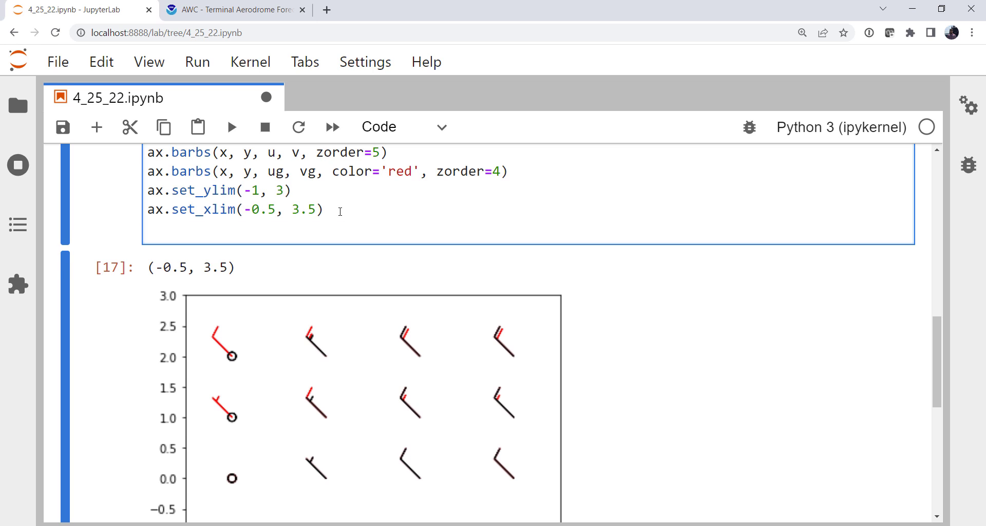
type("fpr")
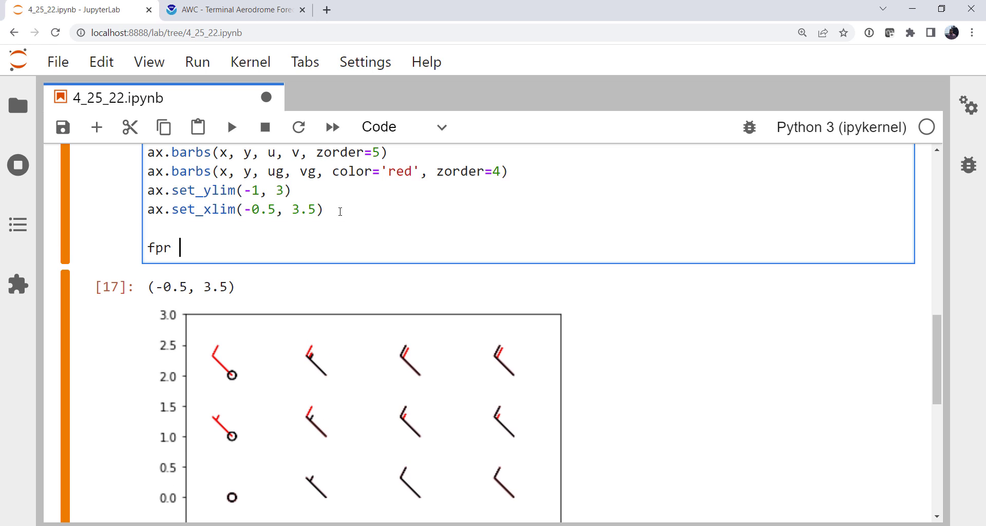
type("for")
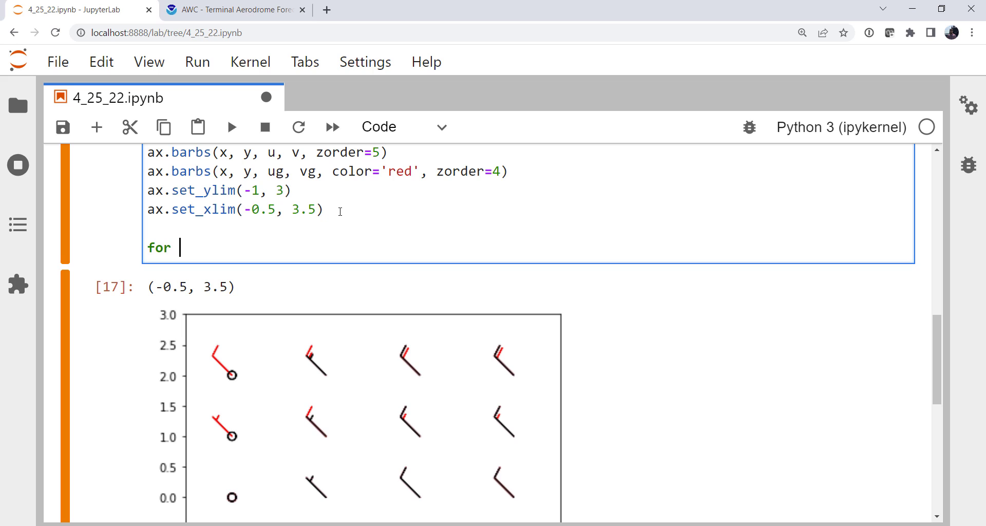
type("xp, y")
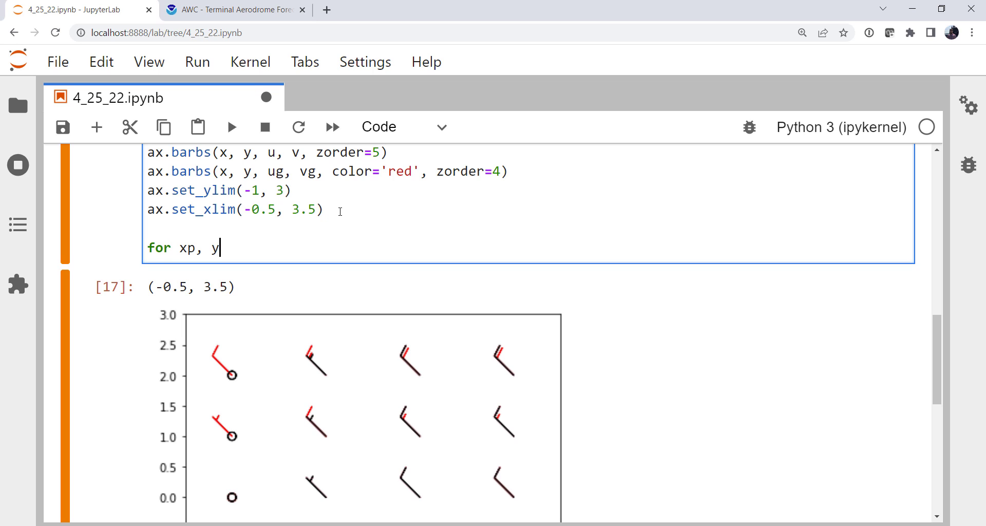
type("p, ws, wg in")
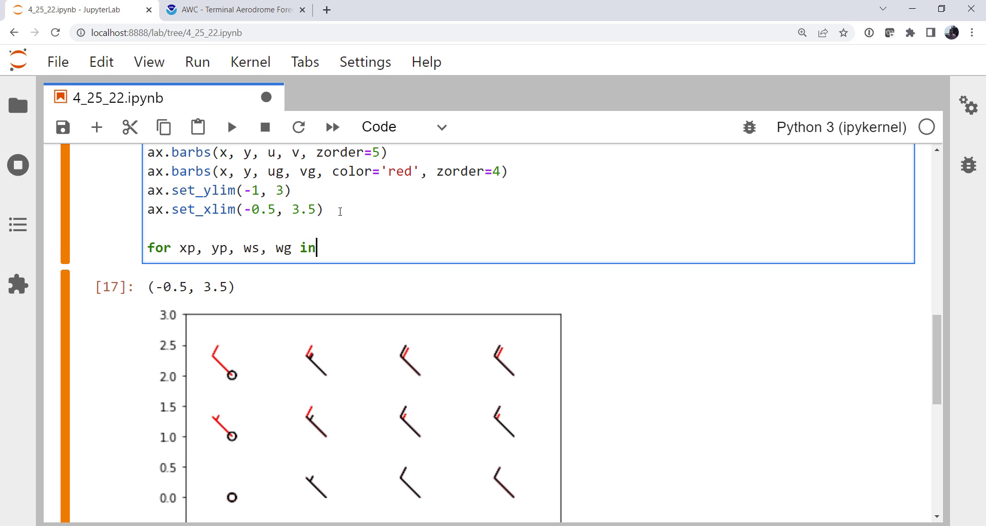
type("zip(x")
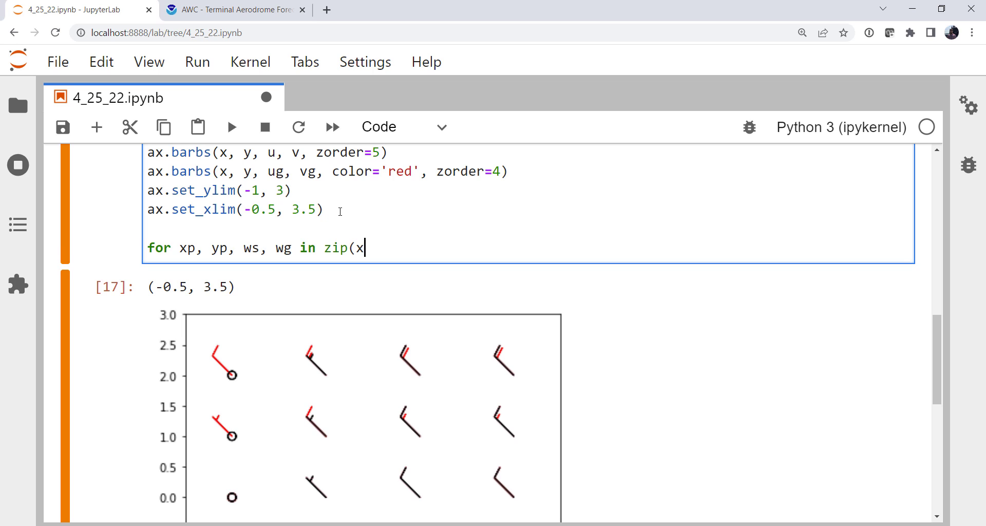
type(".ravel()")
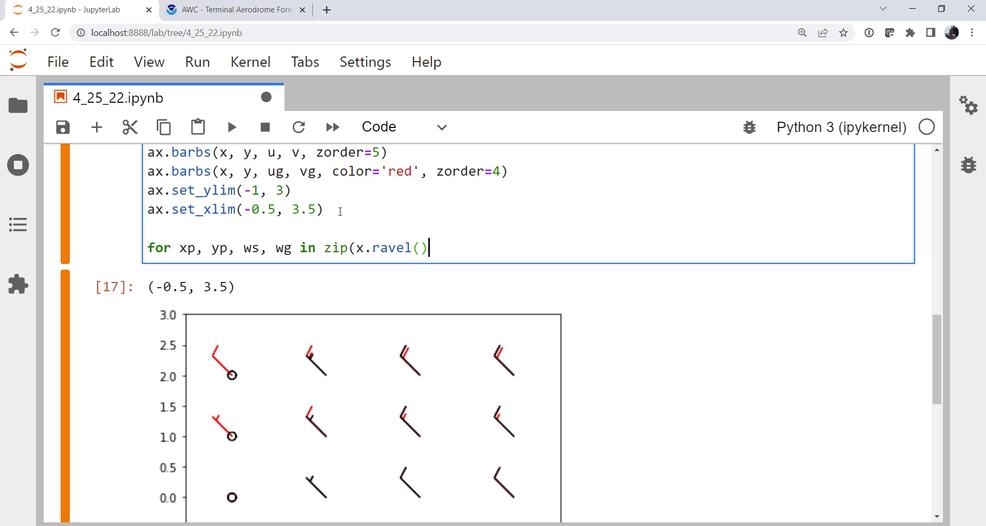
type(", y.")
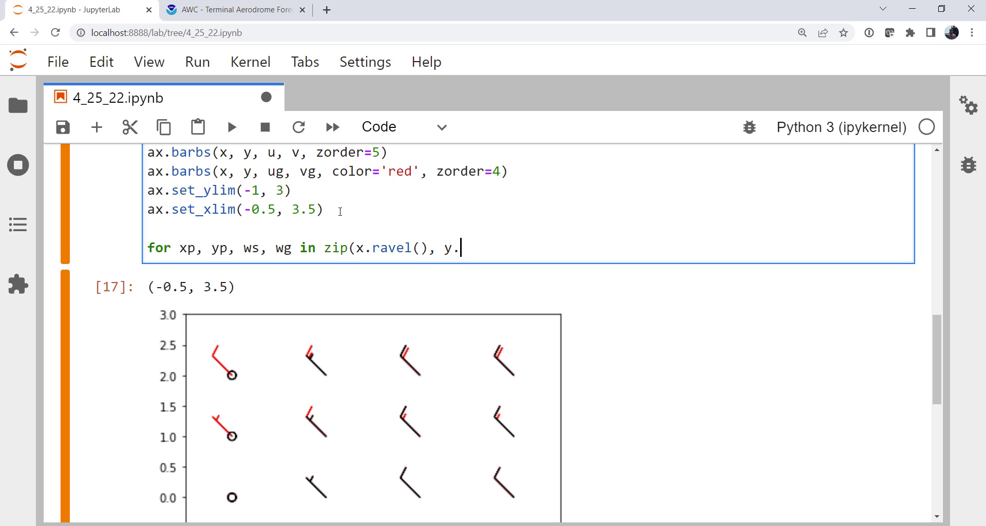
type("ravel(), ws")
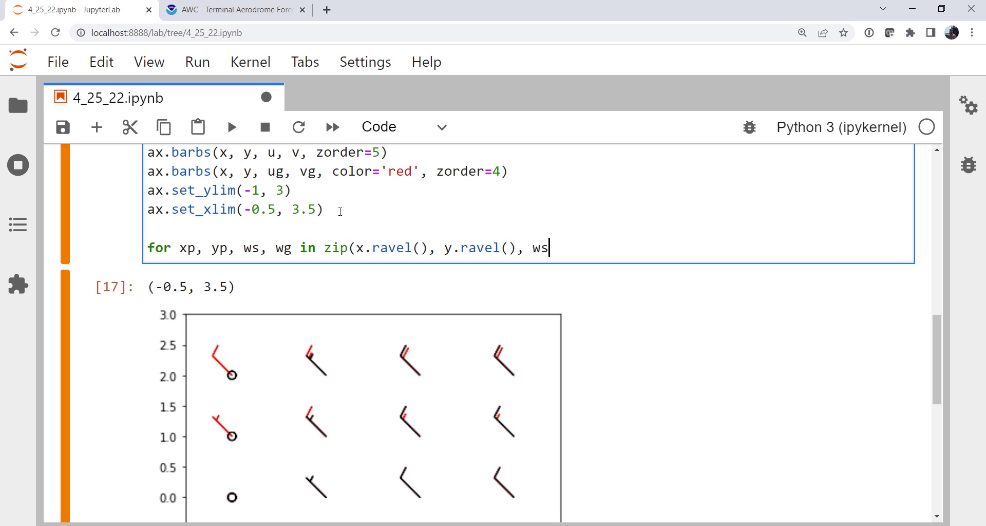
type("pd.ravel()")
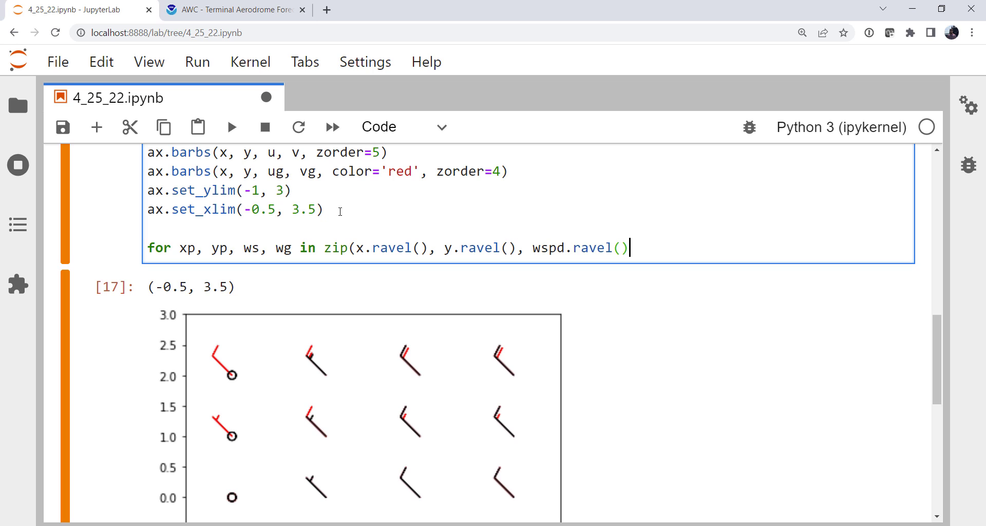
type(", wgu")
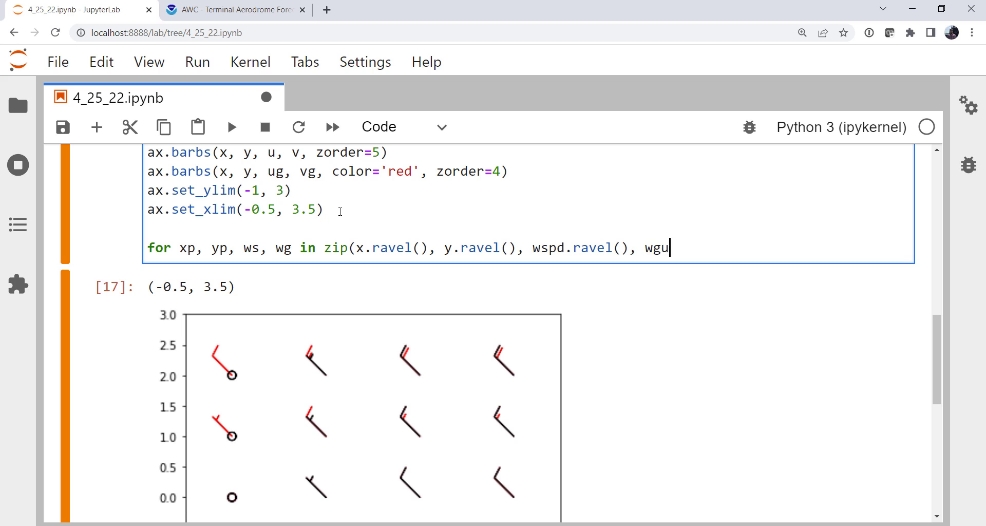
type("st.ravel()")
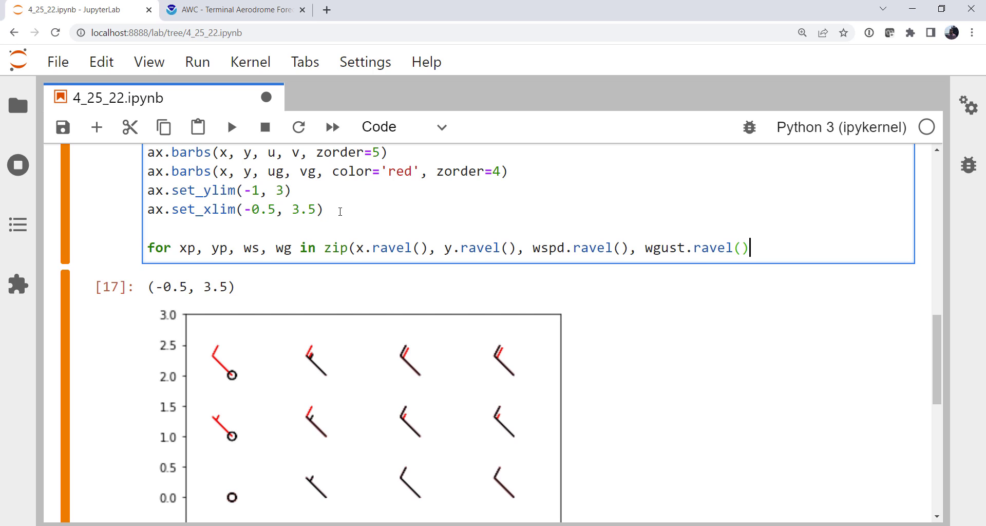
type(":")
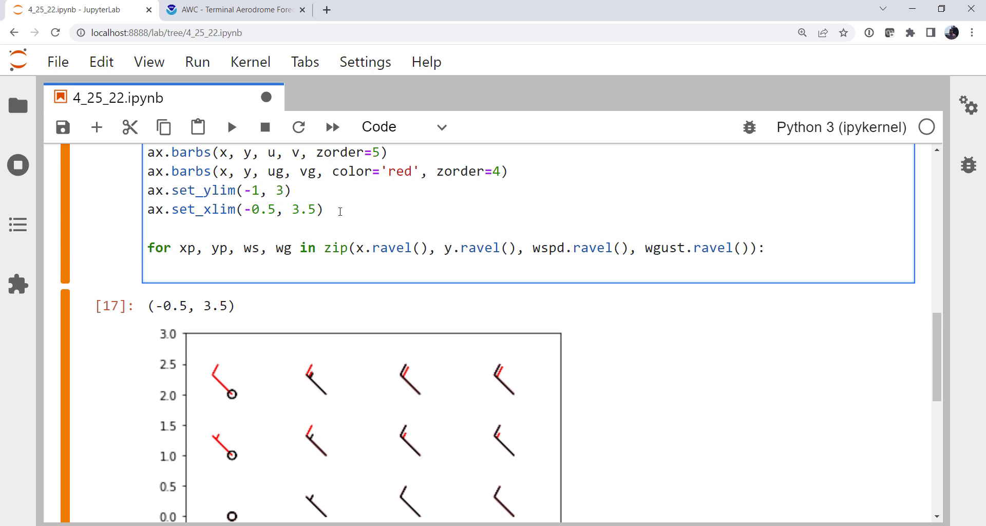
Step: Inside the loop, call ax.text(xp + 0.1, yp, f'{ws.m}g{wg.m}') to label each barb
type("ax.tex")
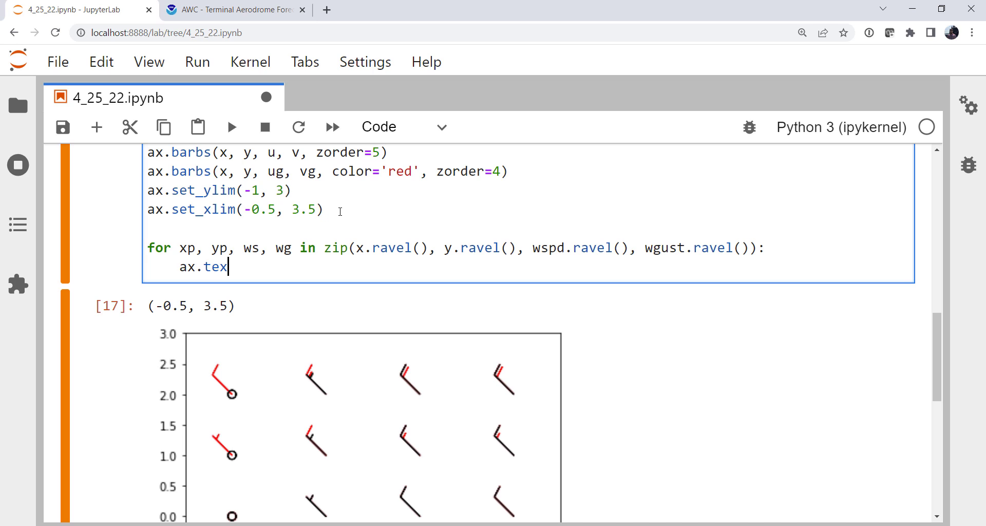
type("t(xp")
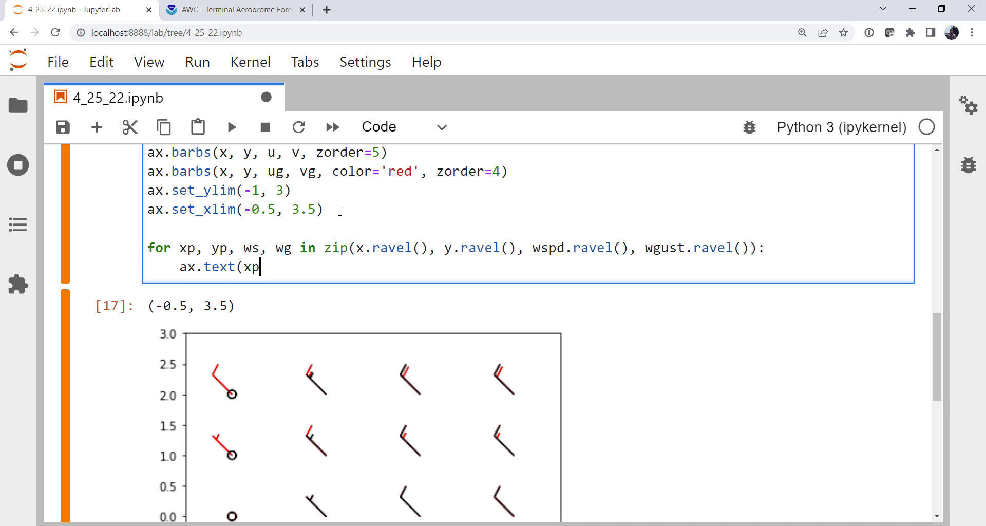
type("+ 0.1")
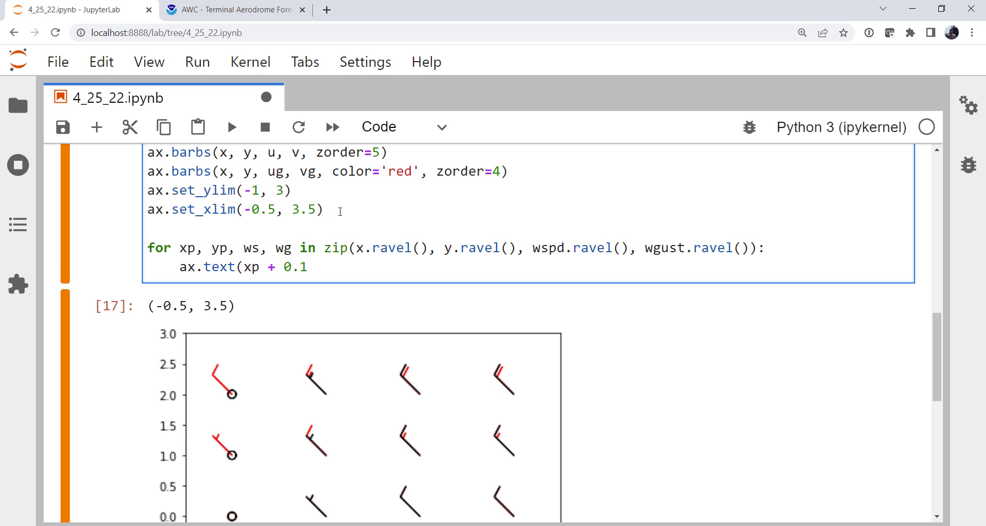
type(", yp")
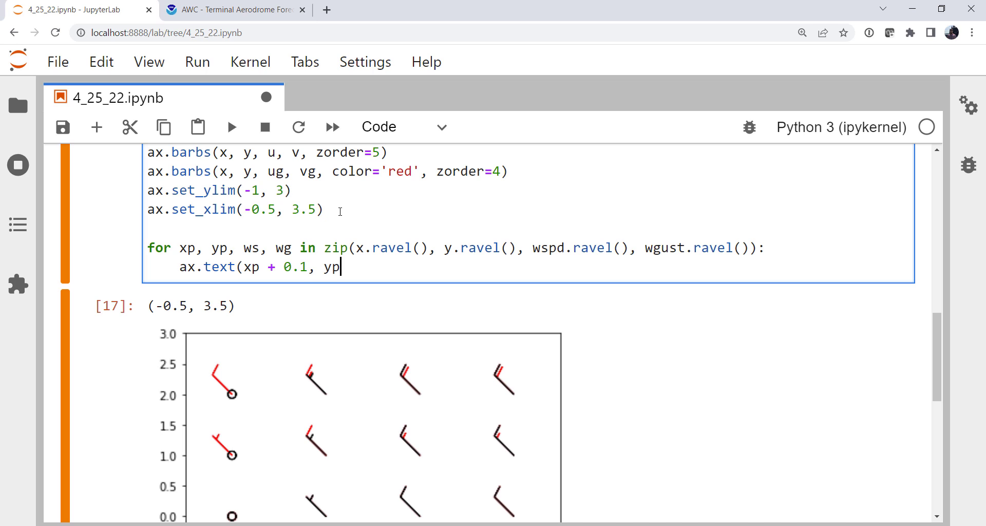
type(", f'")
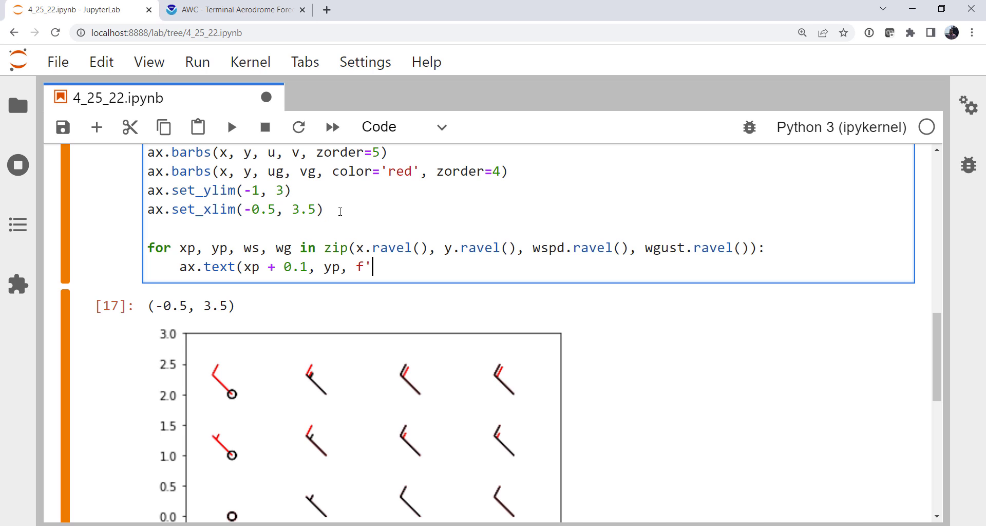
type("{ws")
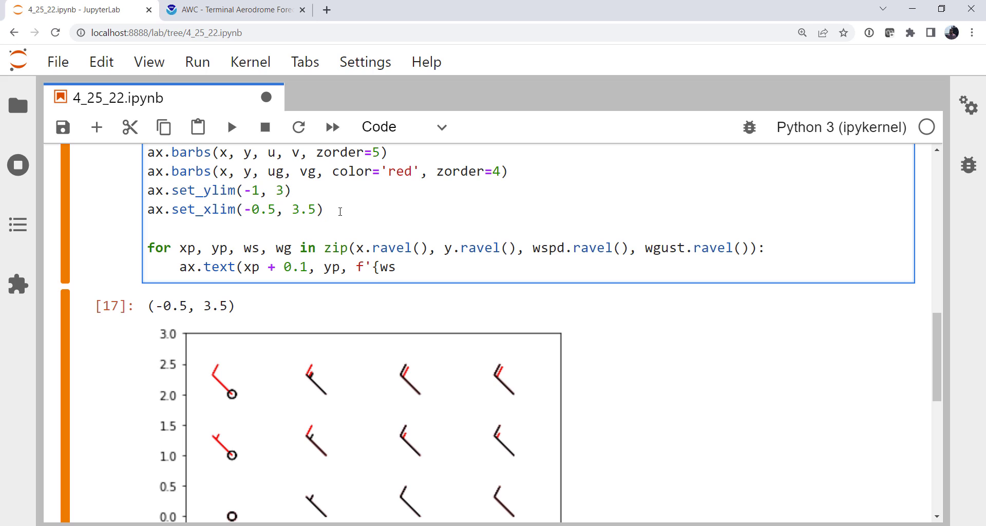
type(".m")
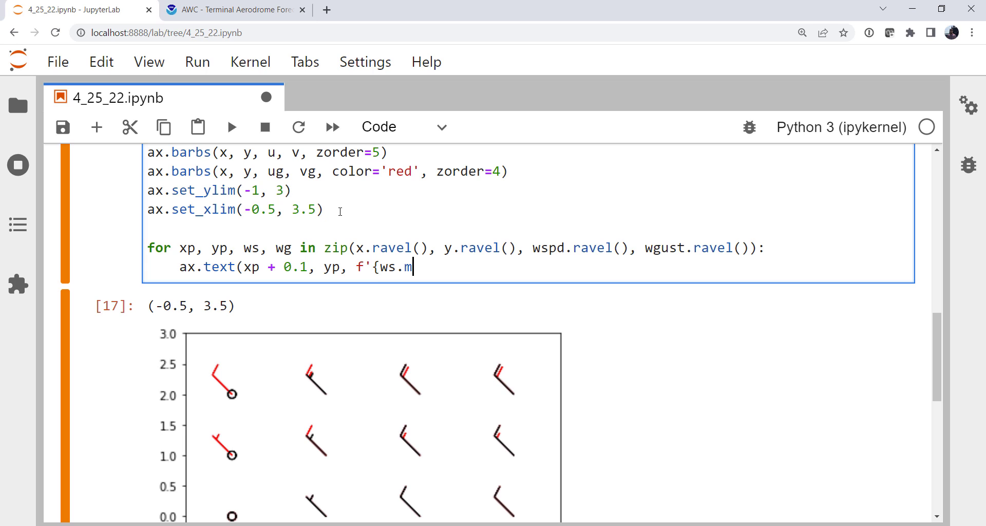
type("}g")
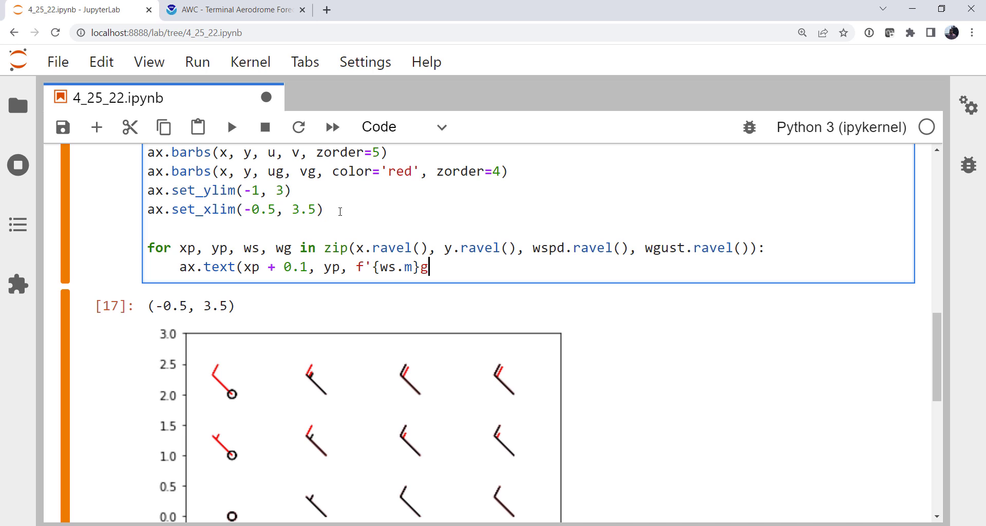
type("{wg.")
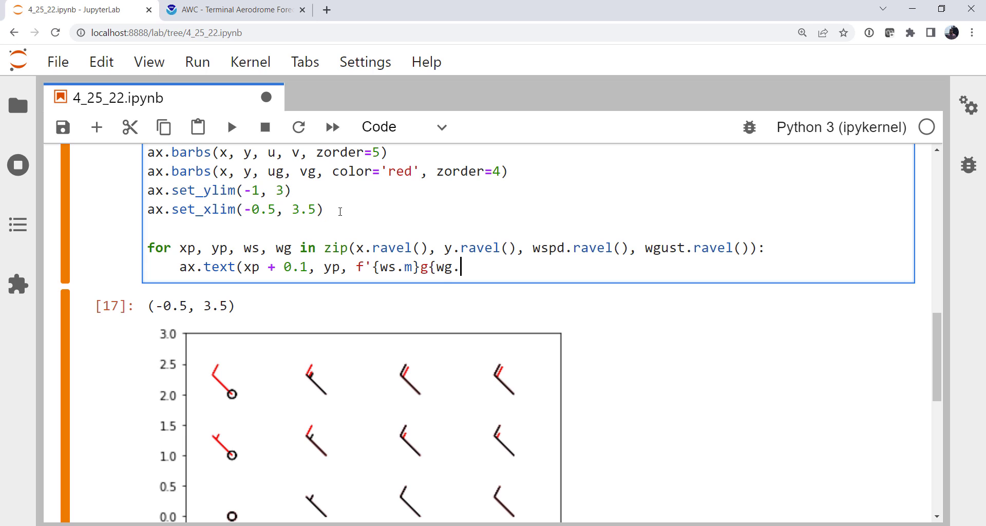
type("m}")
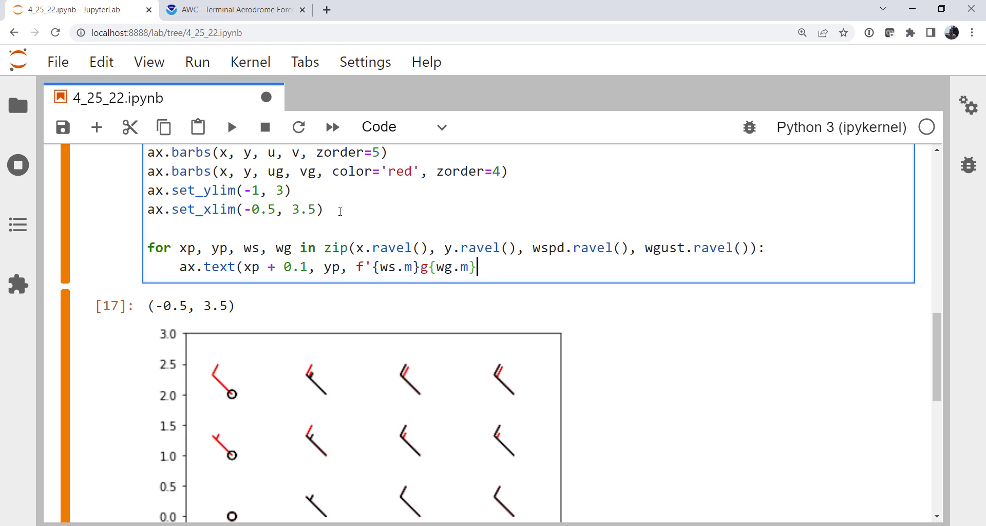
type("')")
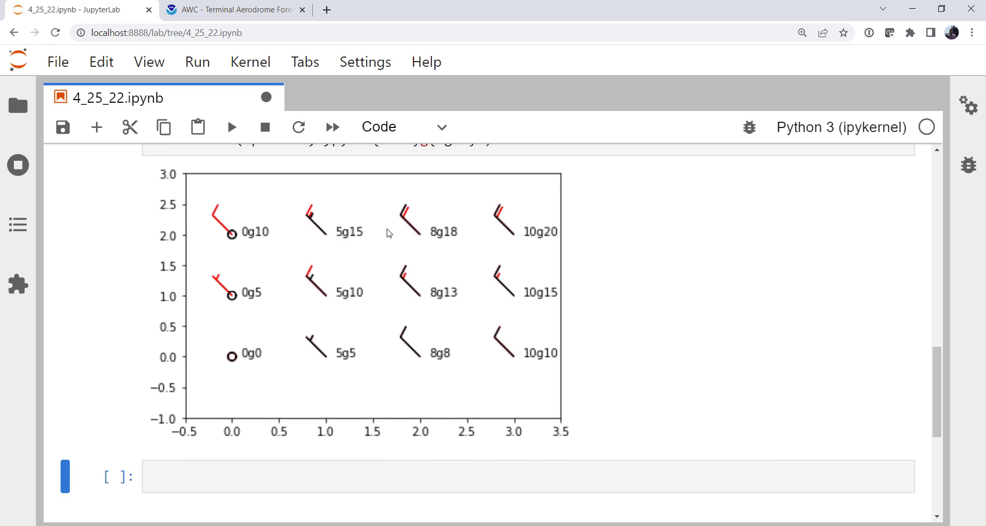
mouse_move(306, 220)
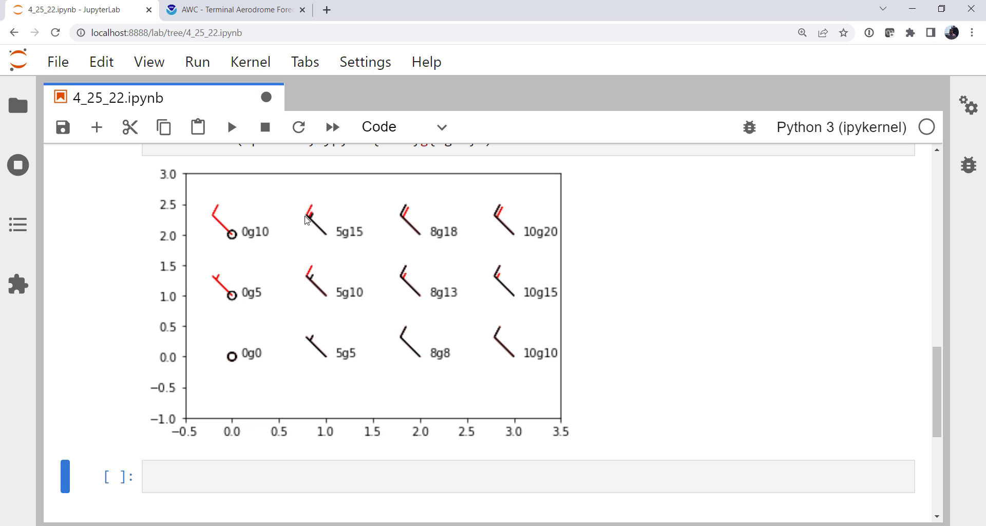
mouse_move(433, 322)
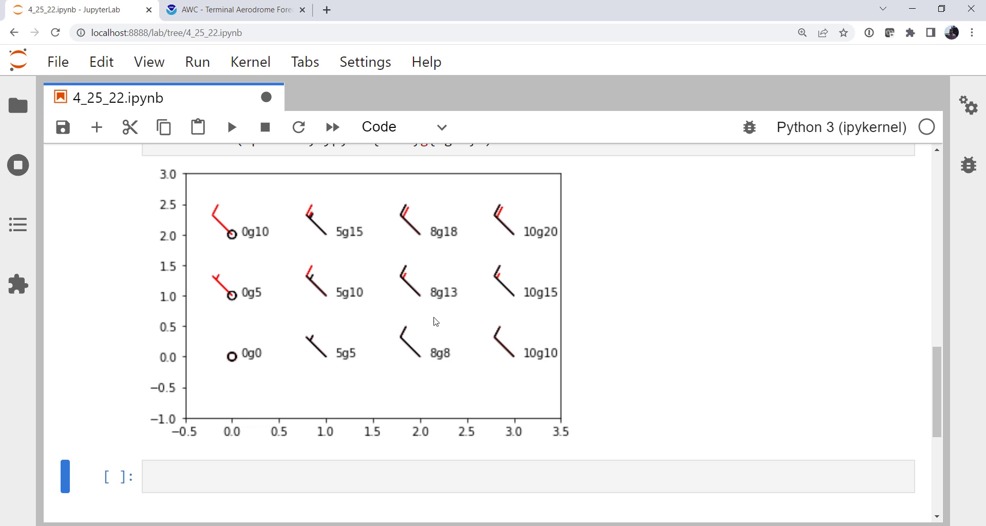
mouse_move(433, 305)
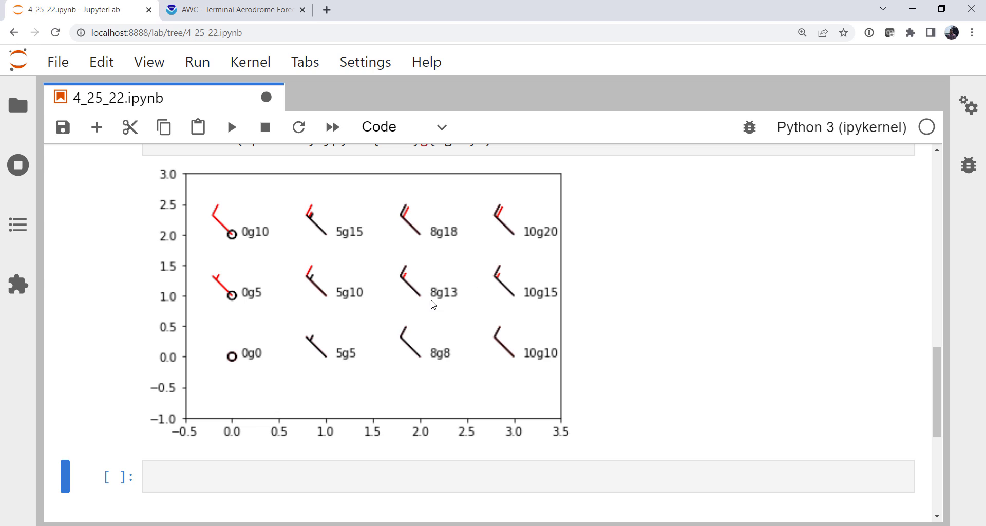
mouse_move(549, 323)
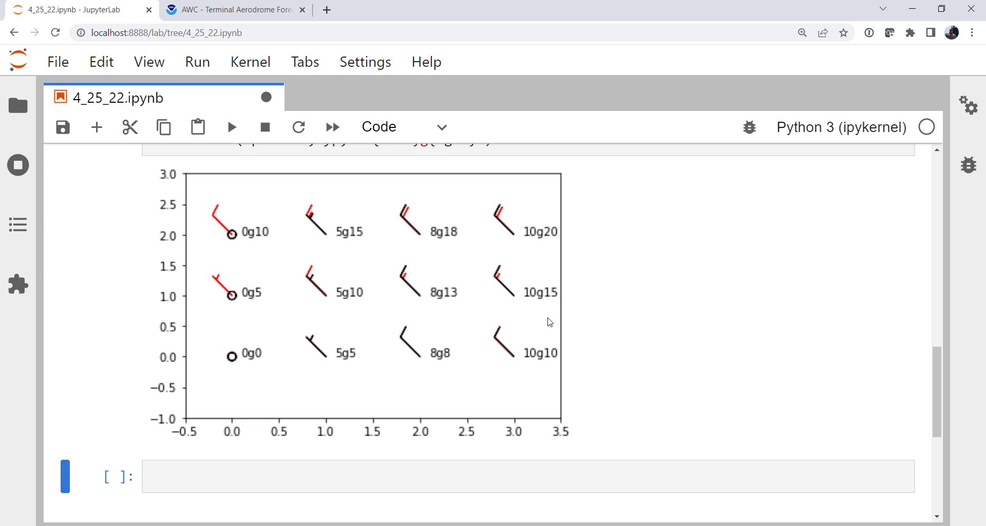
mouse_move(505, 356)
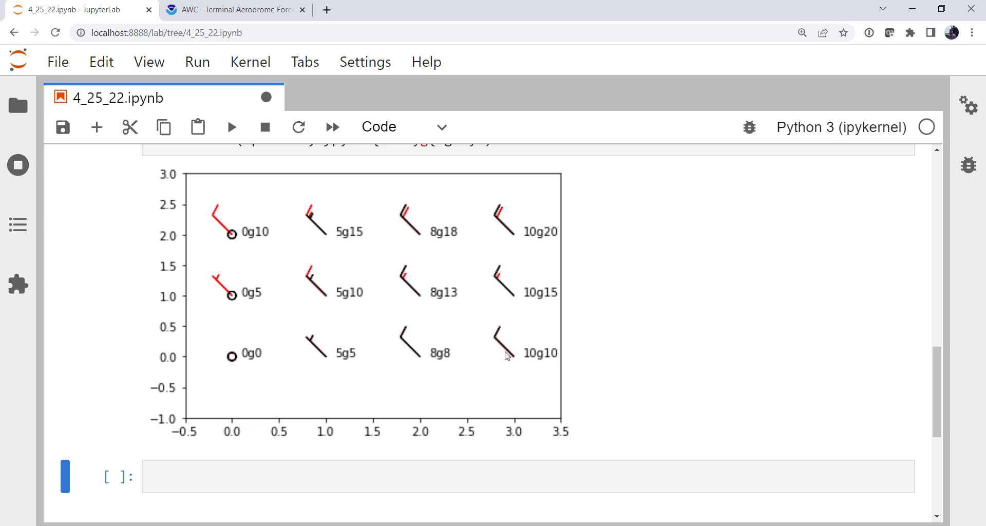
mouse_move(501, 330)
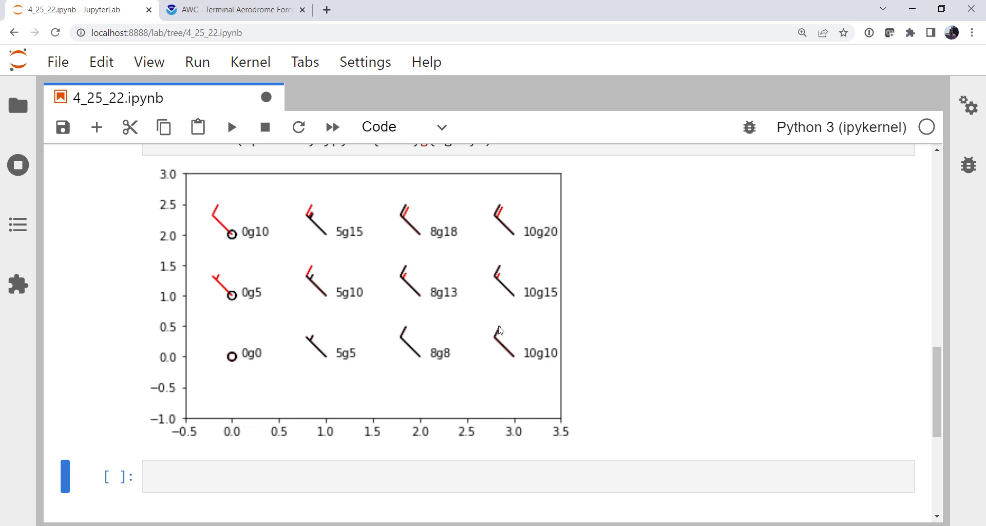
mouse_move(532, 341)
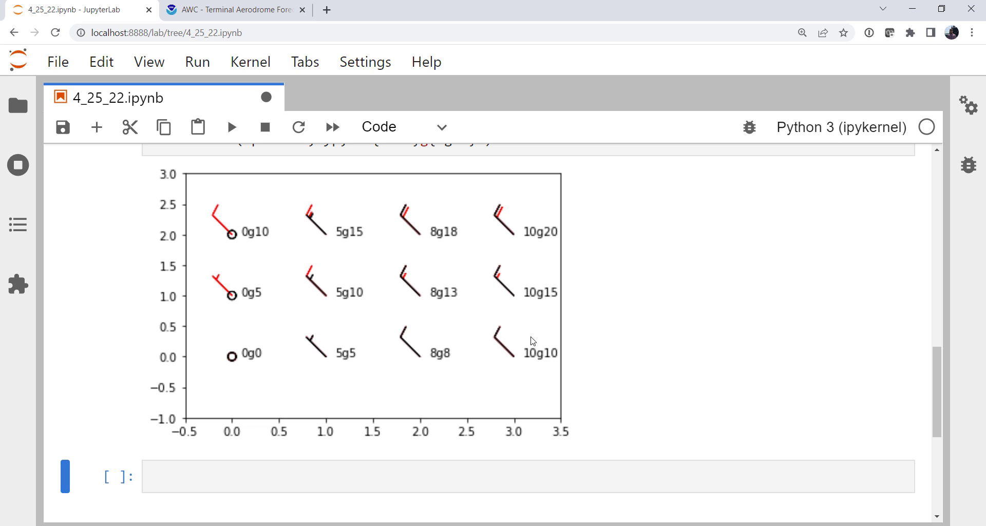
mouse_move(220, 327)
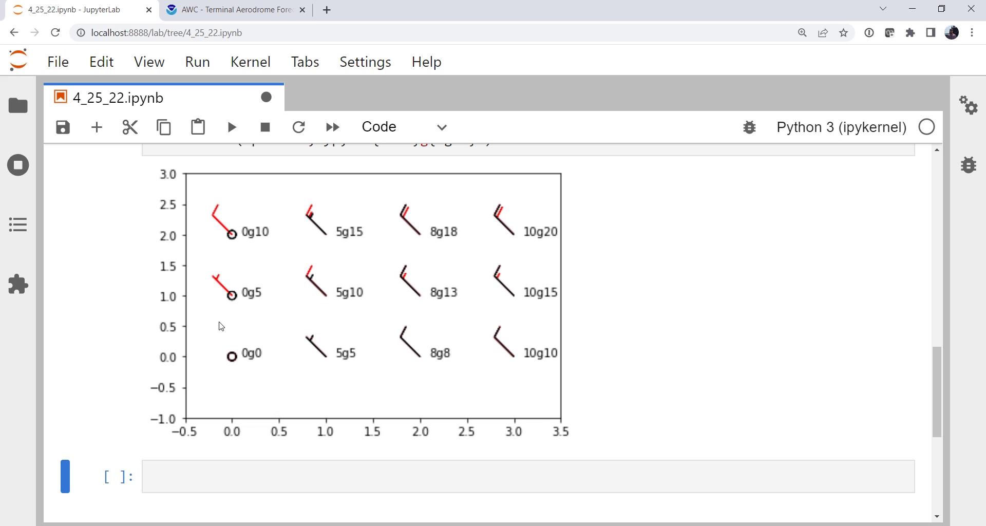
mouse_move(262, 308)
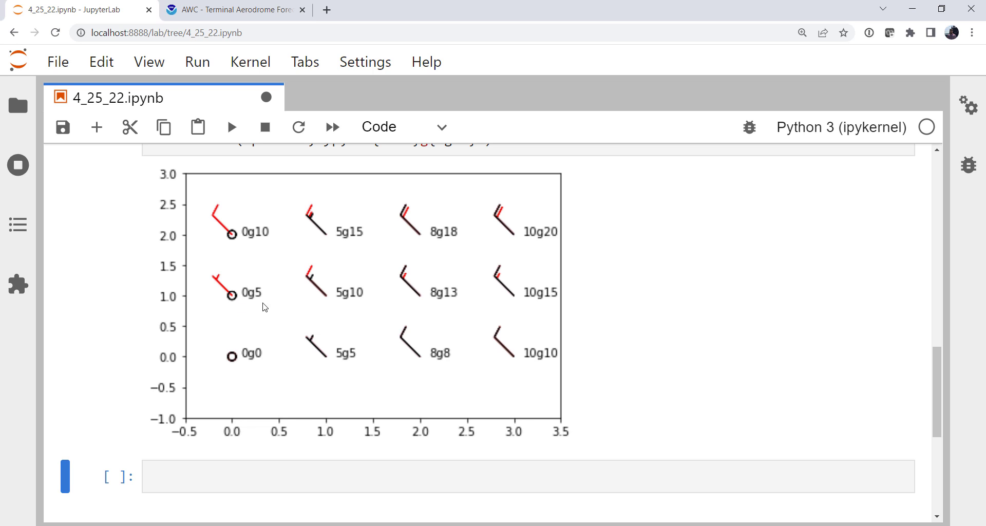
mouse_move(255, 302)
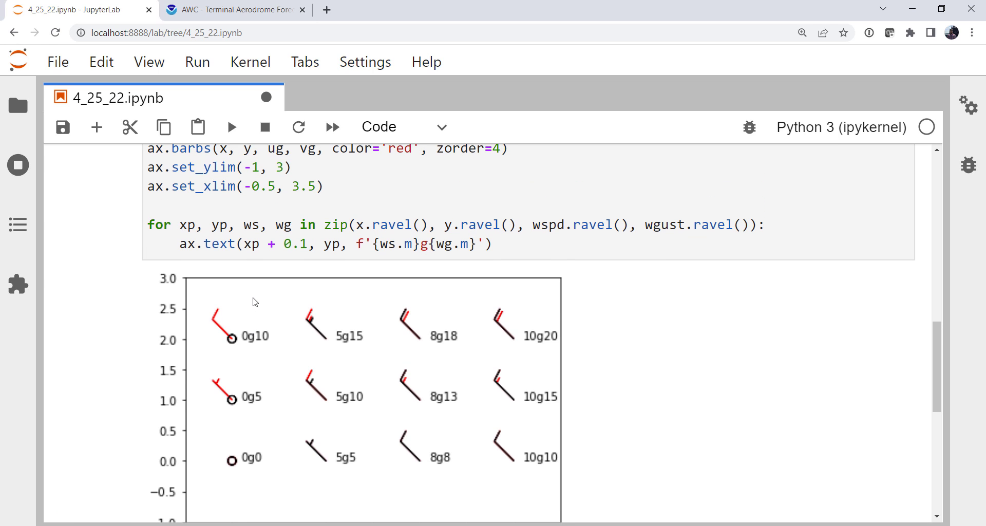
mouse_move(531, 375)
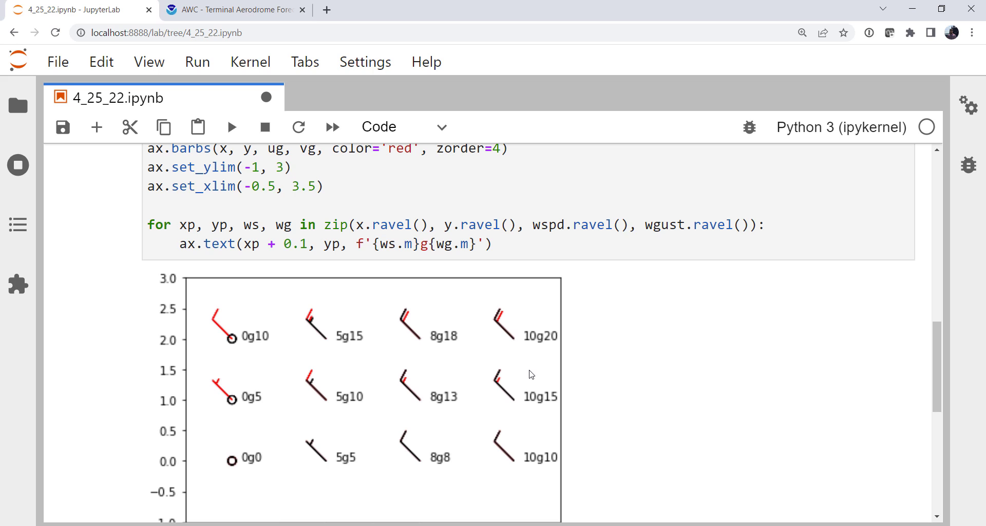
Step: Review the labeled barb plot, then switch to the Aviation Weather Center TAF map tab
scroll("down", 3)
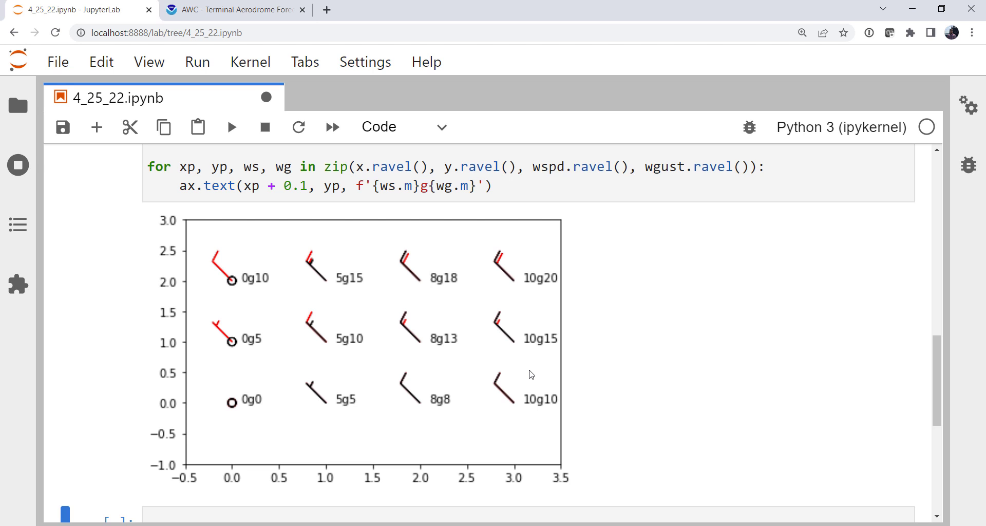
left_click(238, 9)
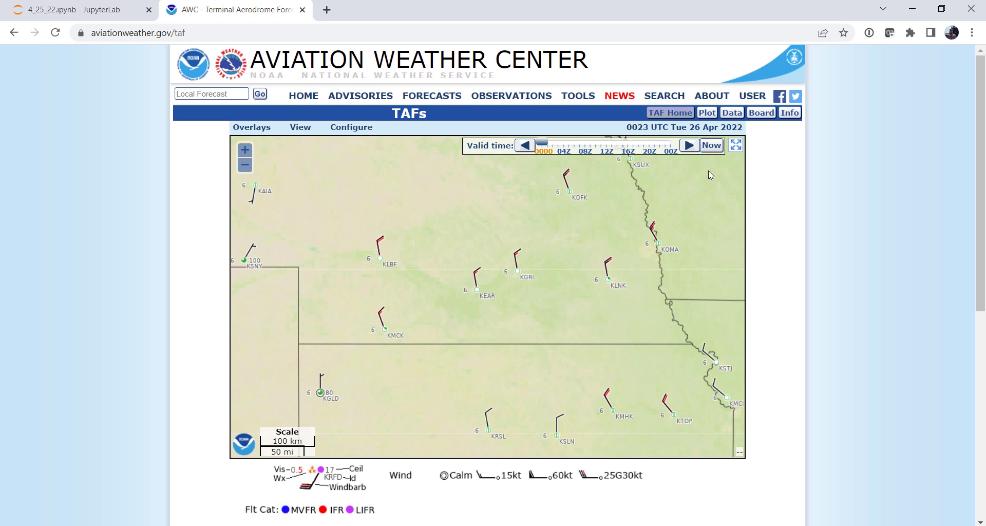
mouse_move(886, 250)
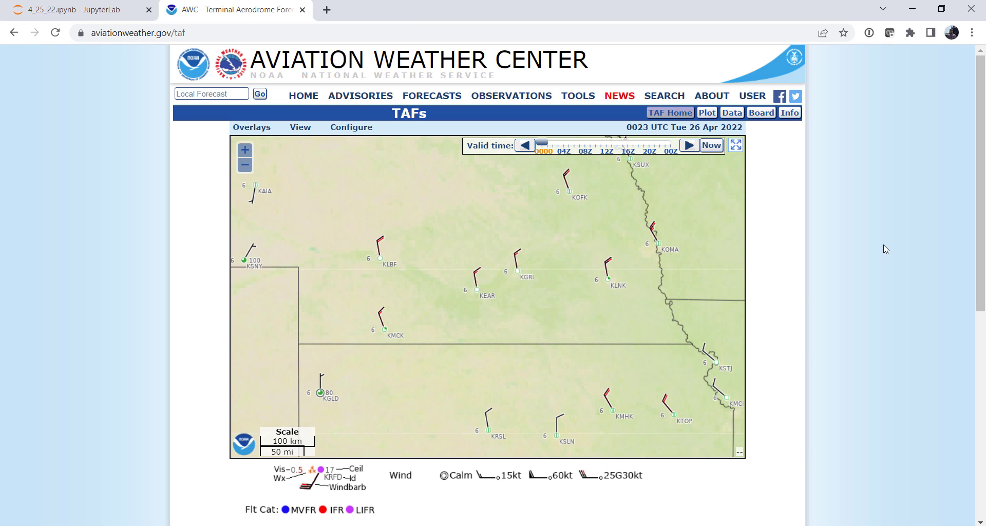